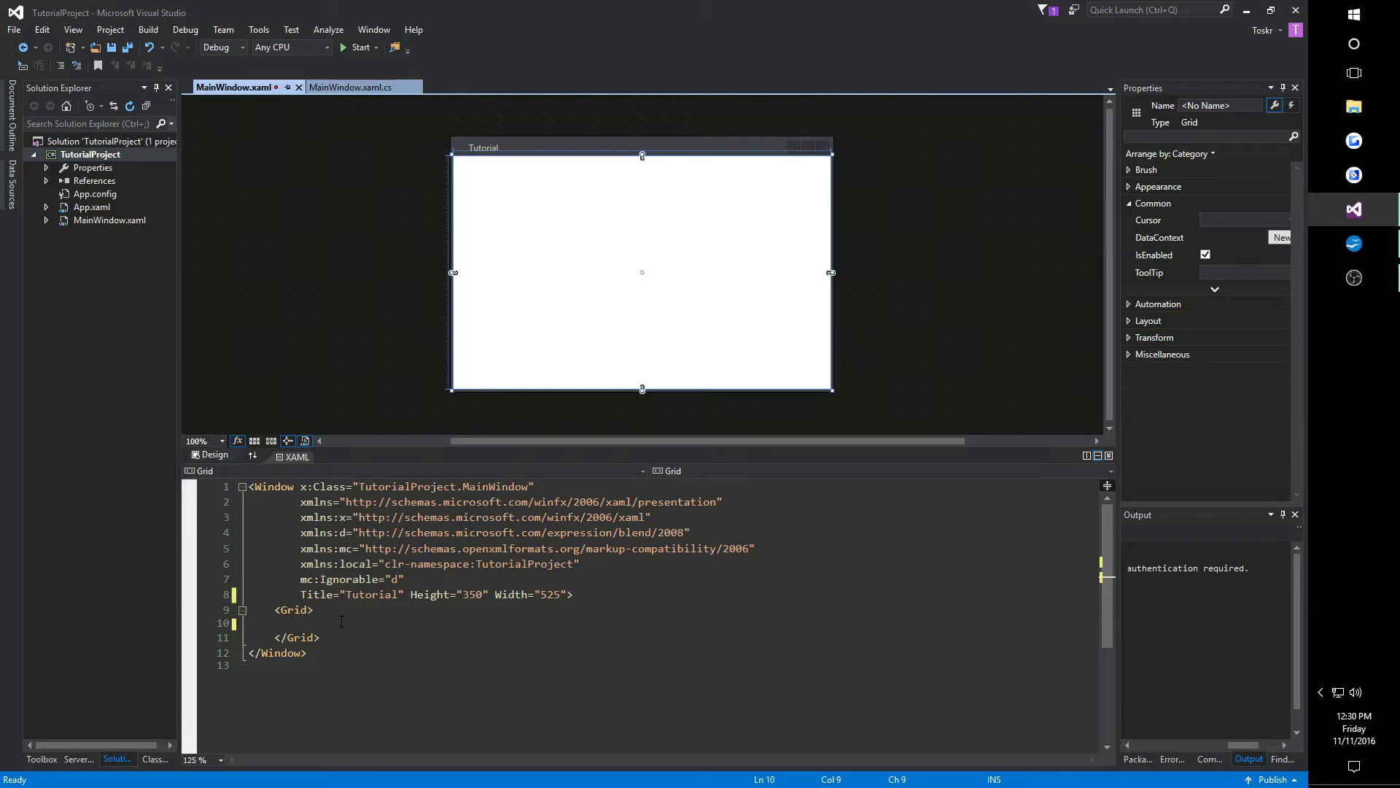
Add Grid.RowDefinitions with two RowDefinition entries inside the Grid.
{"action": "type", "text": "<"}
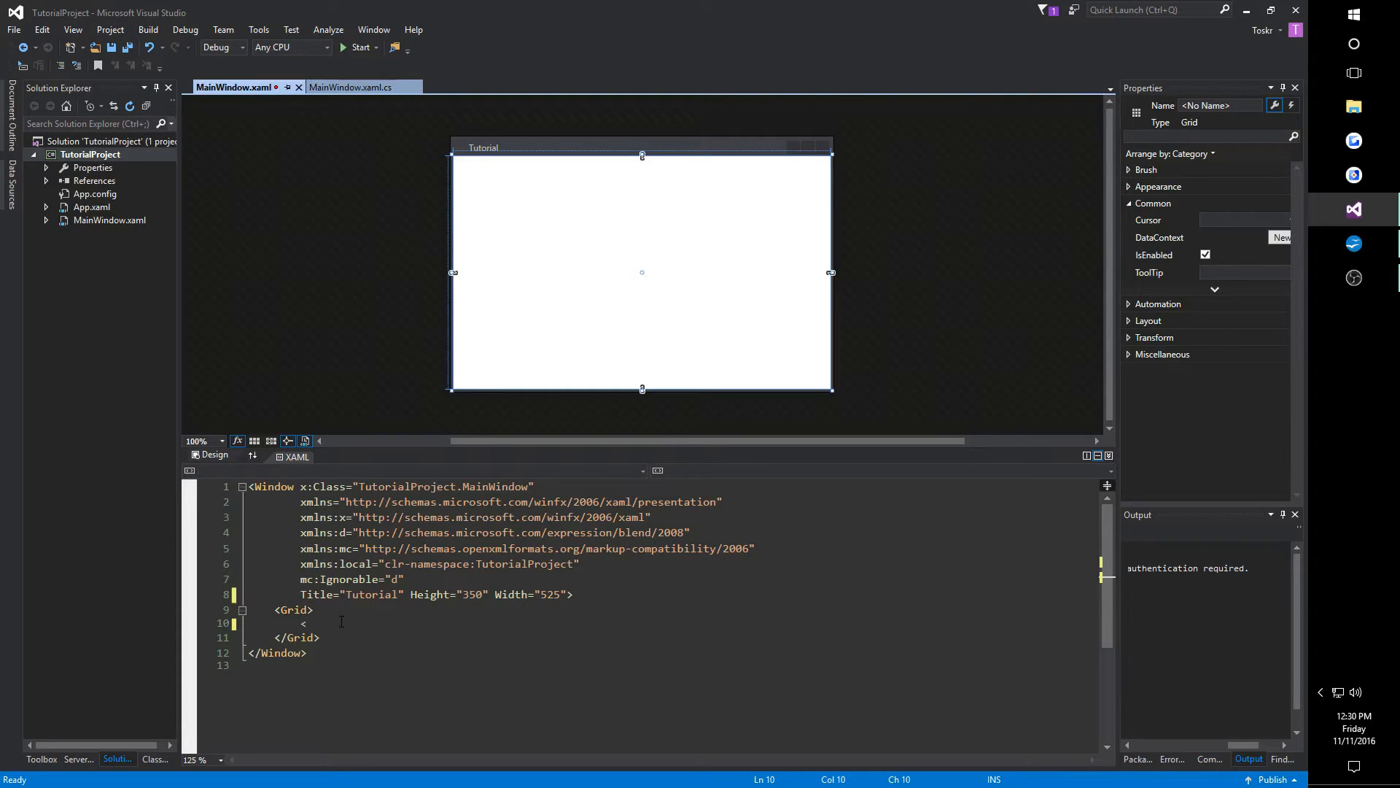
{"action": "type", "text": "<Grid"}
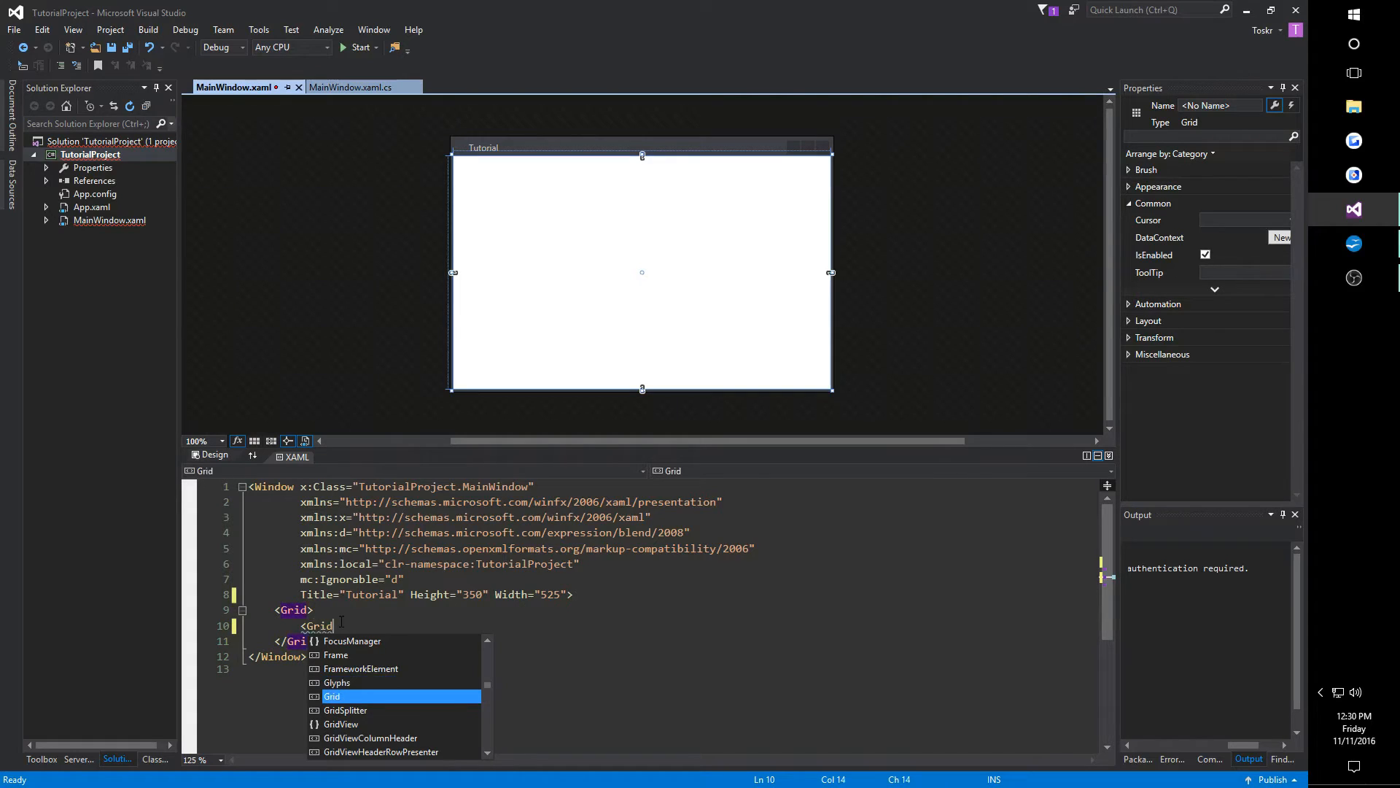
{"action": "type", "text": ".row"}
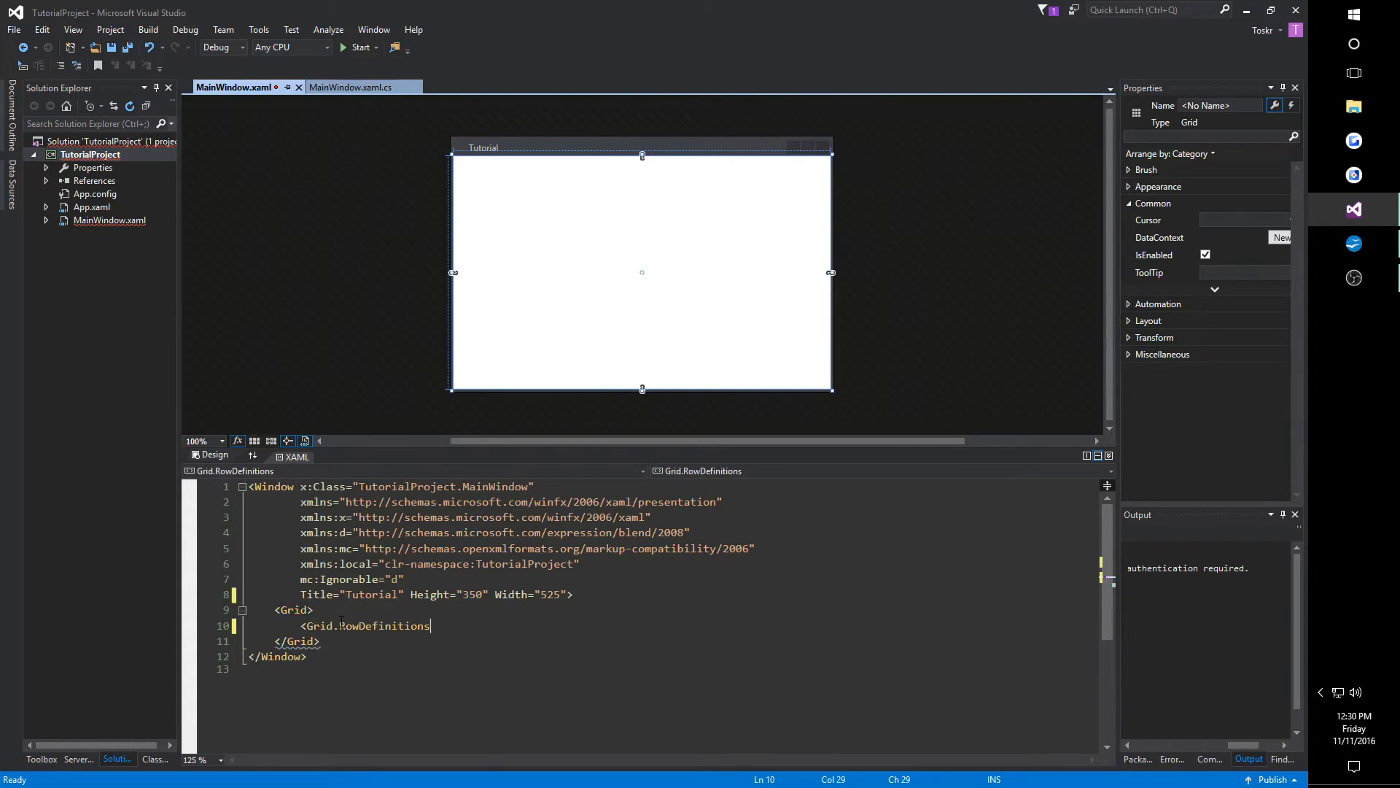
{"action": "type", "text": ">"}
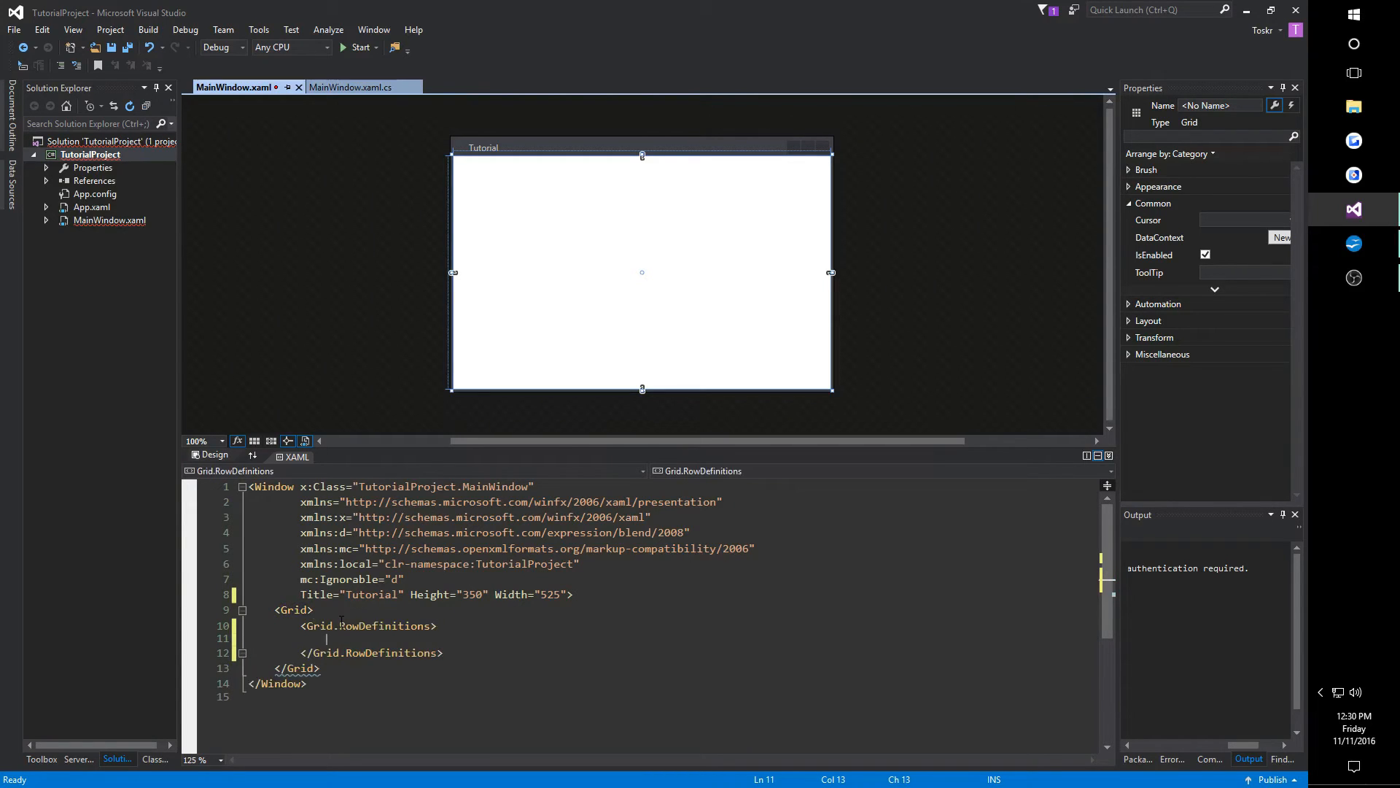
{"action": "type", "text": "<RowDefinition"}
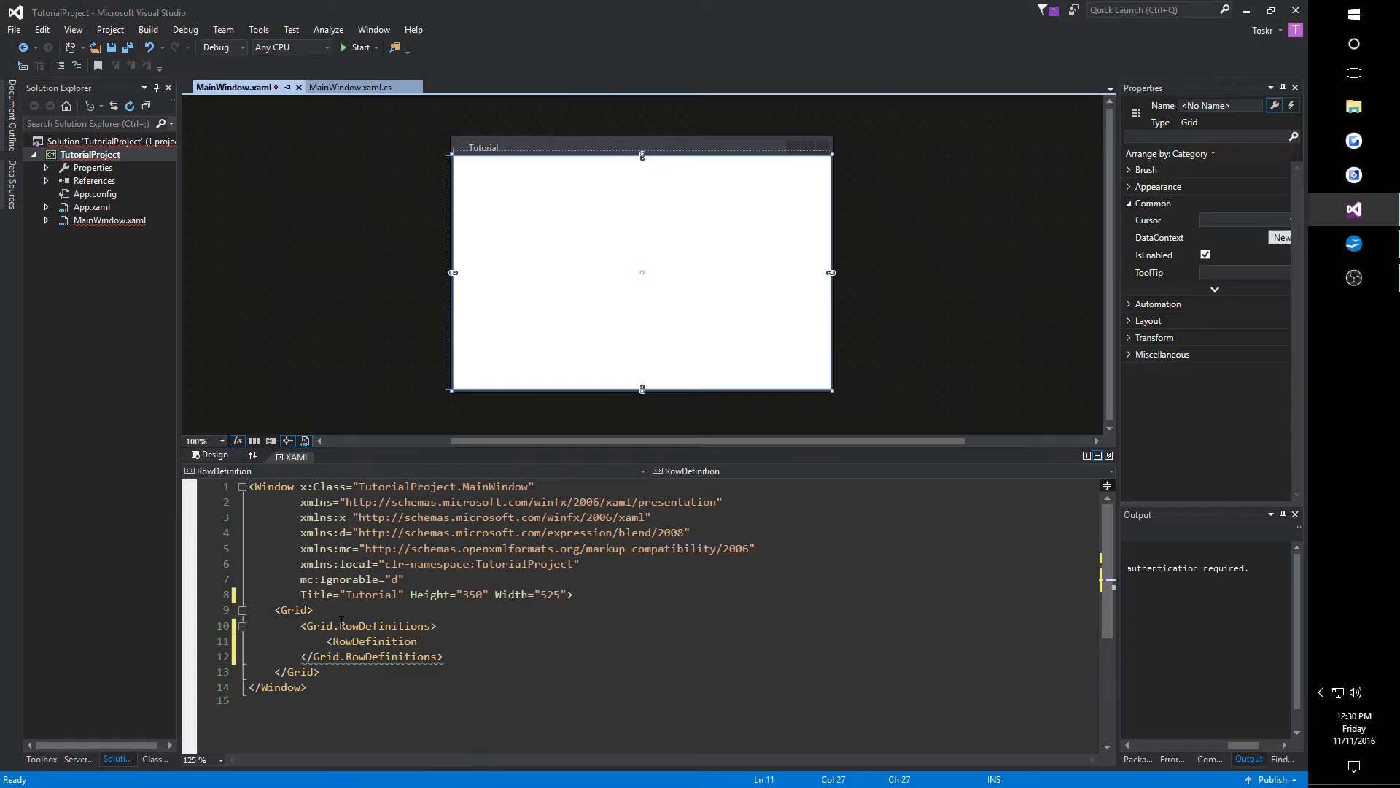
{"action": "type", "text": "/>"}
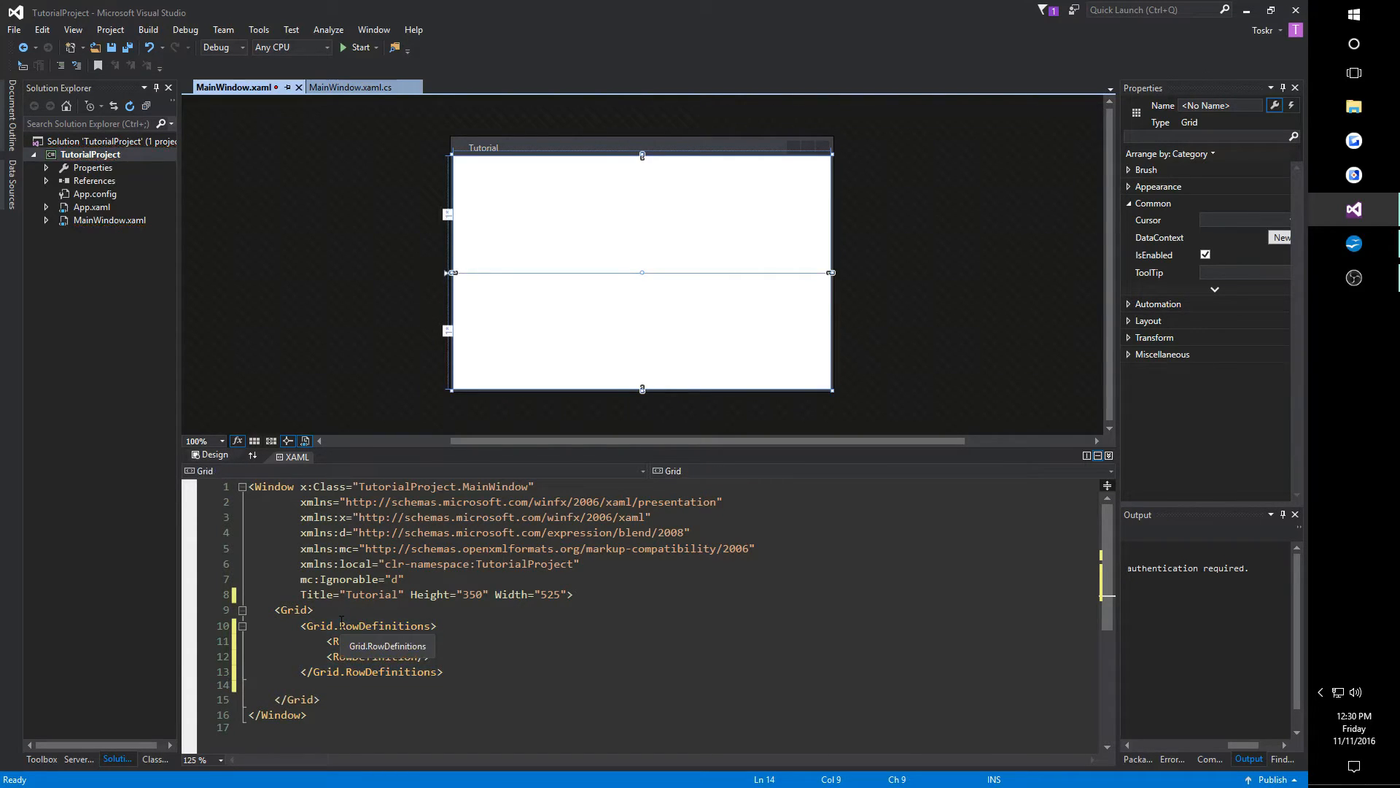
Add Grid.ColumnDefinitions with two ColumnDefinition entries, giving four equal cells.
{"action": "type", "text": "<Grid."}
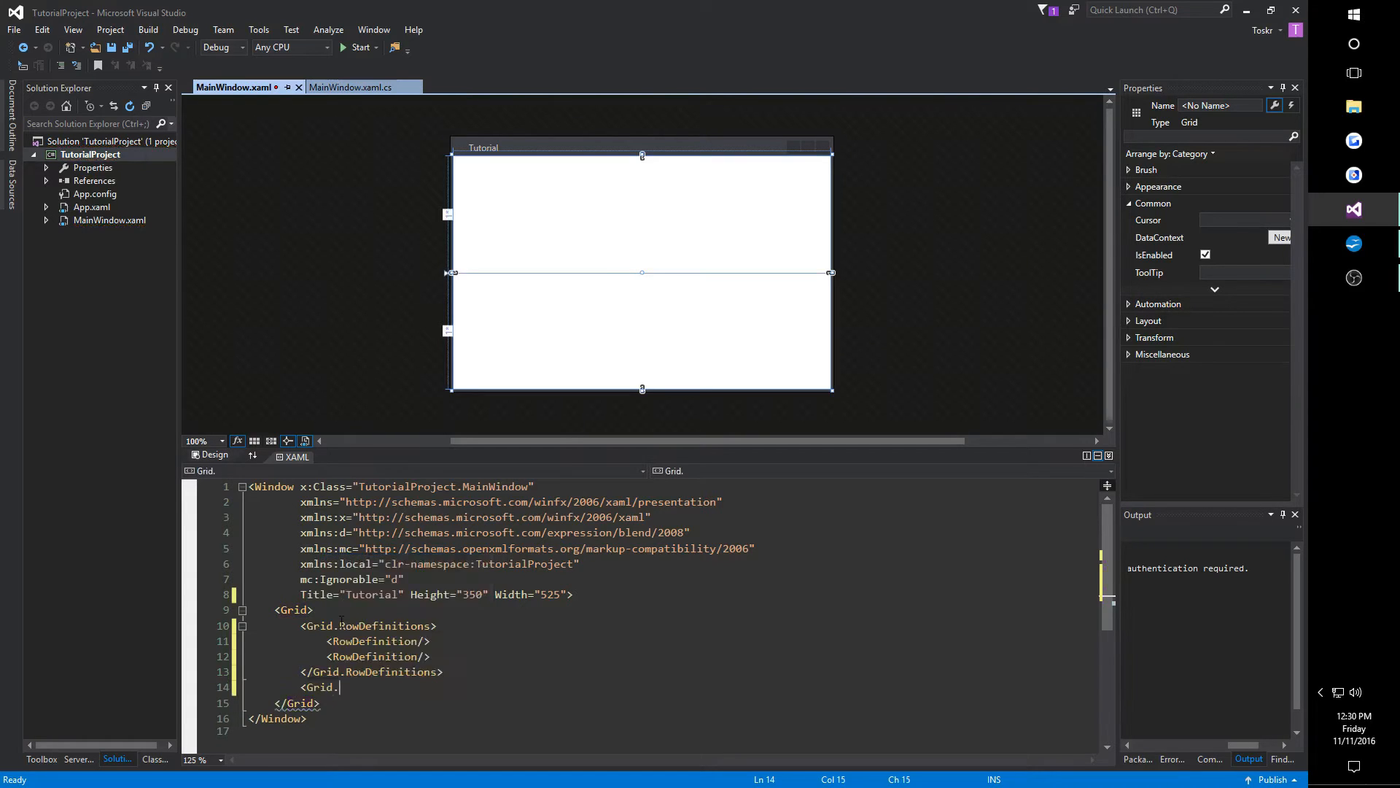
{"action": "type", "text": "ColumnDefinitions>"}
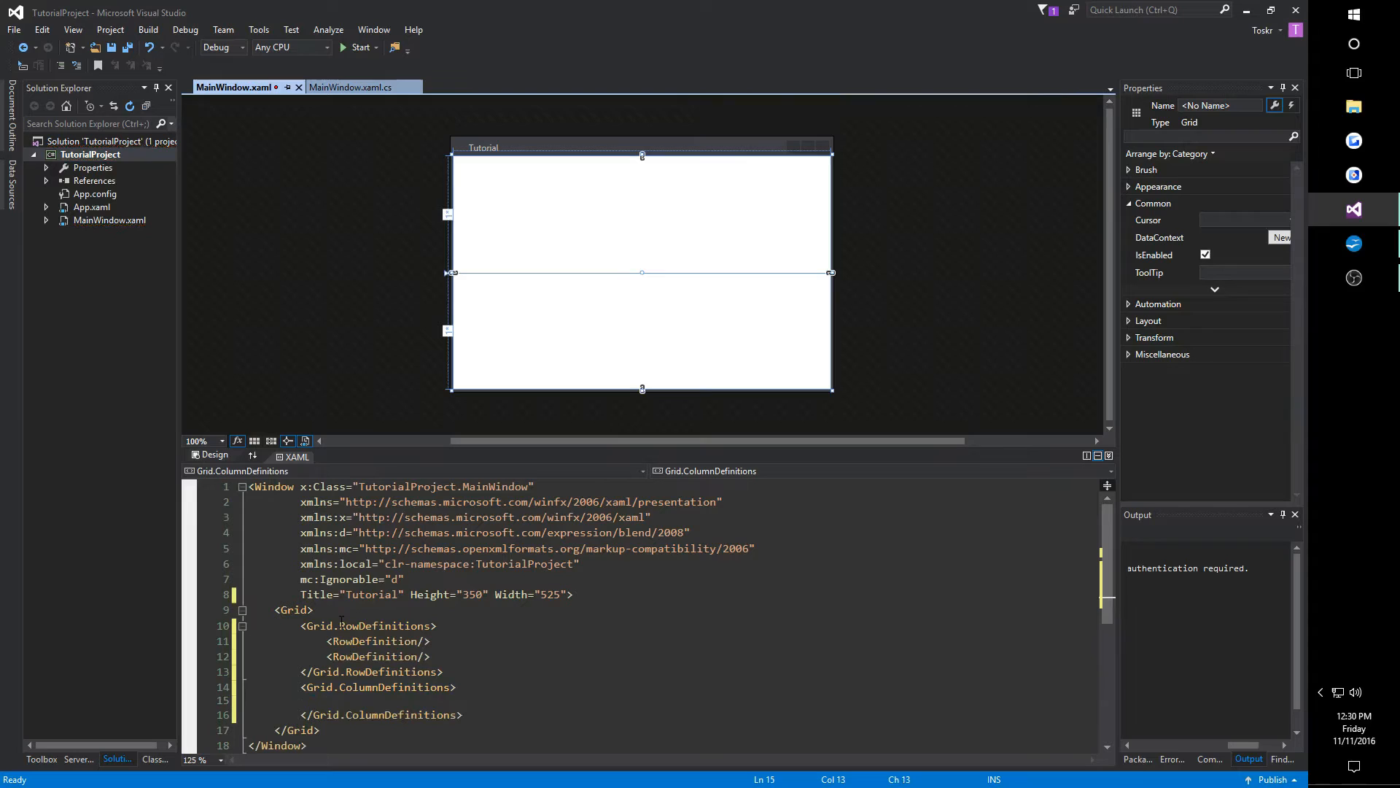
{"action": "type", "text": "<ColumnDefinition/>"}
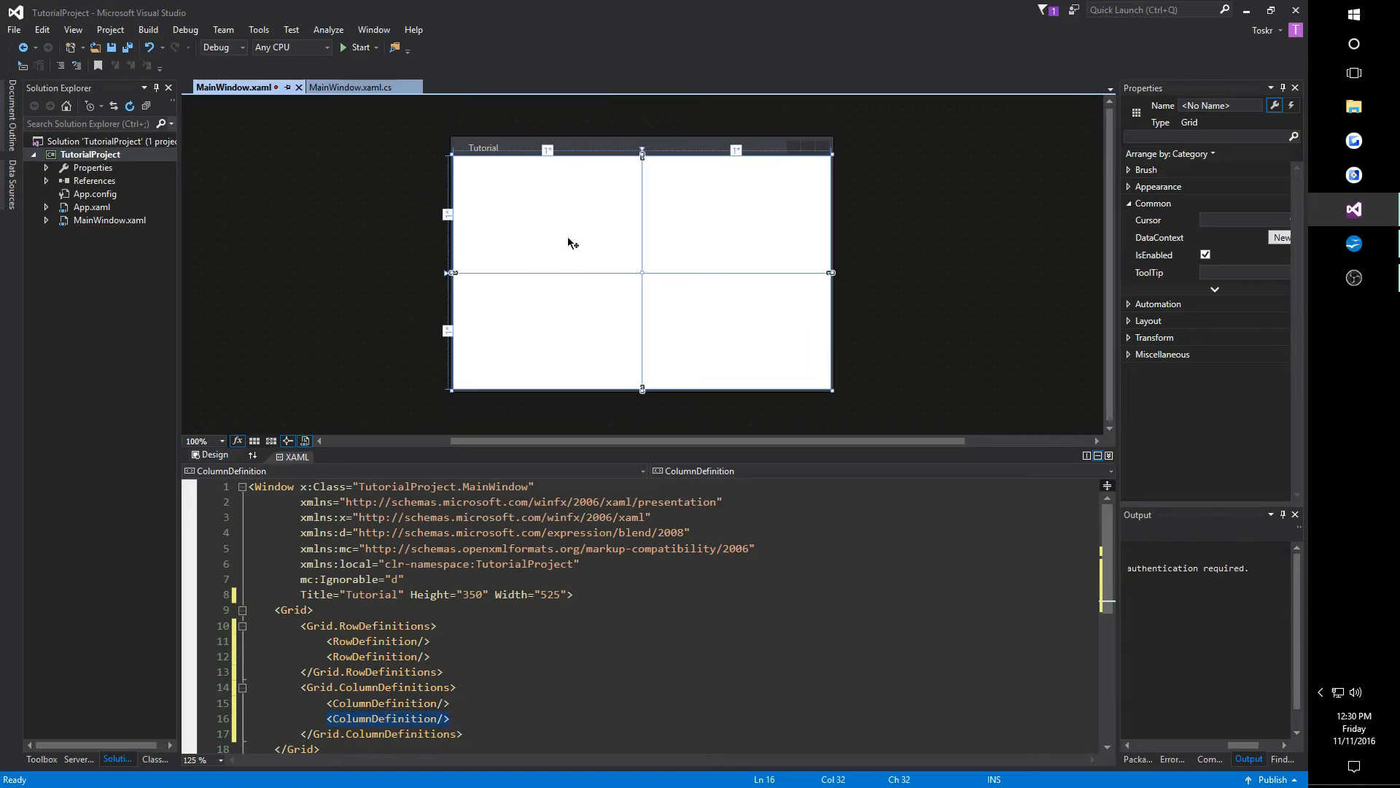
{"action": "mouse_move", "coordinate": [728, 215]}
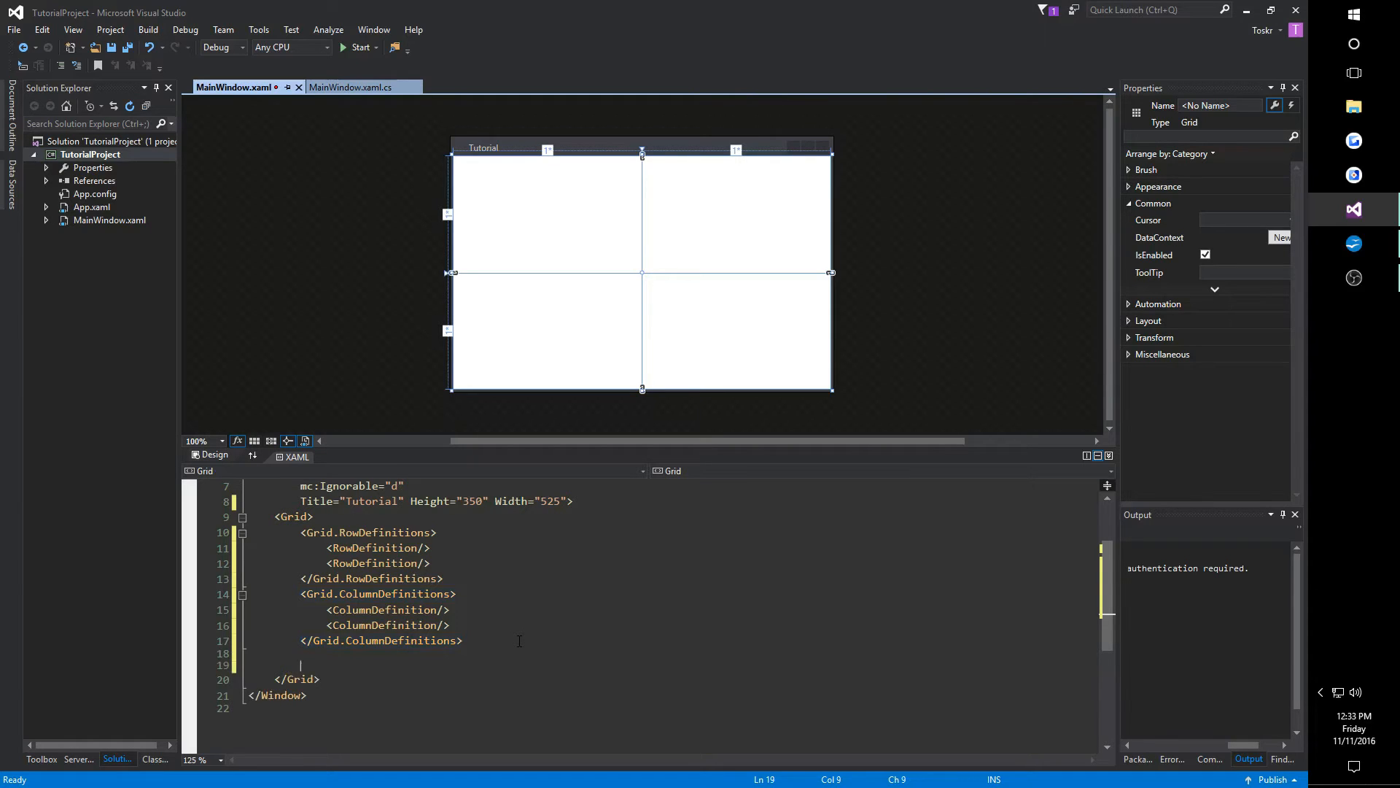
Add a Button with Grid.Row="0" Grid.Column="0" reading "I'm a button in a grid!".
{"action": "type", "text": "Button Grid.row"}
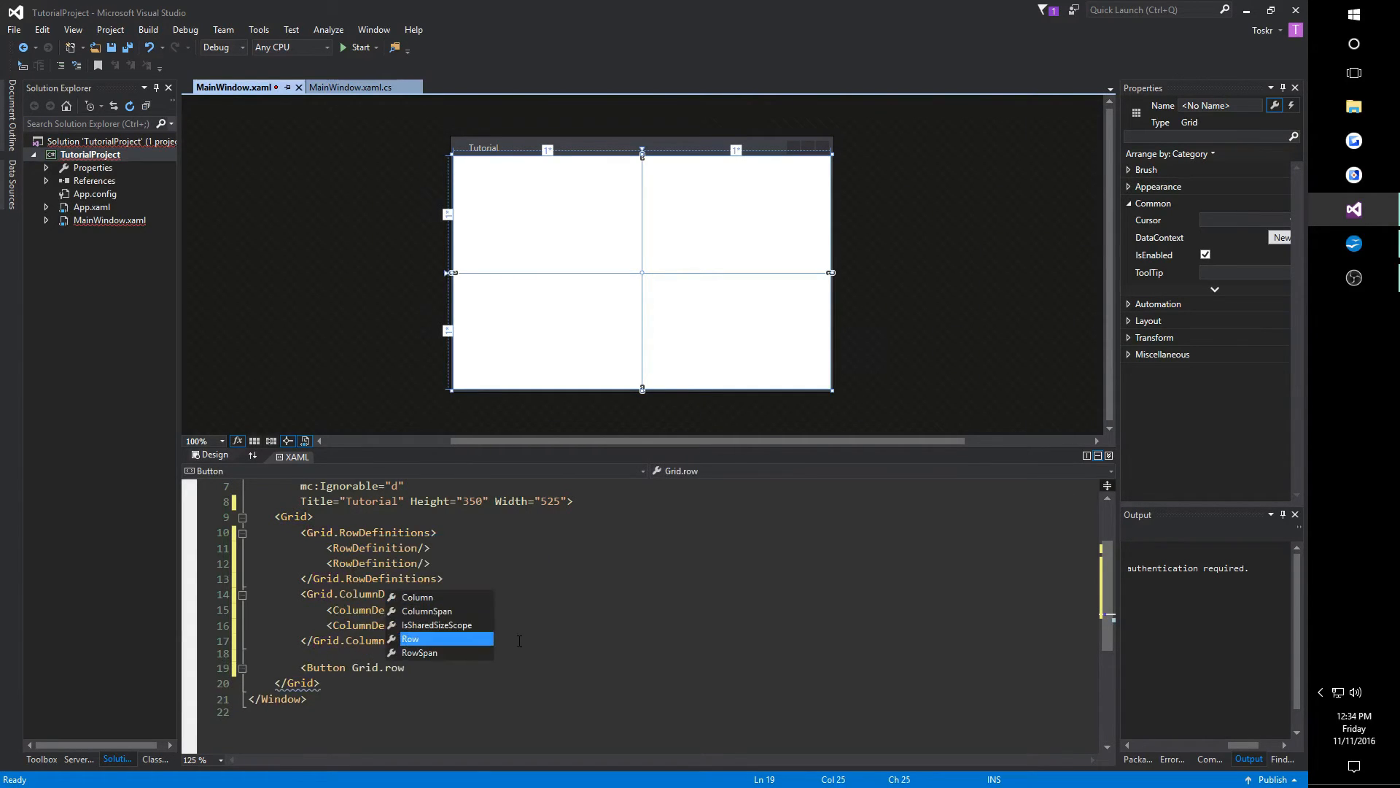
{"action": "type", "text": "=\"0\""}
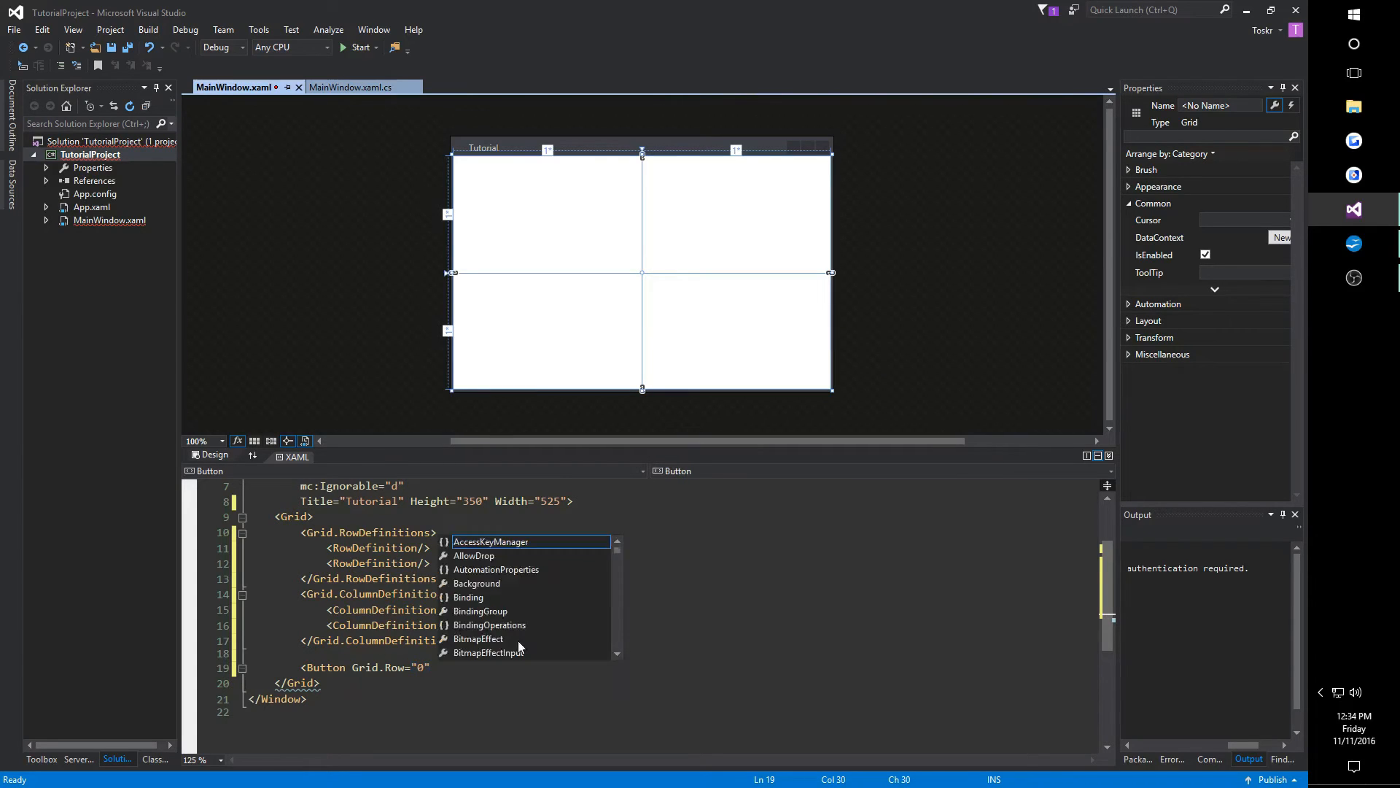
{"action": "type", "text": "Grid.Column=\""}
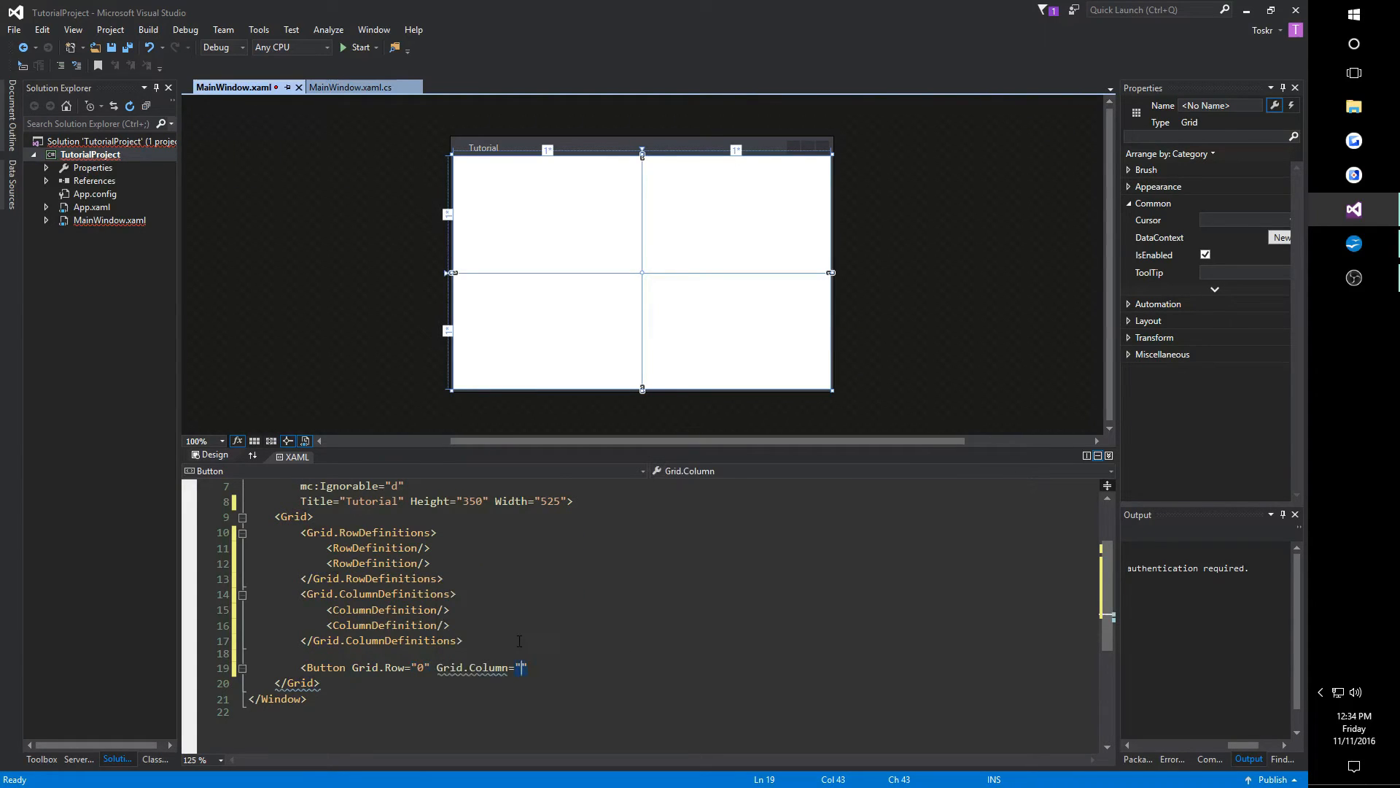
{"action": "type", "text": "0"}
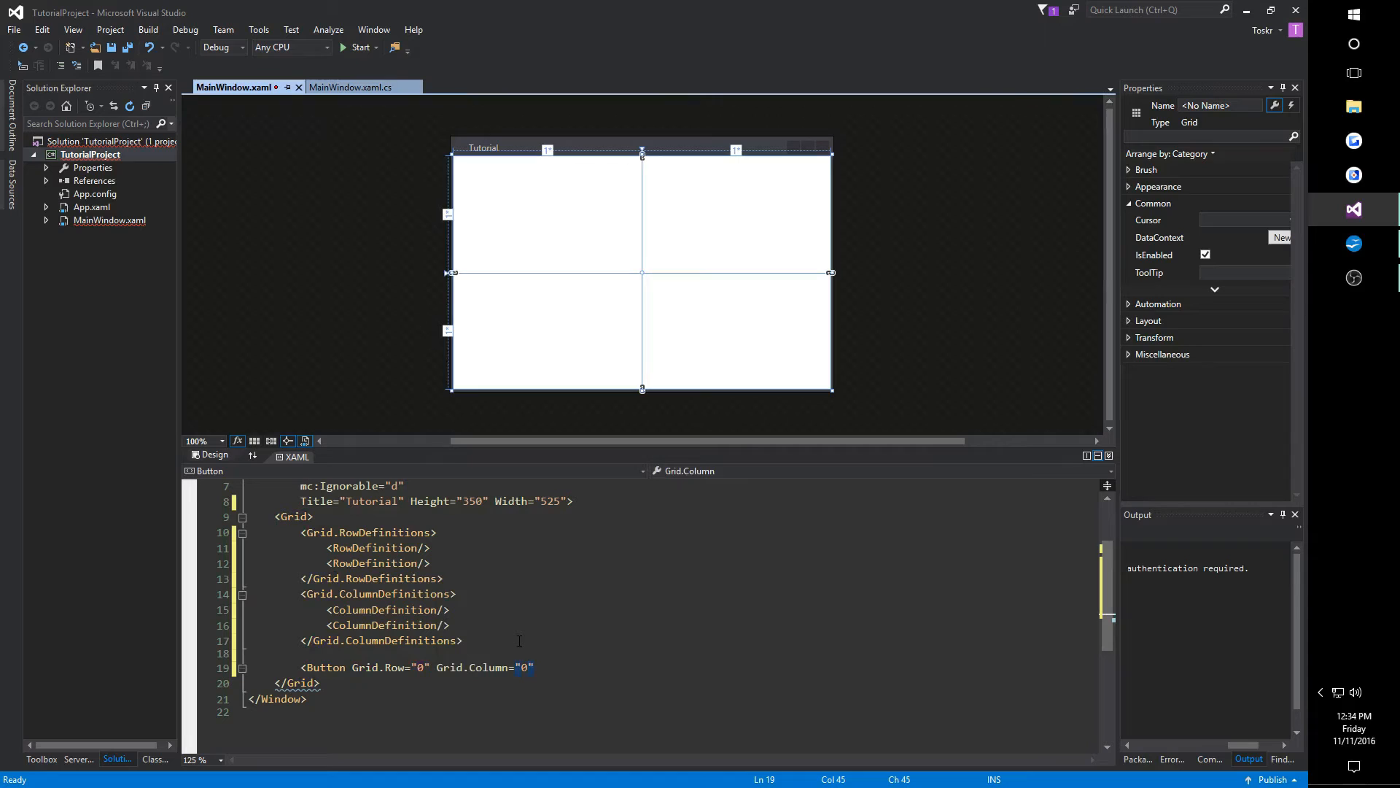
{"action": "type", "text": "Im</Button>"}
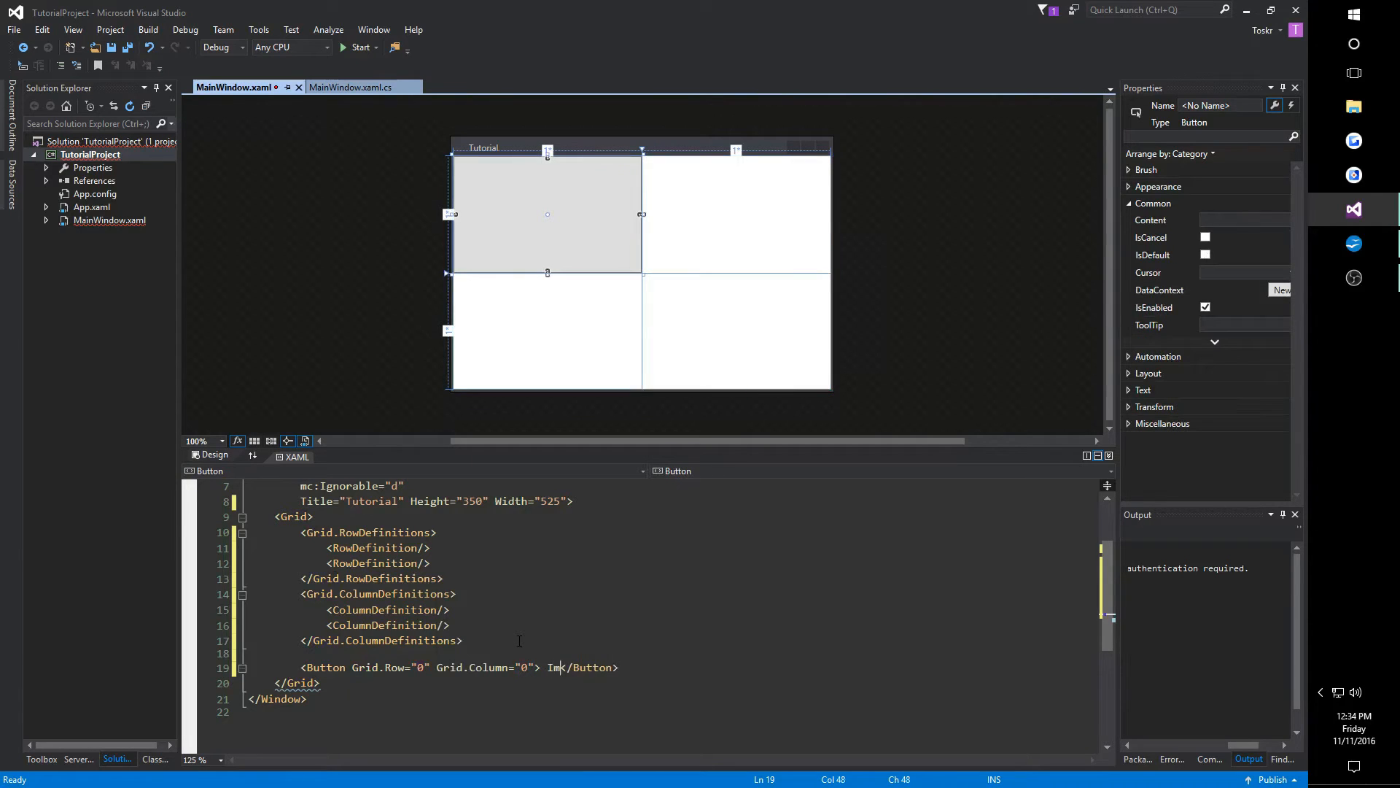
{"action": "type", "text": "'m a button"}
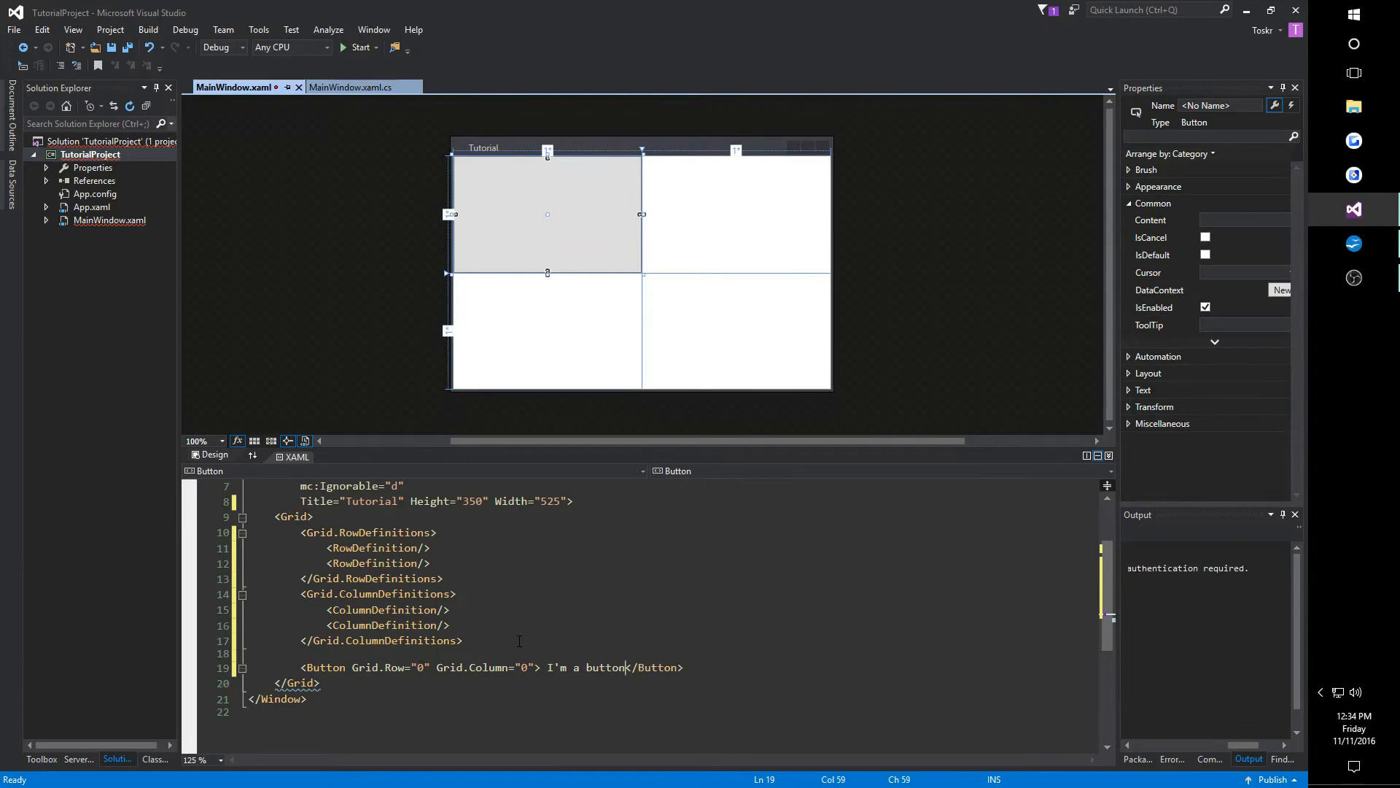
{"action": "type", "text": "in a grid!"}
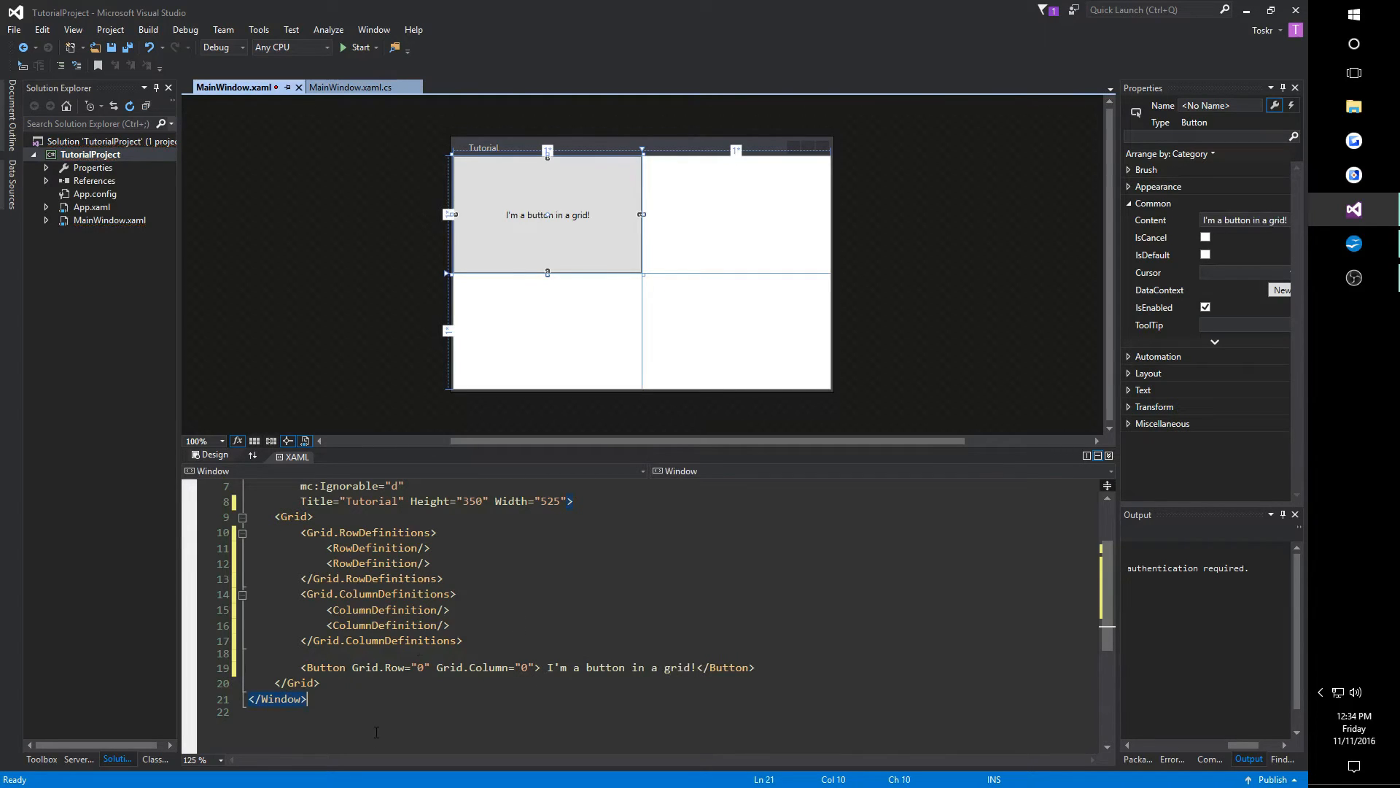
{"action": "mouse_move", "coordinate": [500, 667]}
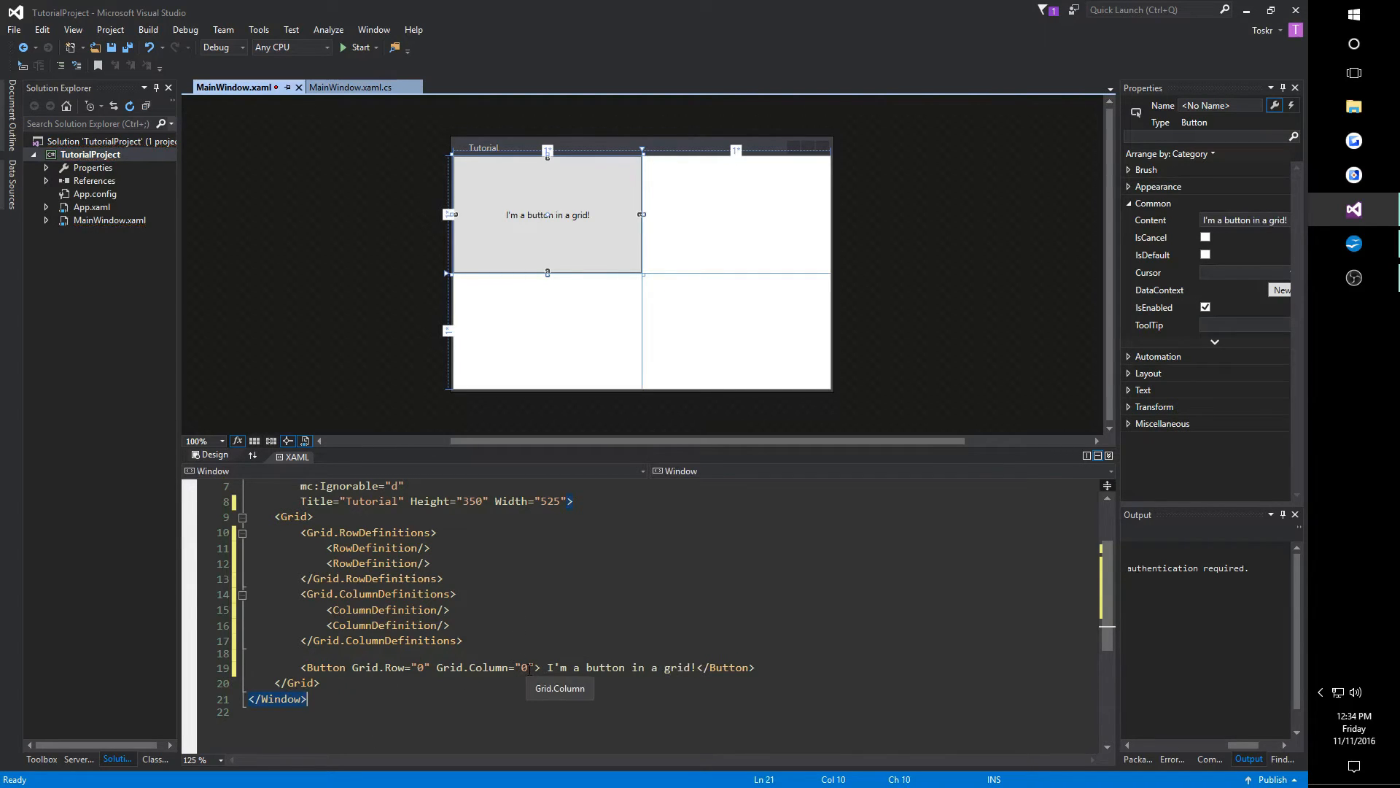
{"action": "mouse_move", "coordinate": [280, 287]}
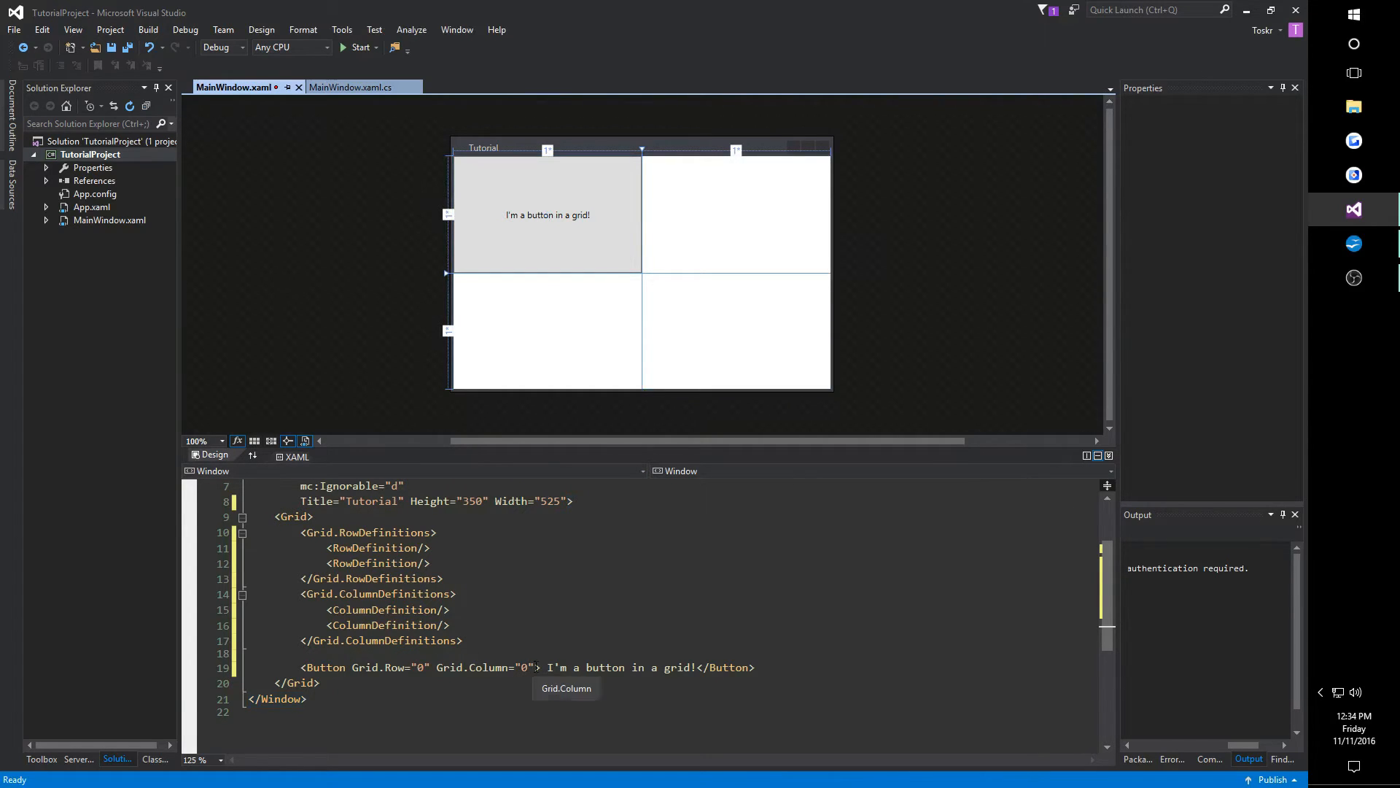
Add Margin="5", Grid.RowSpan="2" and Grid.ColumnSpan="2" to the Button.
{"action": "left_click", "coordinate": [547, 215]}
{"action": "type", "text": " Margin=\"5"}
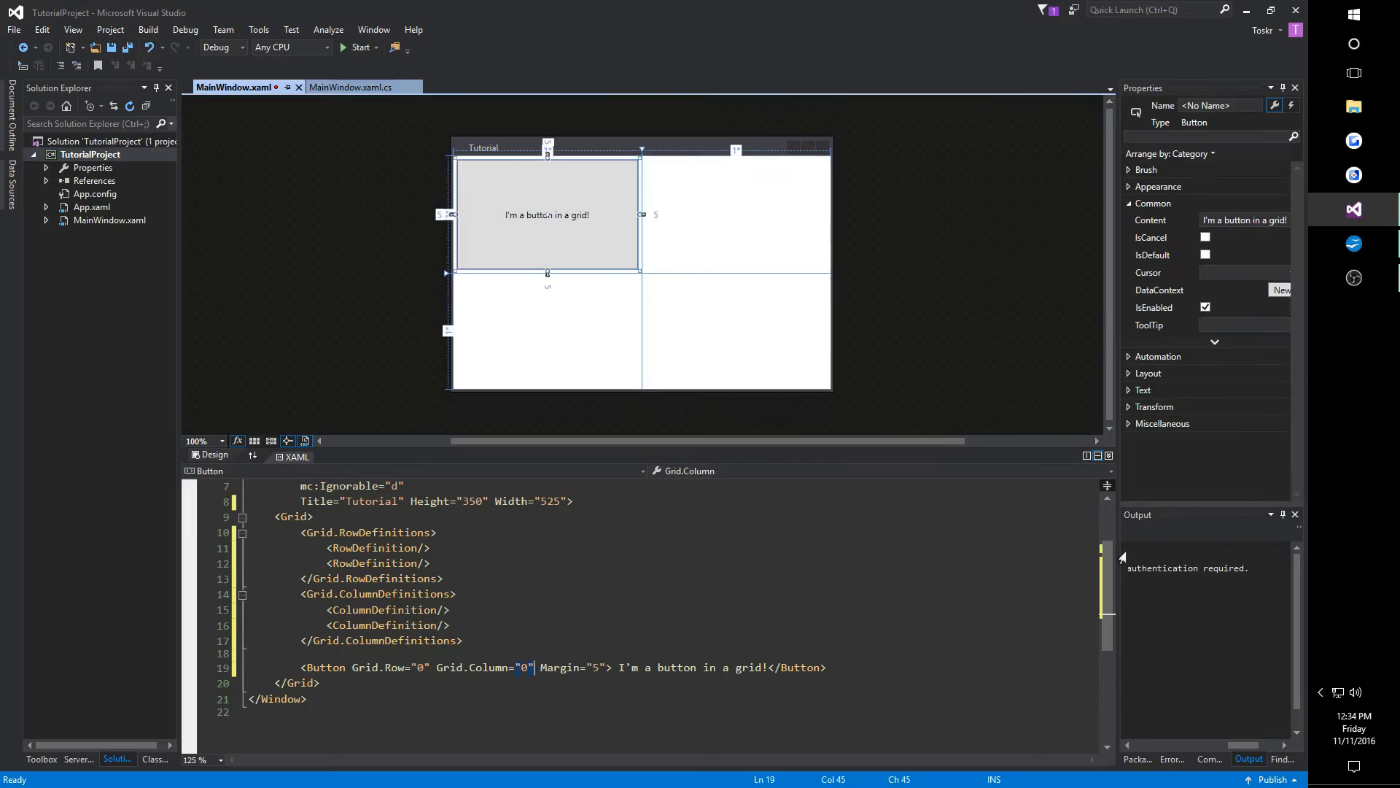
{"action": "type", "text": "\" \""}
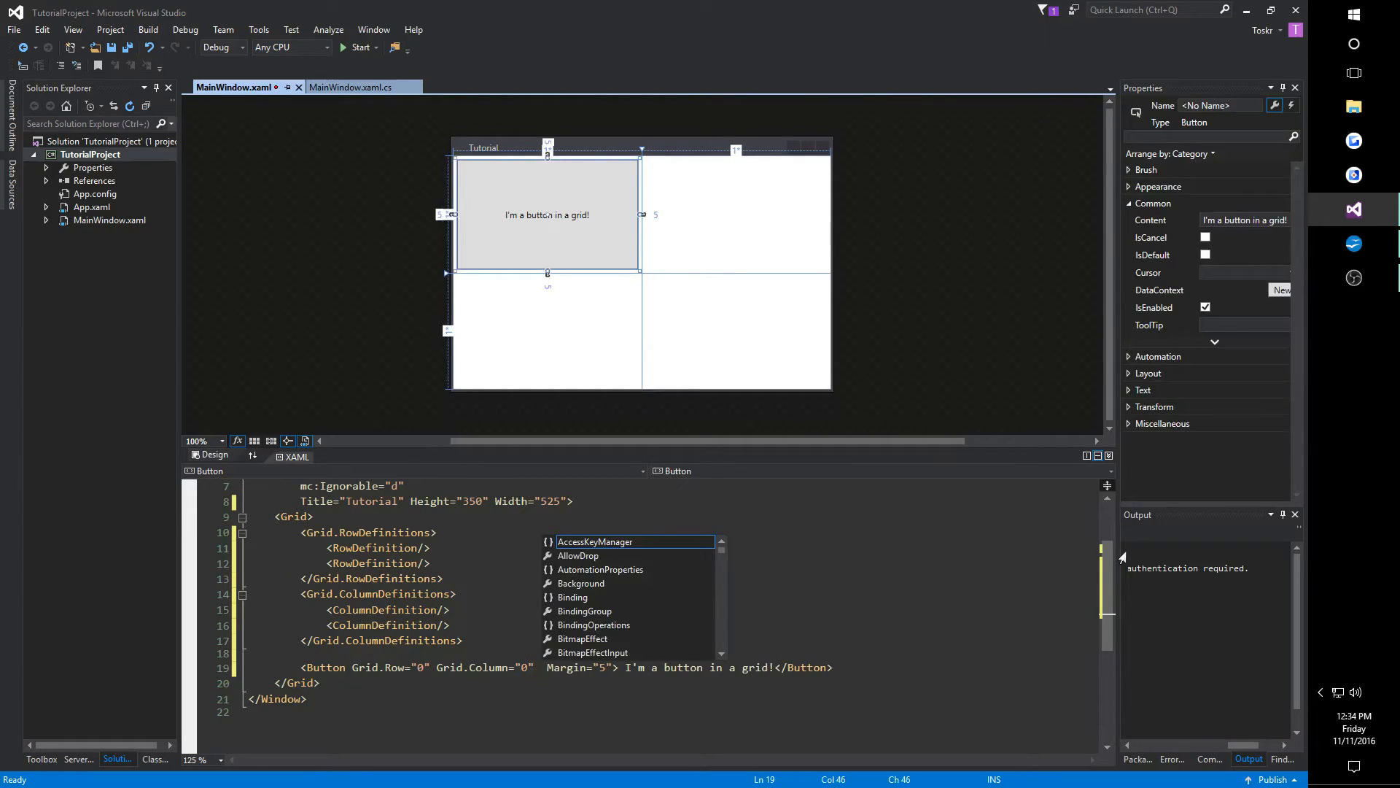
{"action": "type", "text": "Gr"}
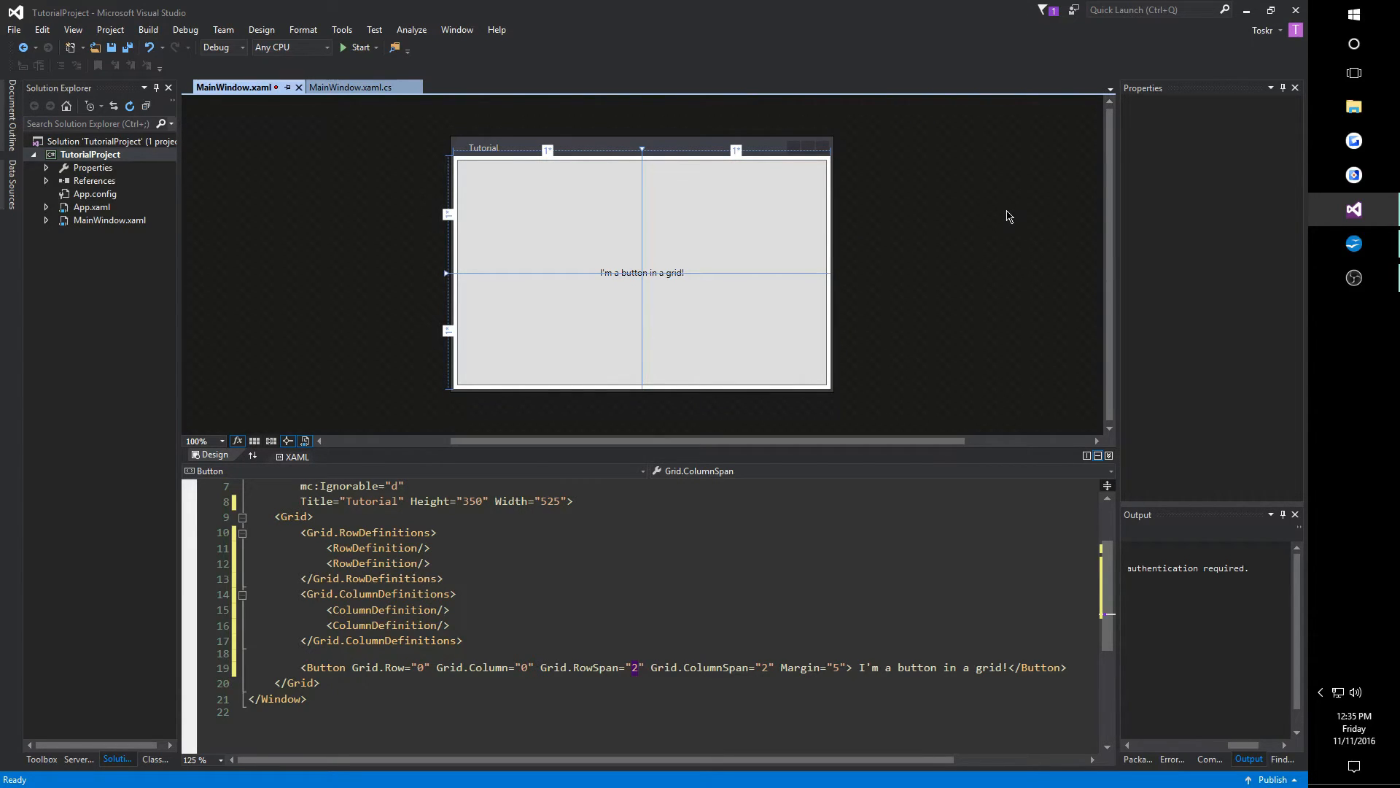
{"action": "mouse_move", "coordinate": [420, 563]}
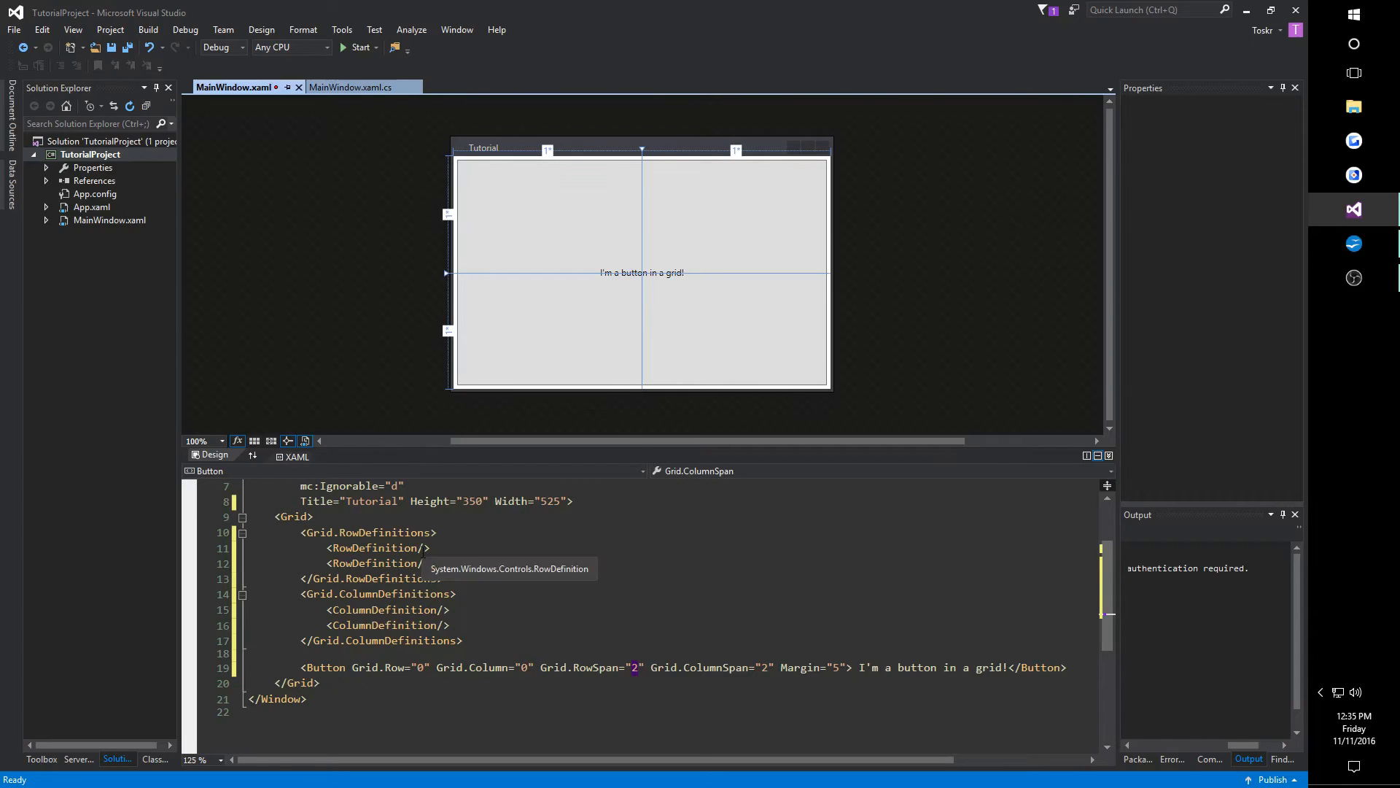
{"action": "mouse_move", "coordinate": [472, 547]}
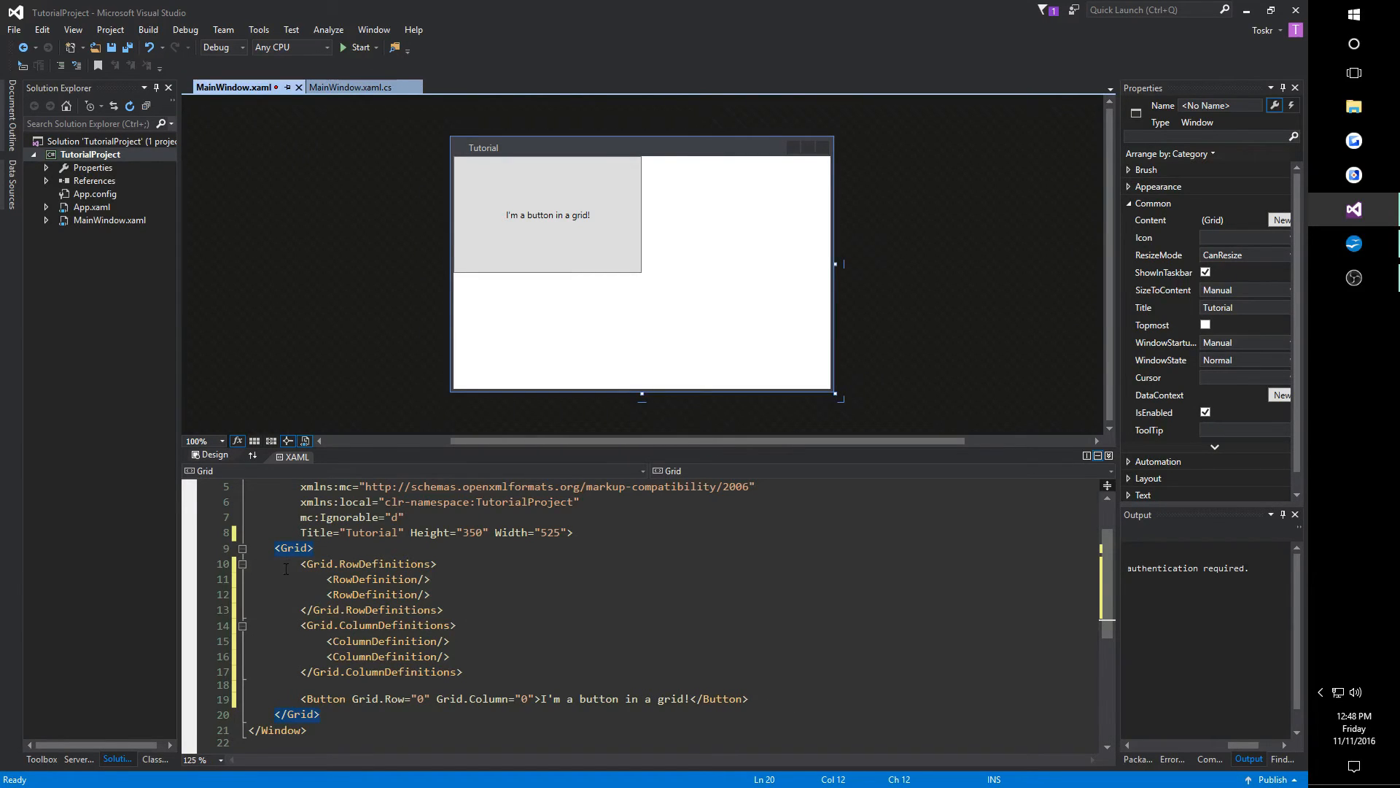
Set Height="auto" on the first RowDefinition so the row fits the button.
{"action": "left_click", "coordinate": [293, 547]}
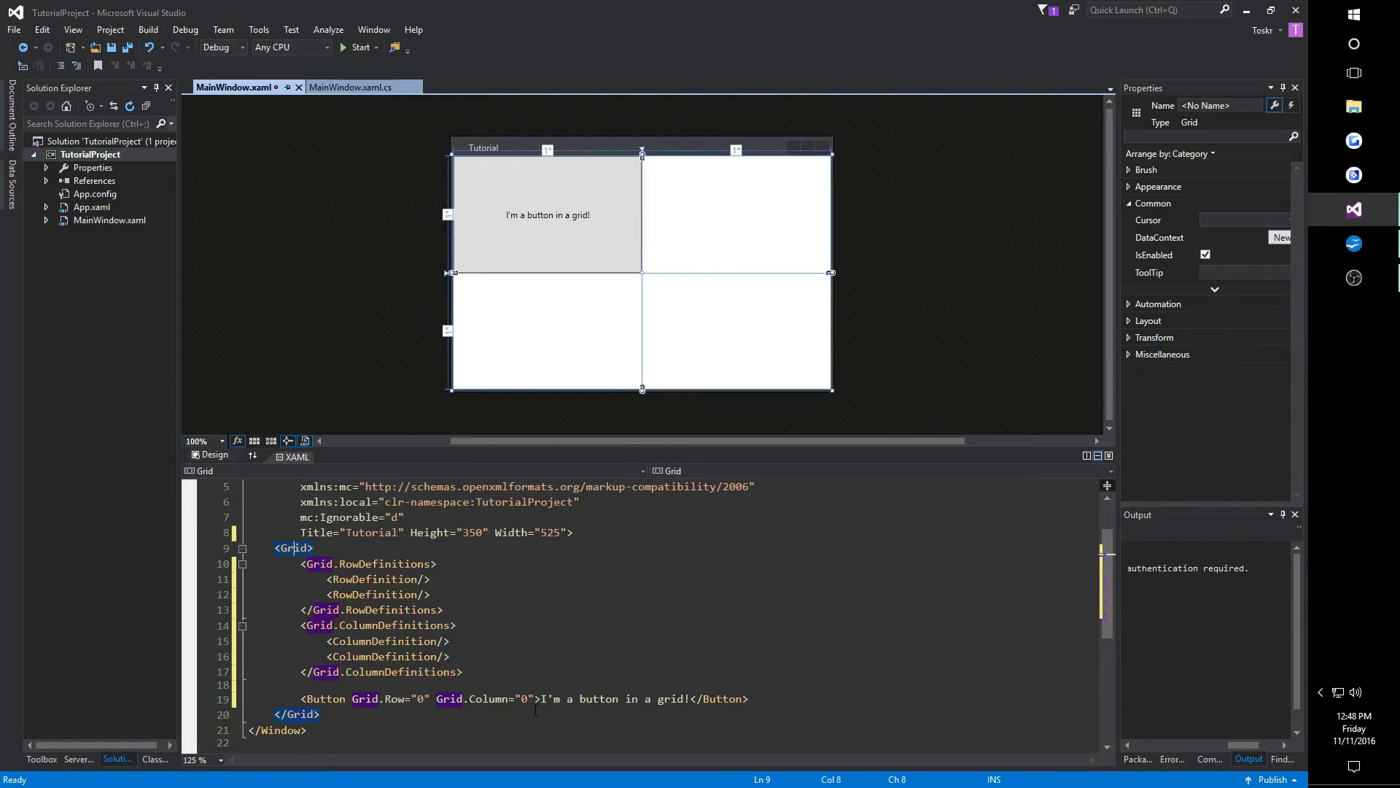
{"action": "mouse_move", "coordinate": [691, 674]}
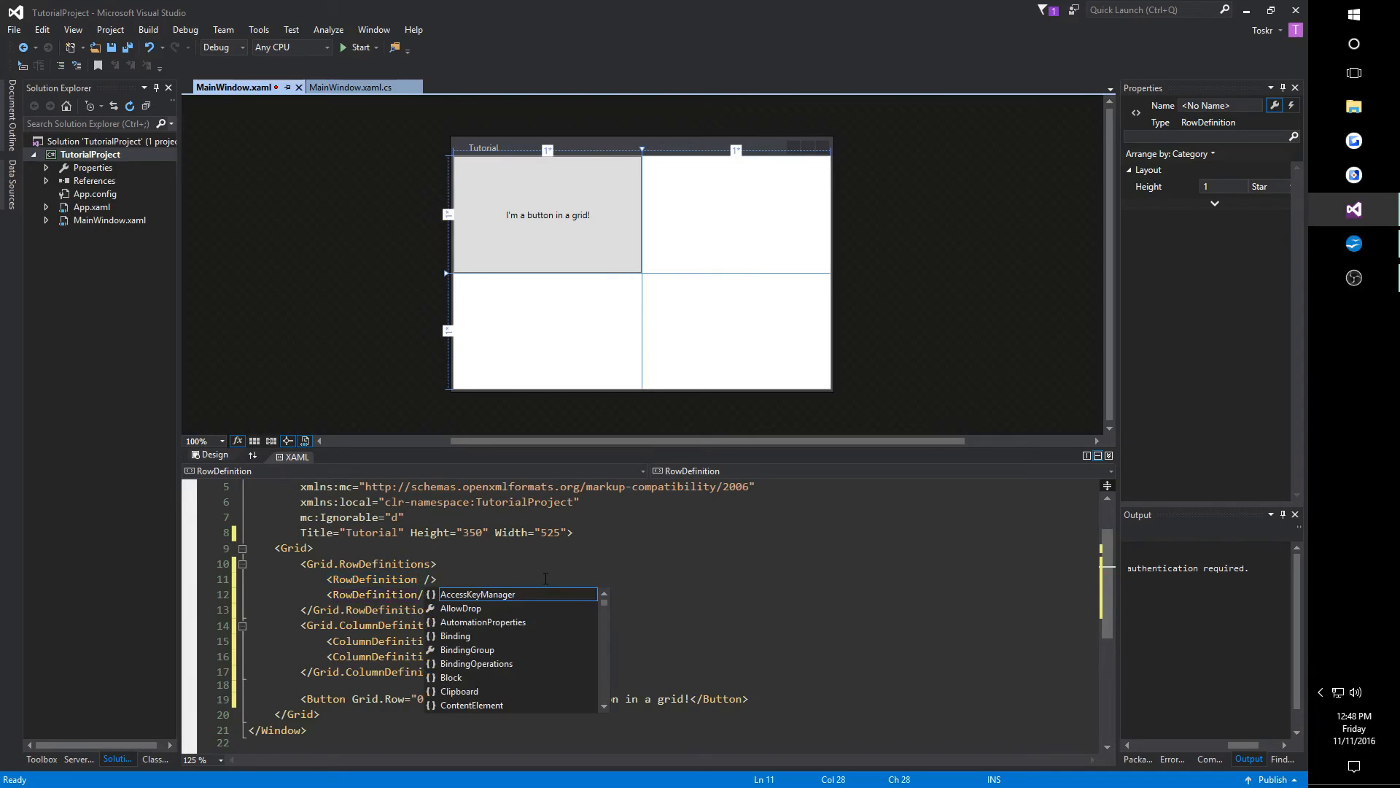
{"action": "type", "text": "Height=\""}
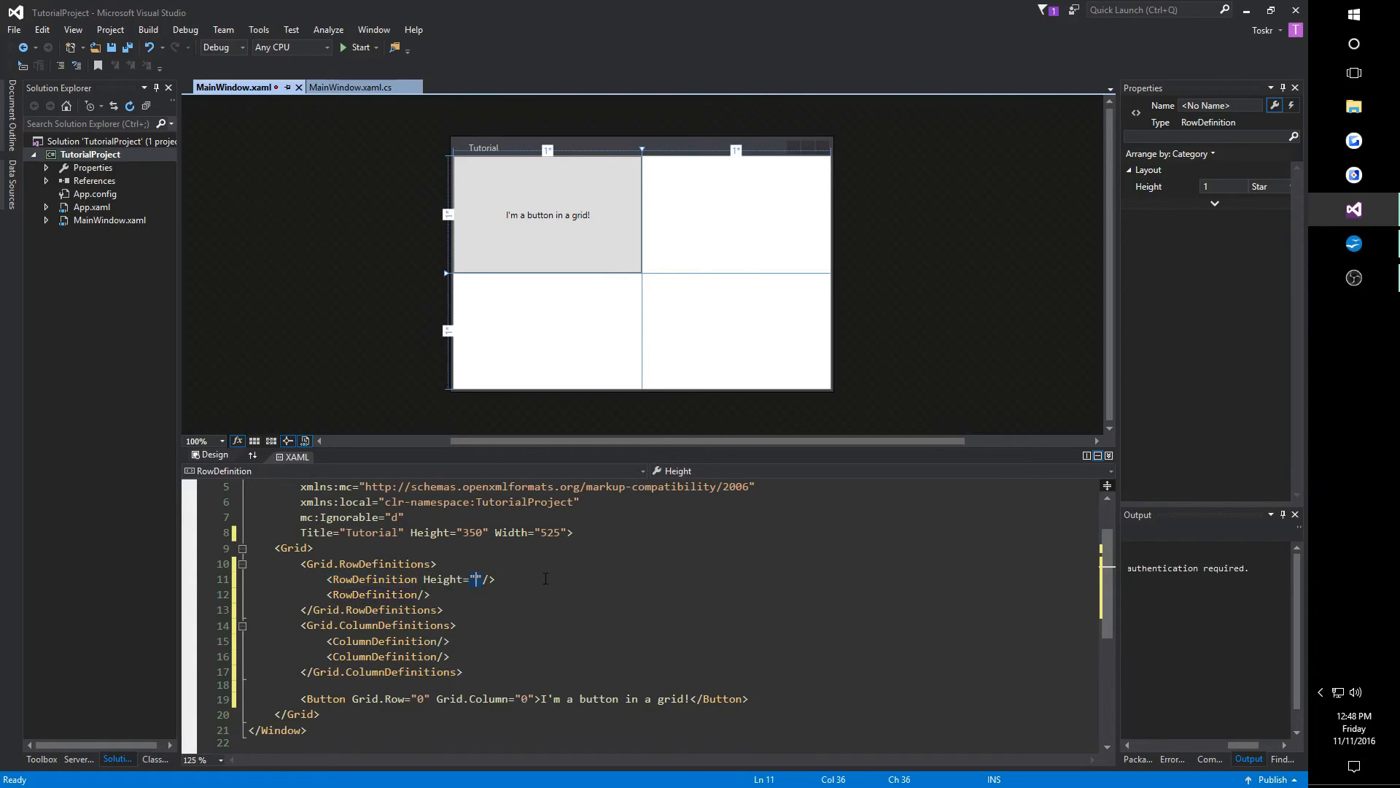
{"action": "key", "text": "Backspace"}
{"action": "type", "text": "auto"}
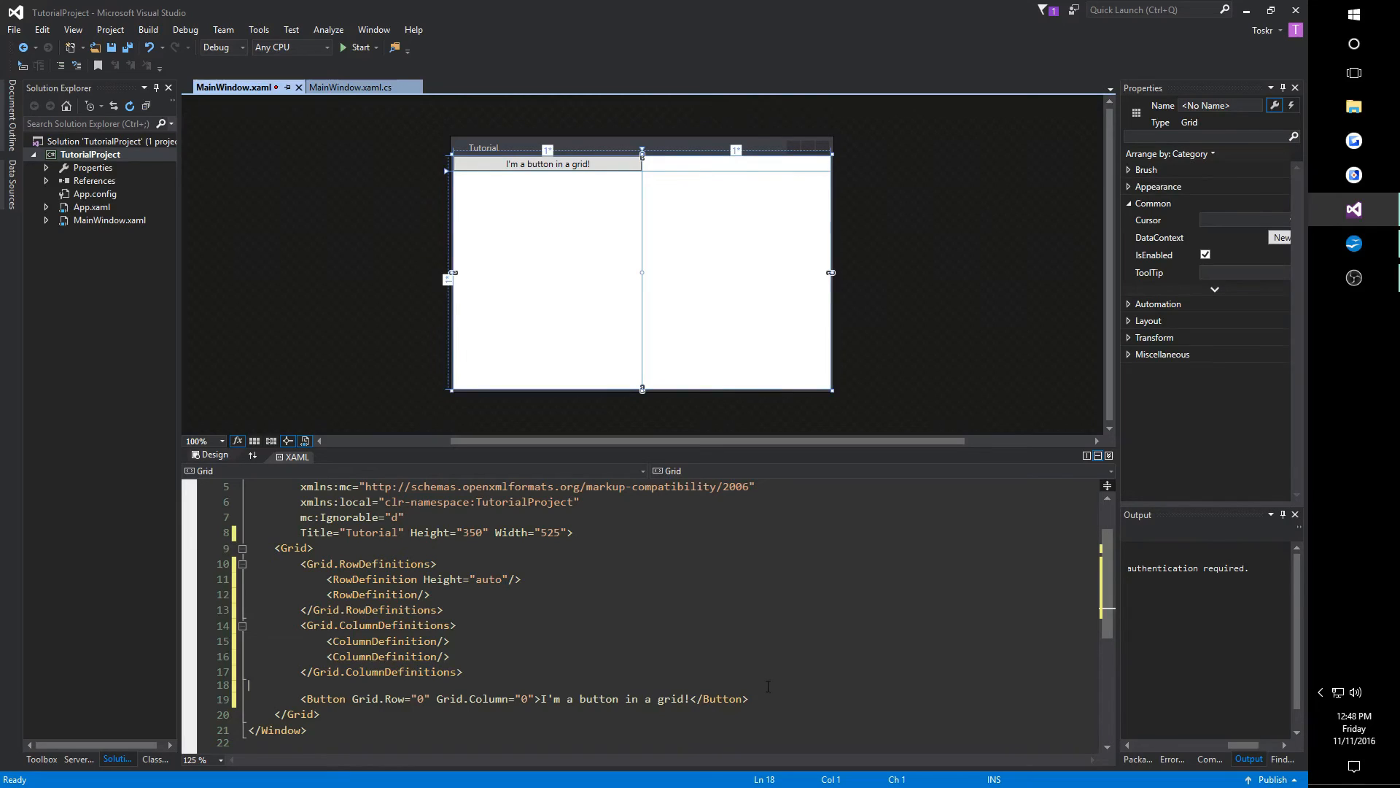
Wrap the Button in a StackPanel with Grid.Row="0" Grid.Column="0".
{"action": "type", "text": "StackPanel>"}
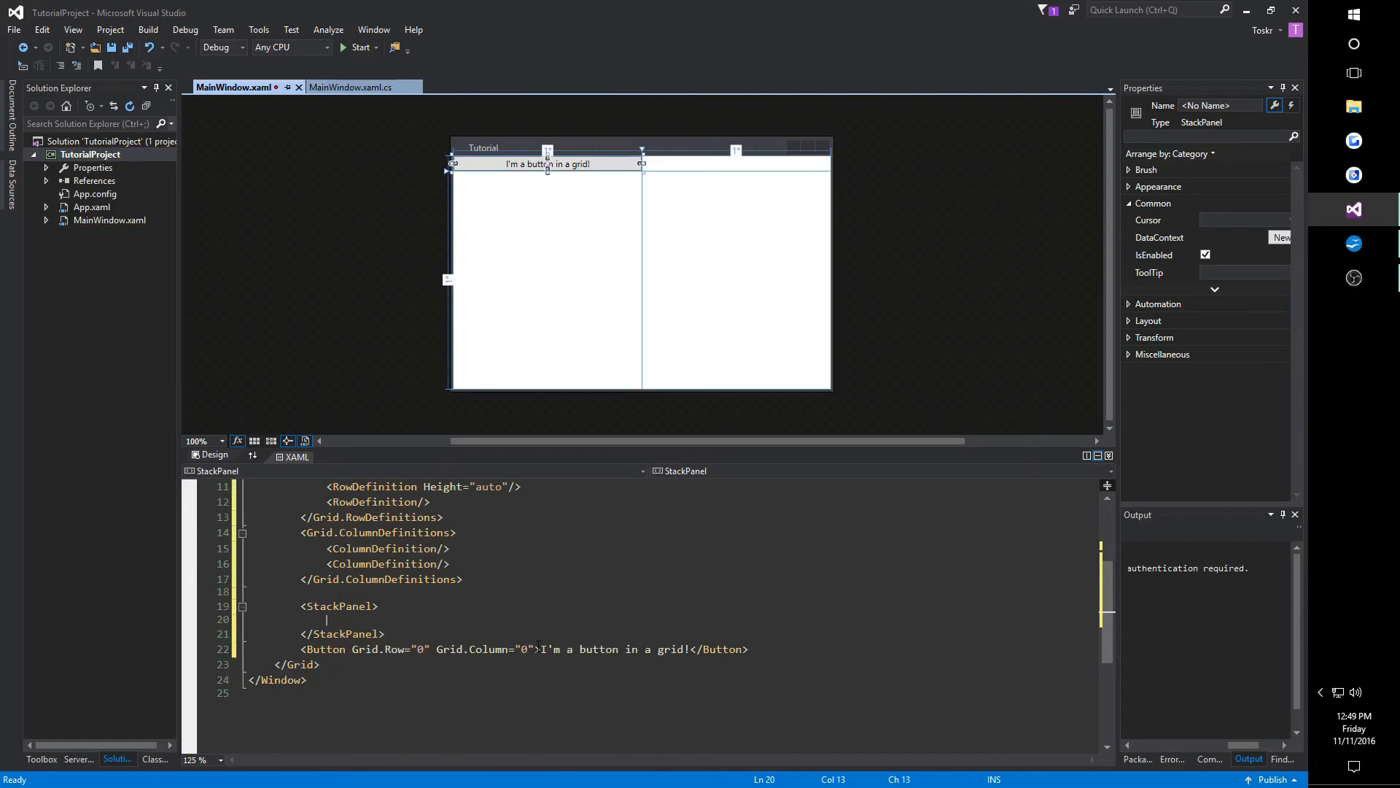
{"action": "left_click", "coordinate": [403, 649]}
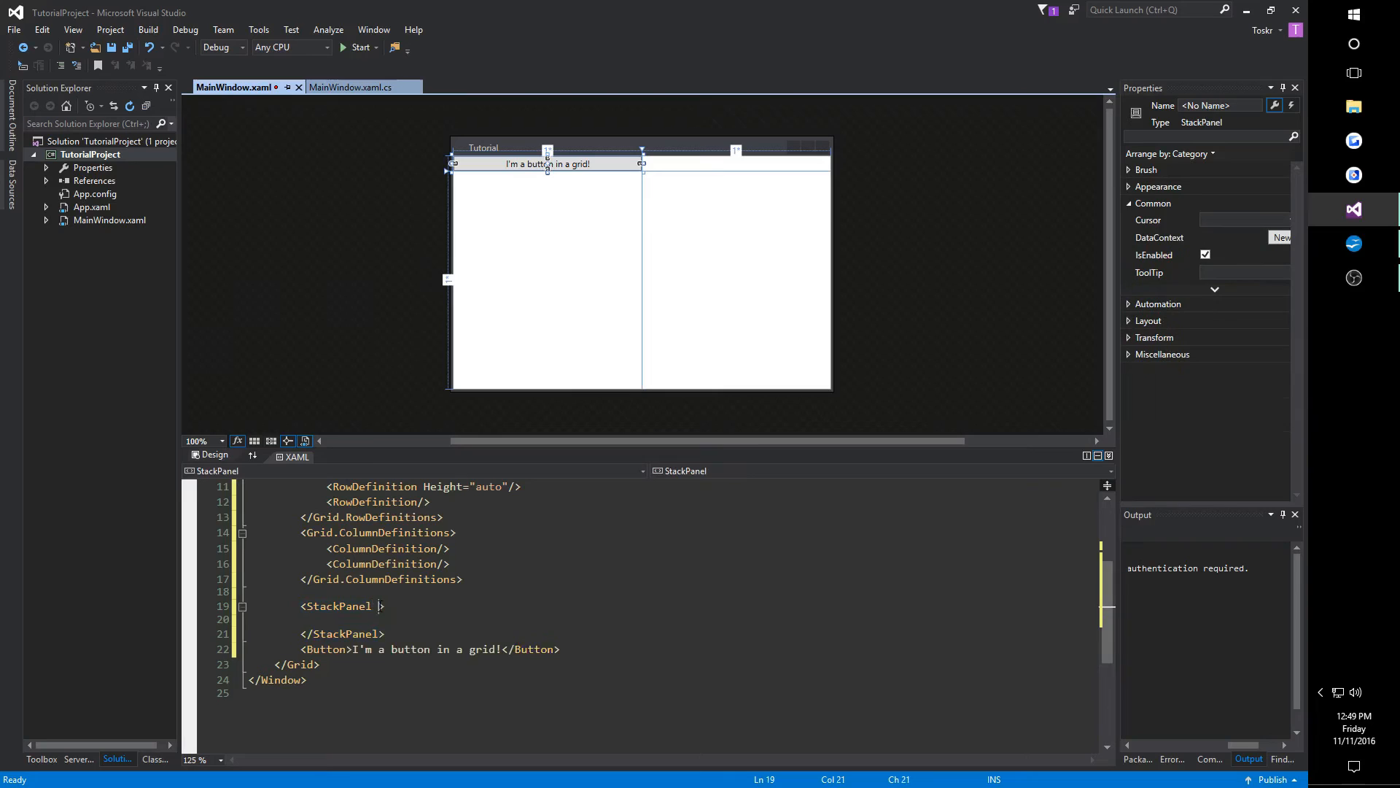
{"action": "type", "text": "Grid.Row=\"0"}
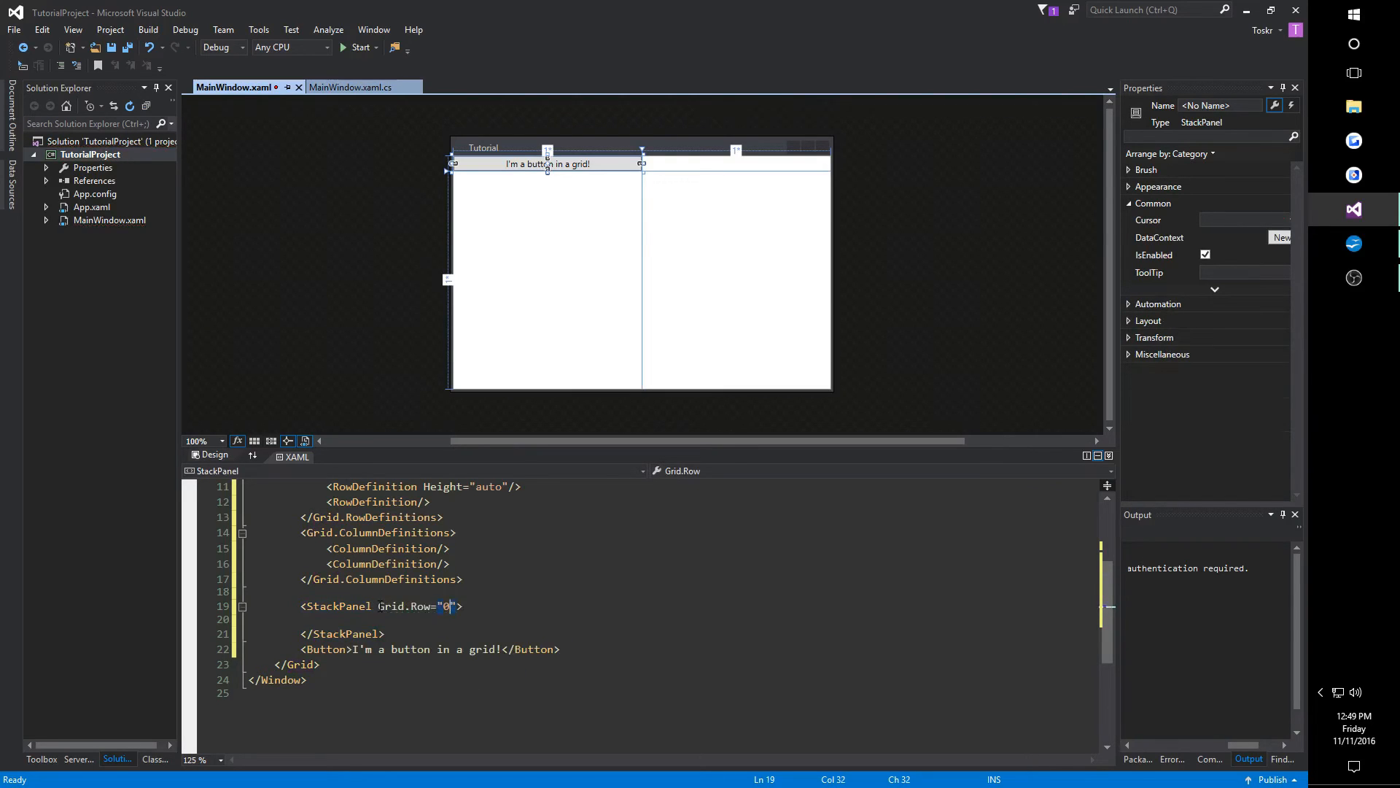
{"action": "type", "text": "Grid.c"}
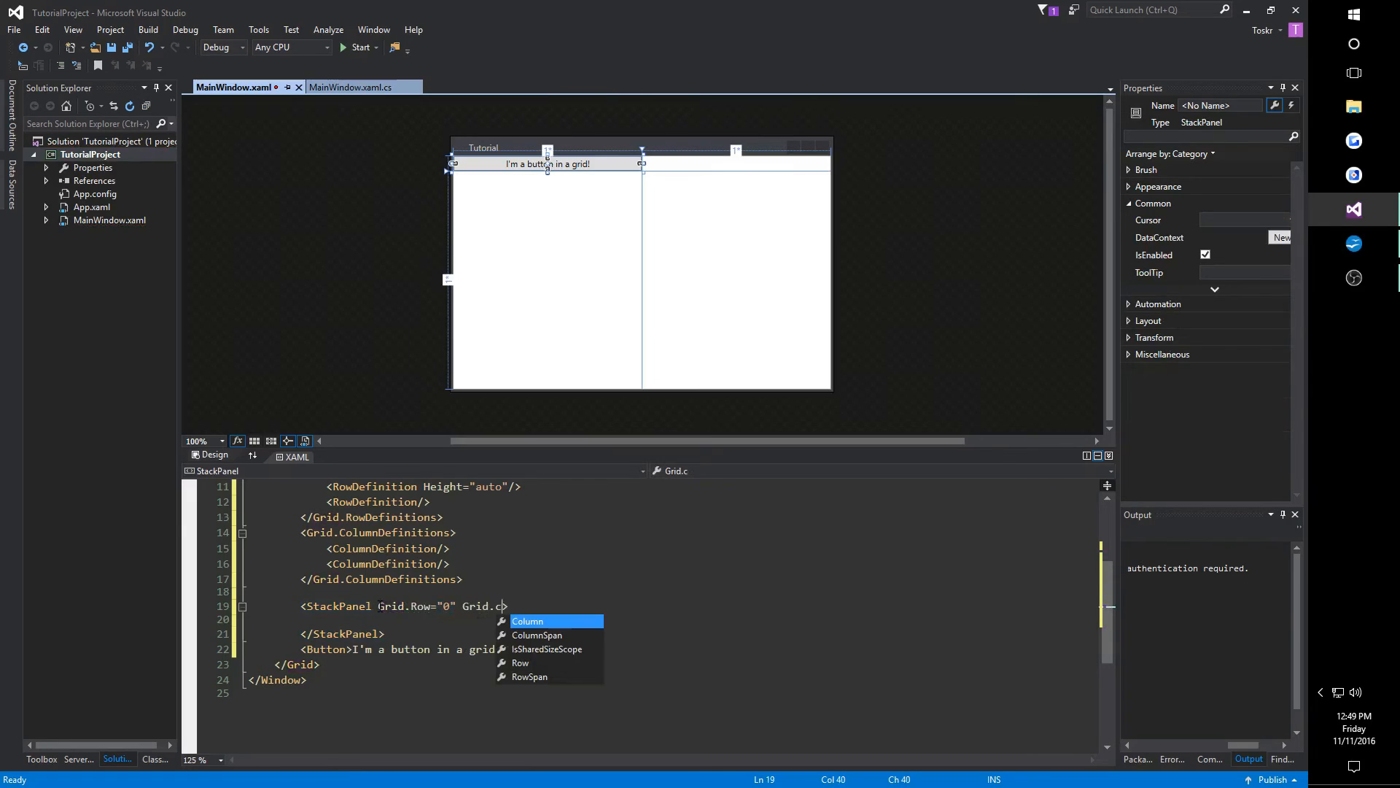
{"action": "type", "text": "olumn=\"0\""}
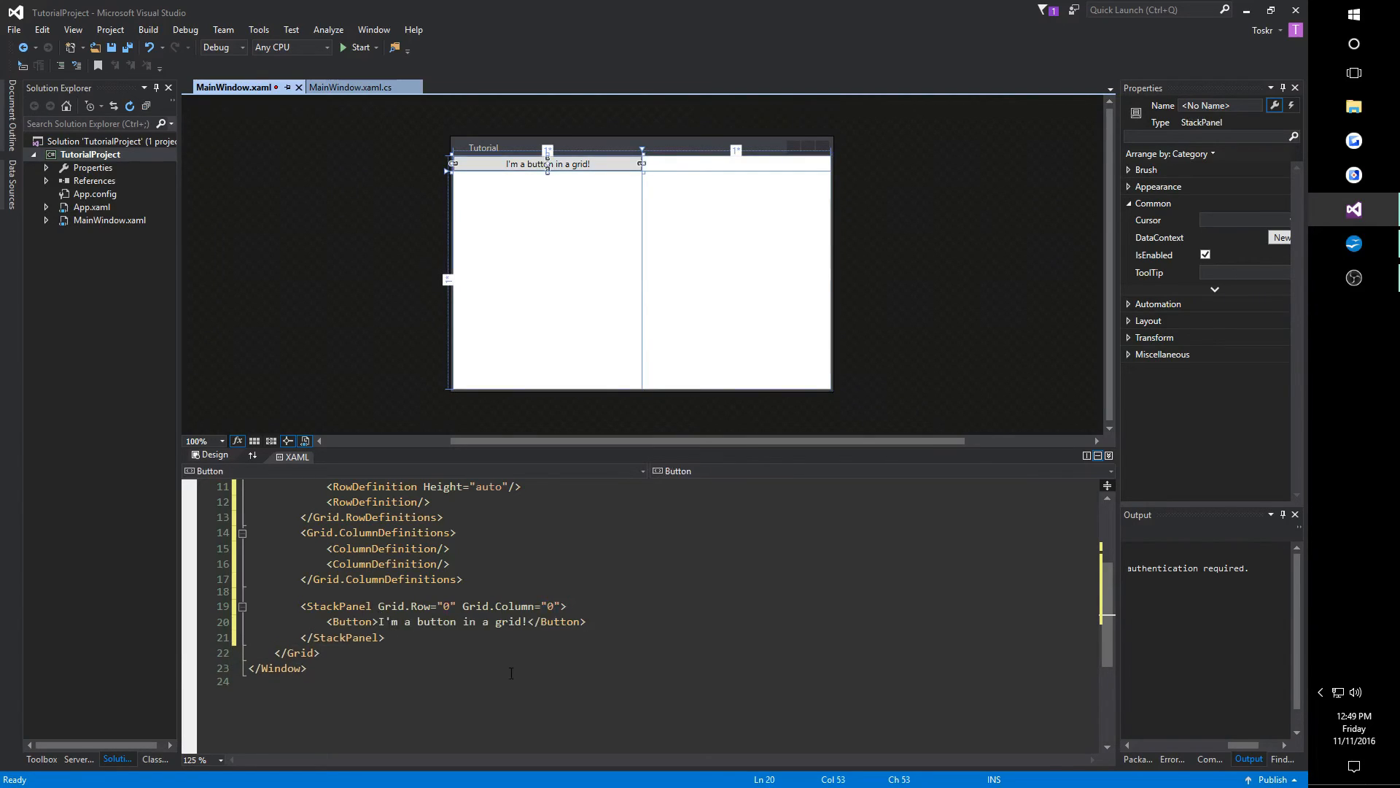
Duplicate the Button line so three identical buttons stack in the StackPanel.
{"action": "left_click", "coordinate": [277, 668]}
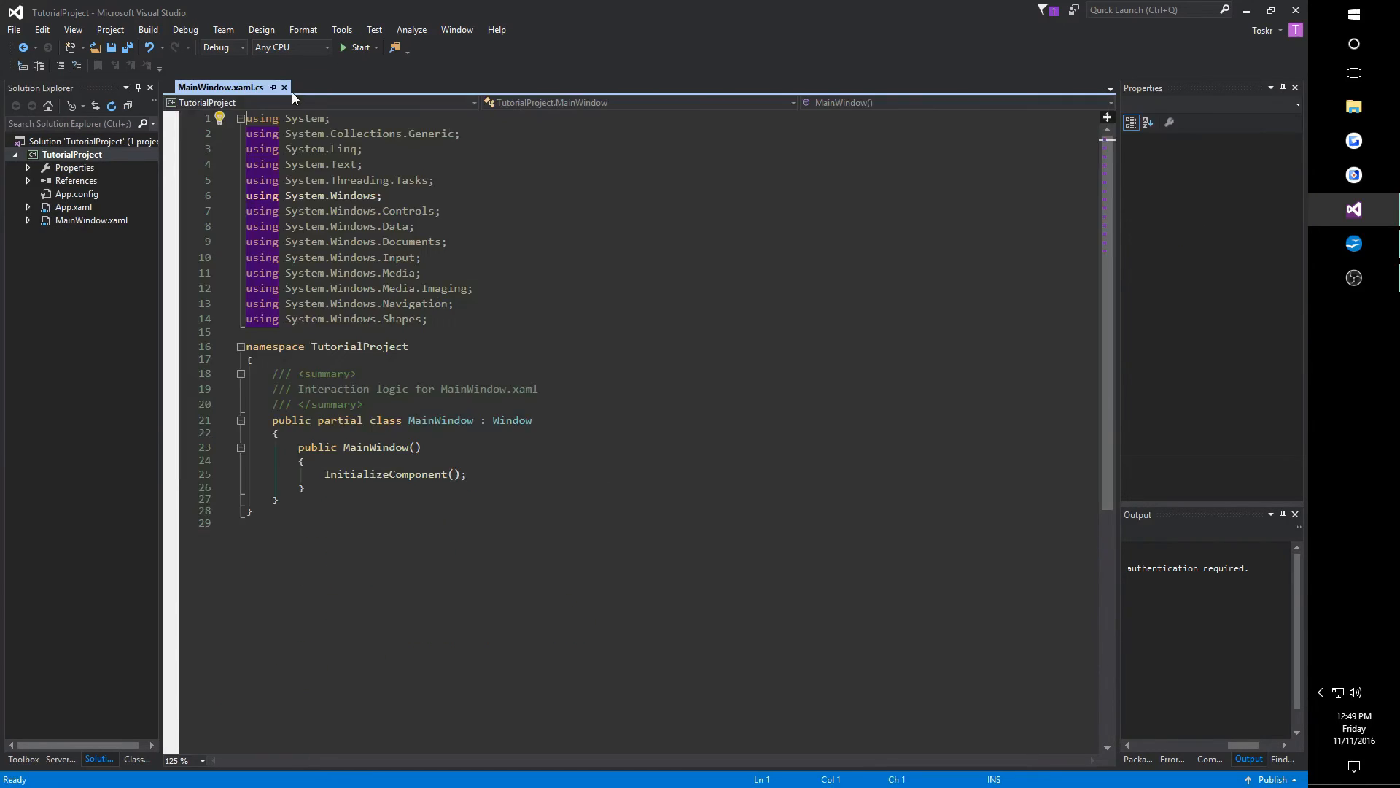
{"action": "double_click", "coordinate": [91, 220]}
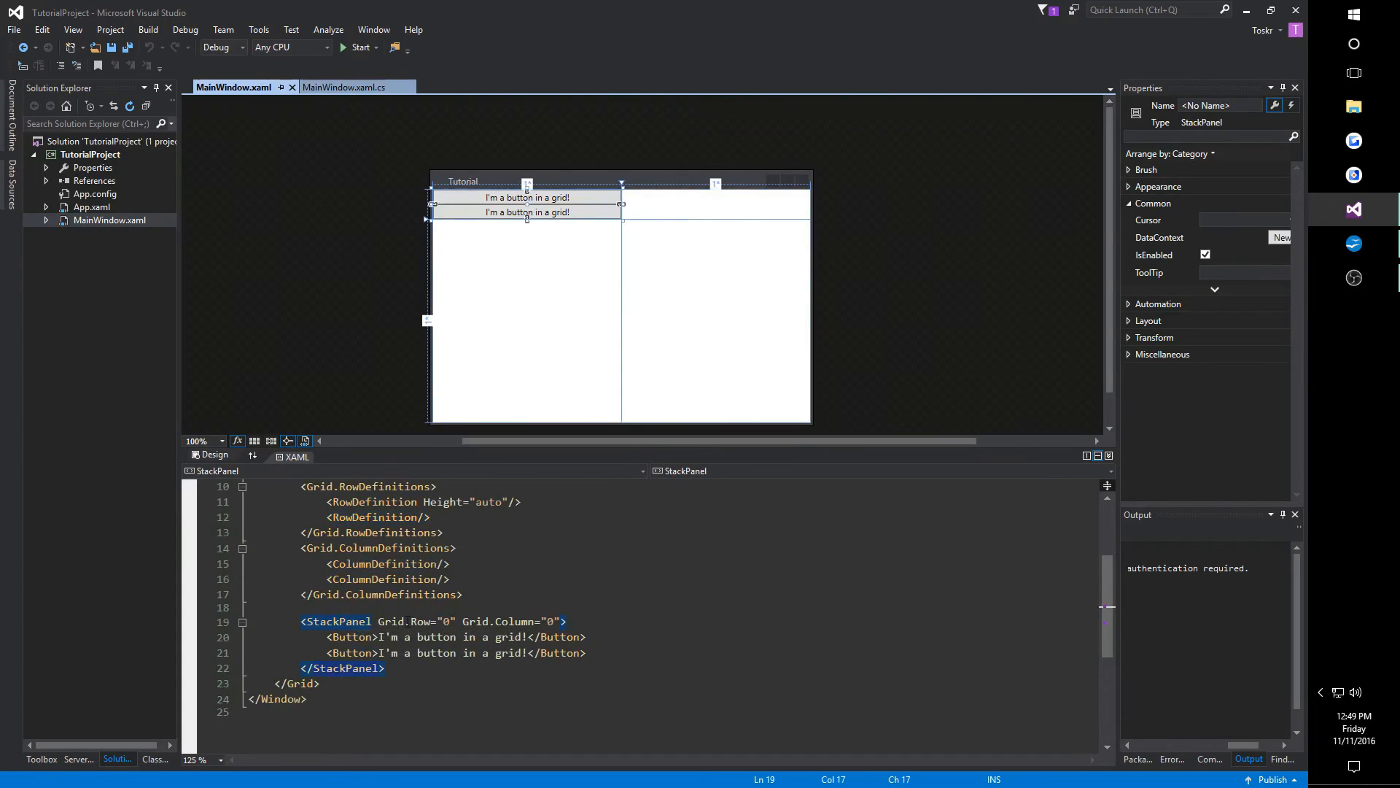
{"action": "mouse_move", "coordinate": [339, 622]}
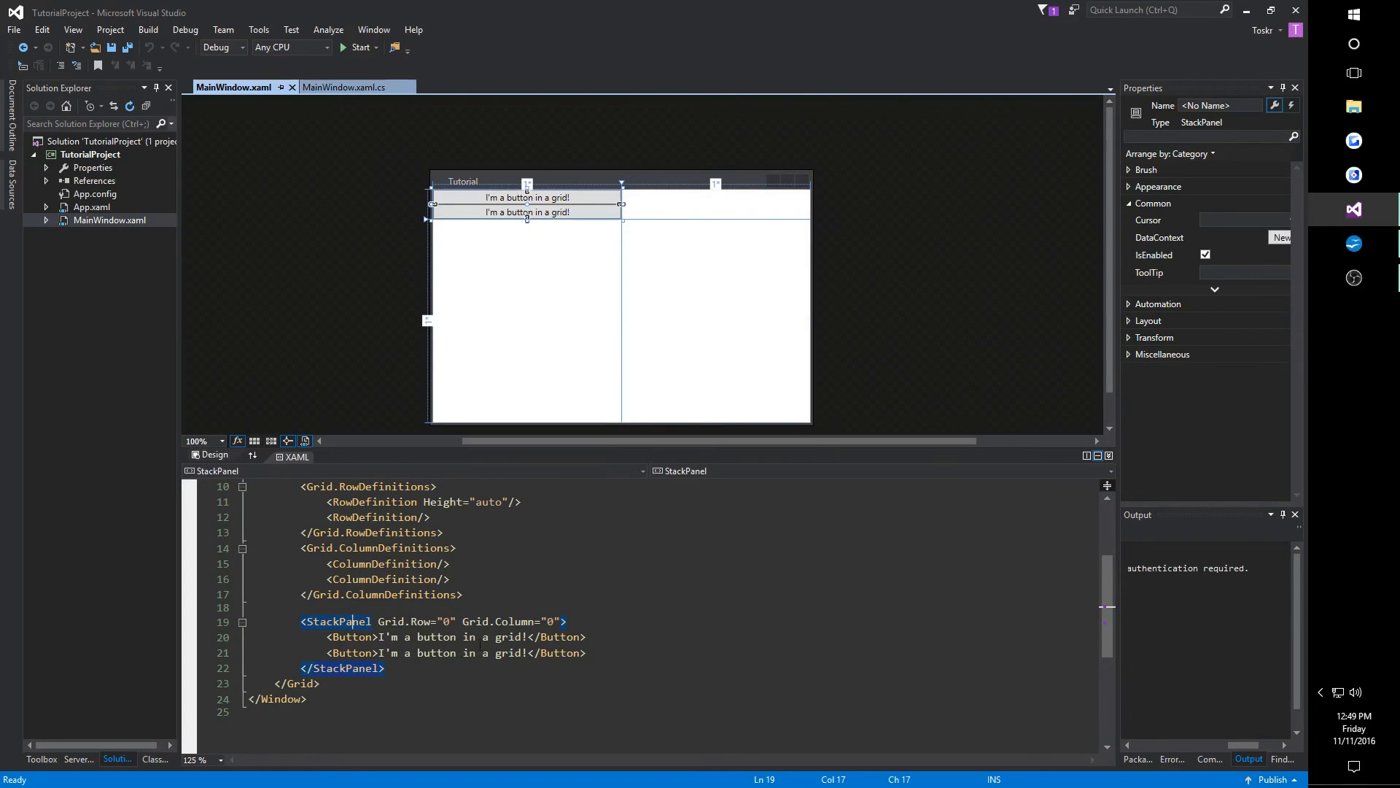
{"action": "left_click", "coordinate": [527, 211]}
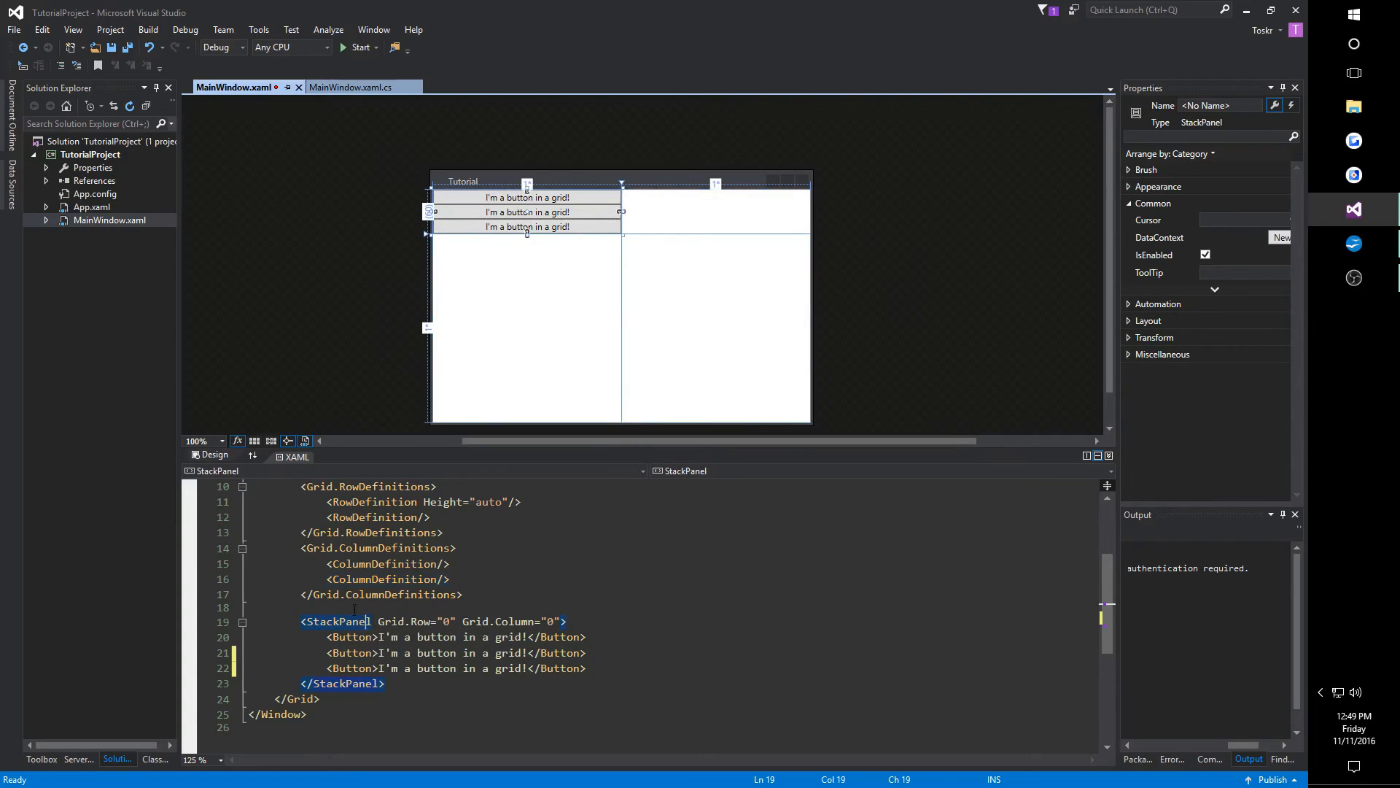
{"action": "mouse_move", "coordinate": [538, 311]}
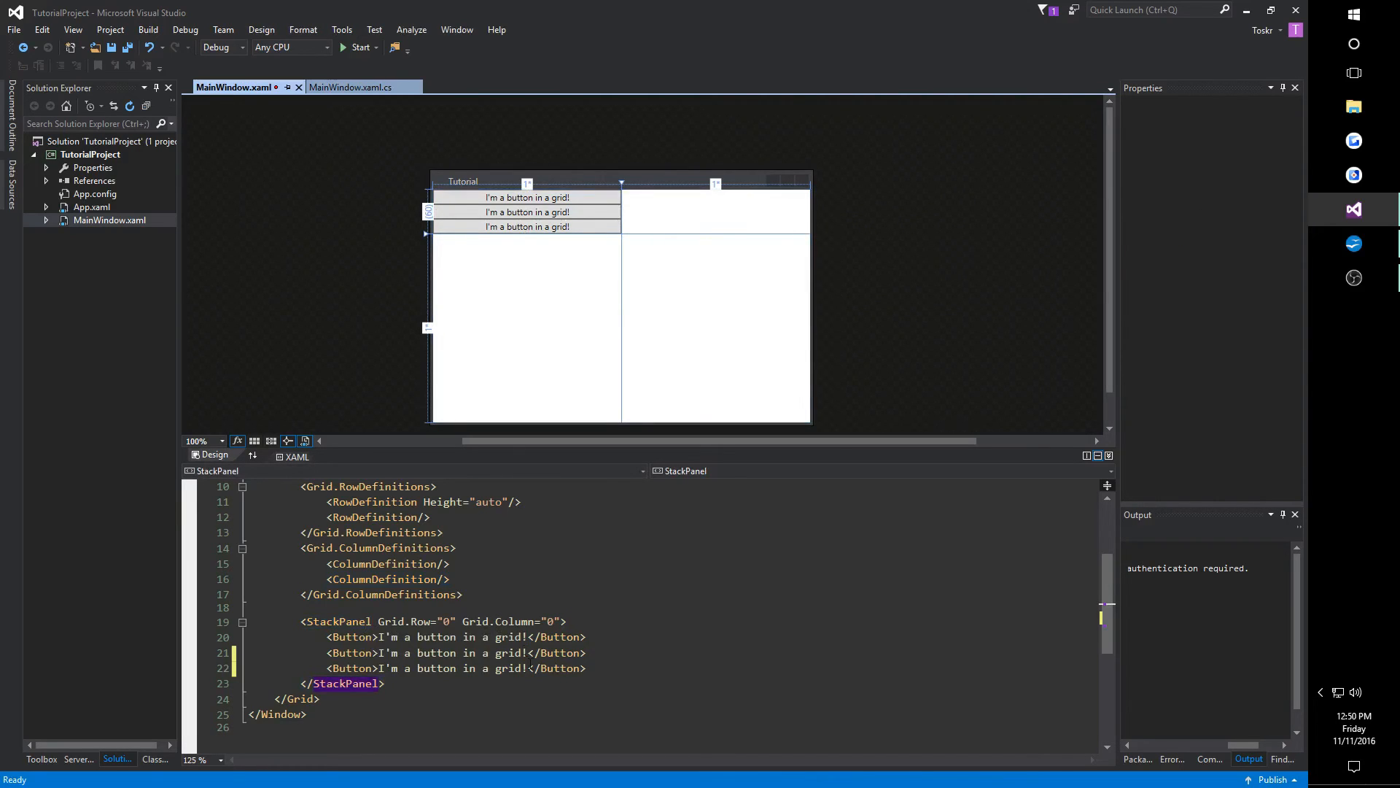
{"action": "mouse_move", "coordinate": [360, 47]}
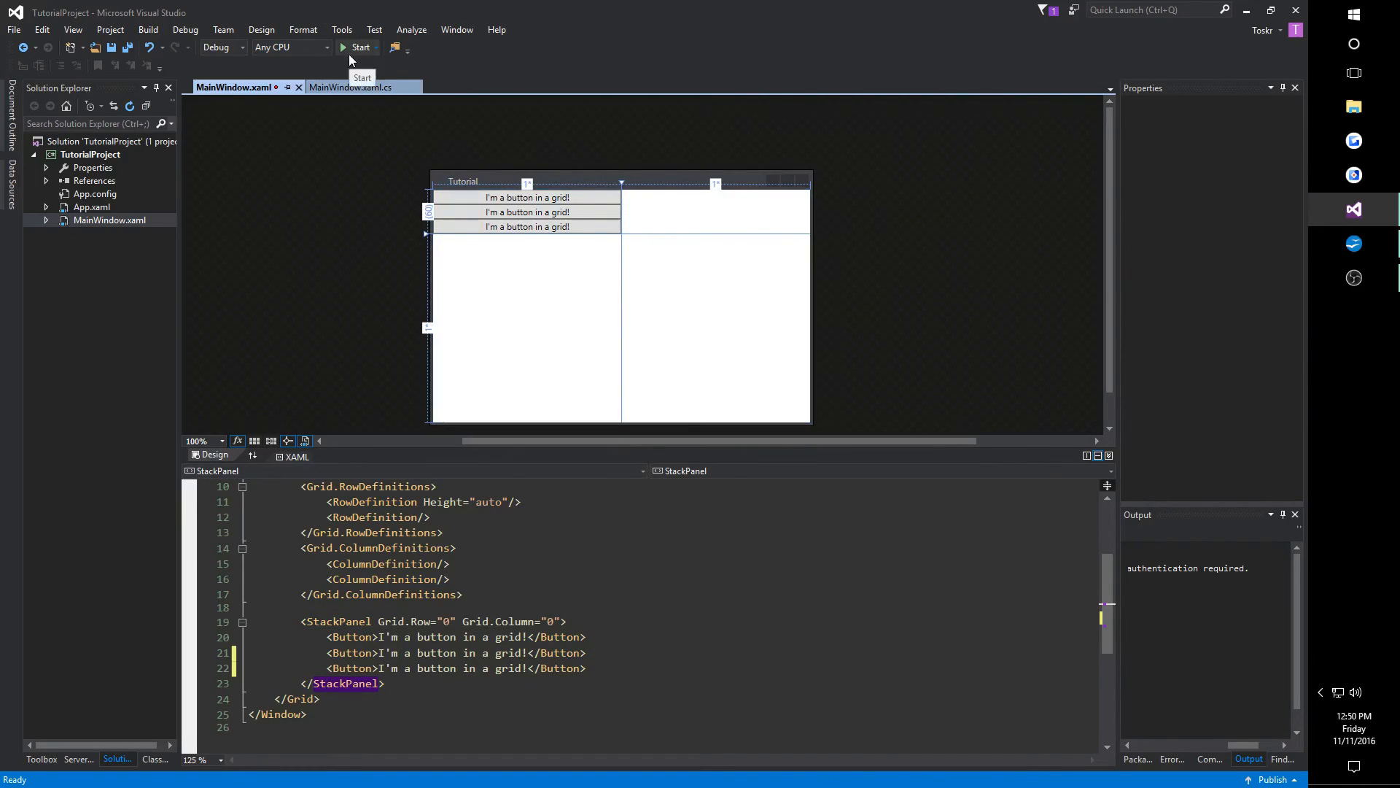
{"action": "left_click", "coordinate": [360, 46]}
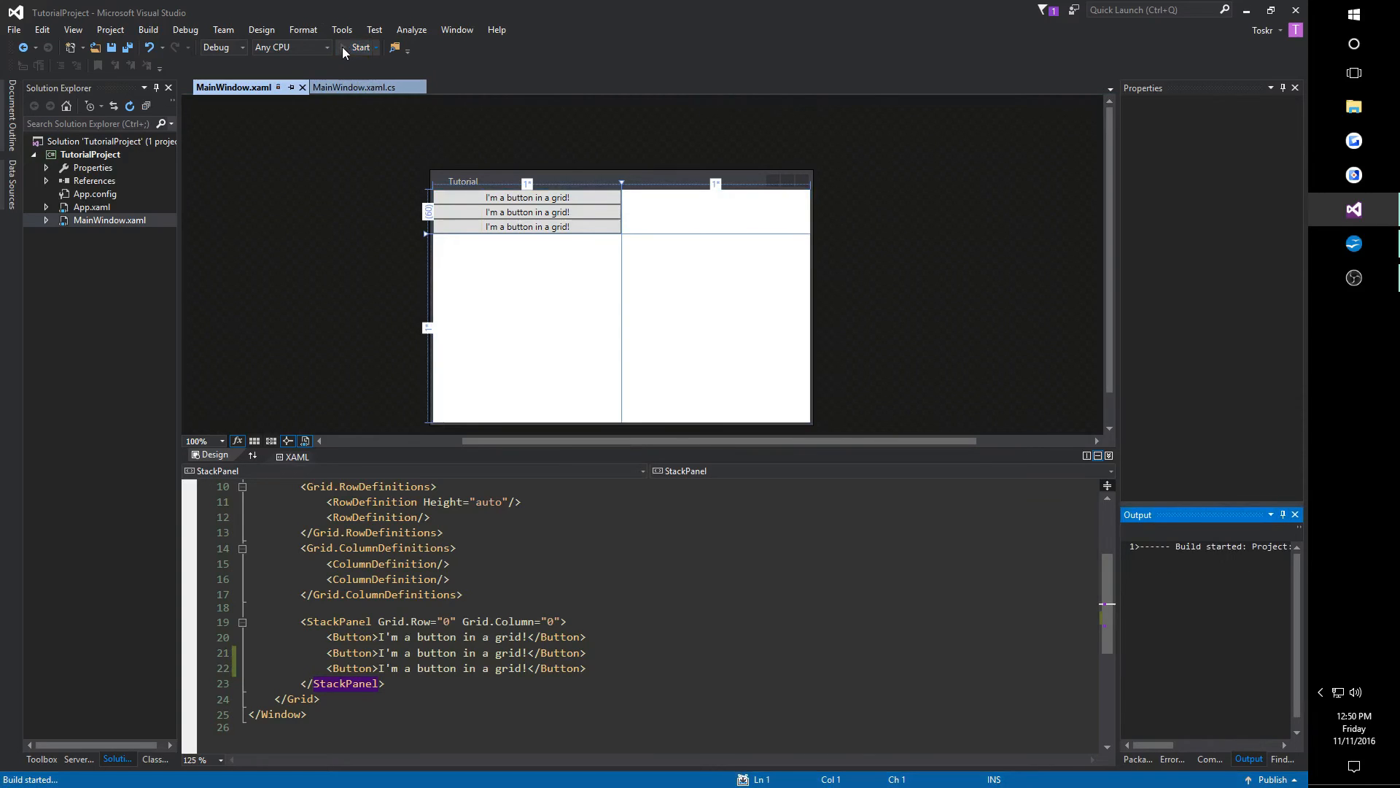
{"action": "left_click", "coordinate": [361, 47]}
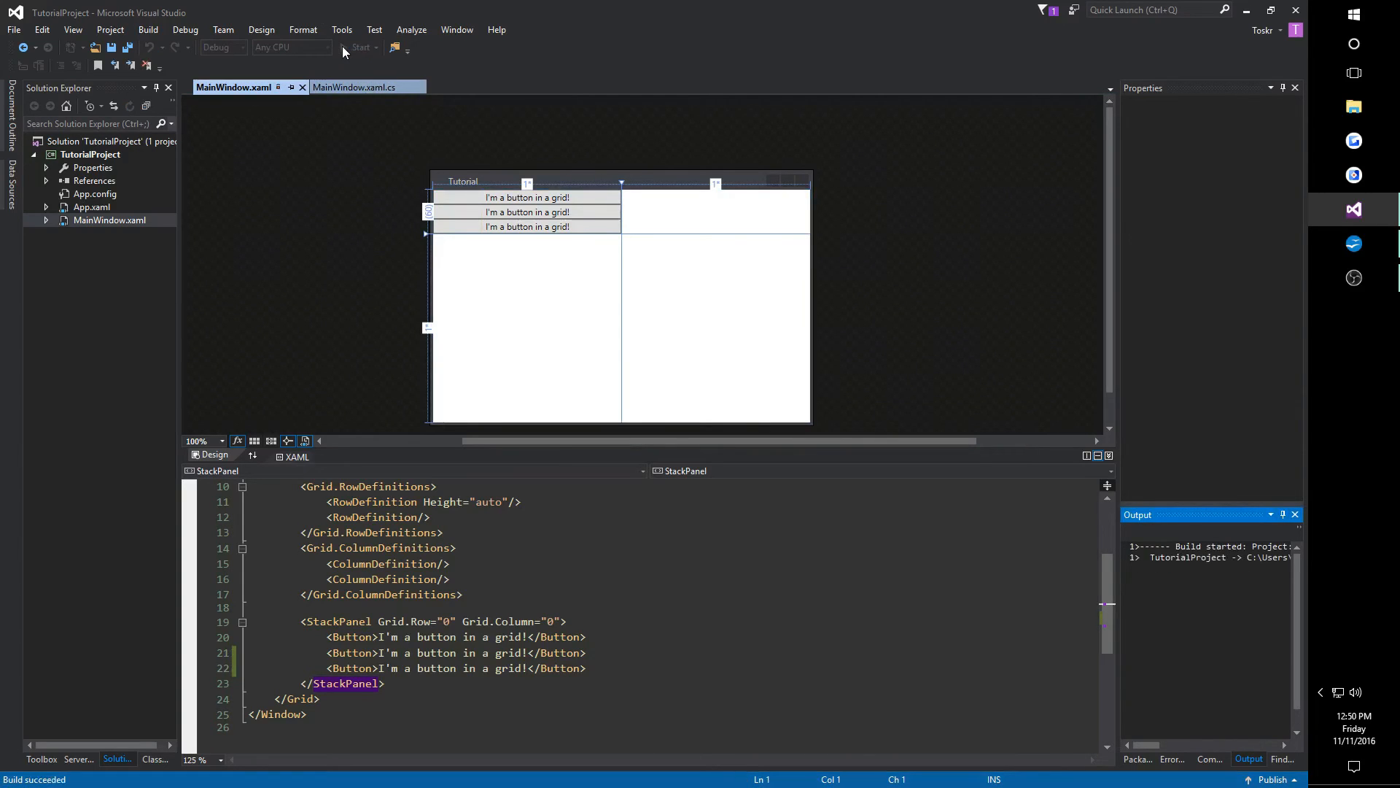
{"action": "left_click", "coordinate": [360, 47]}
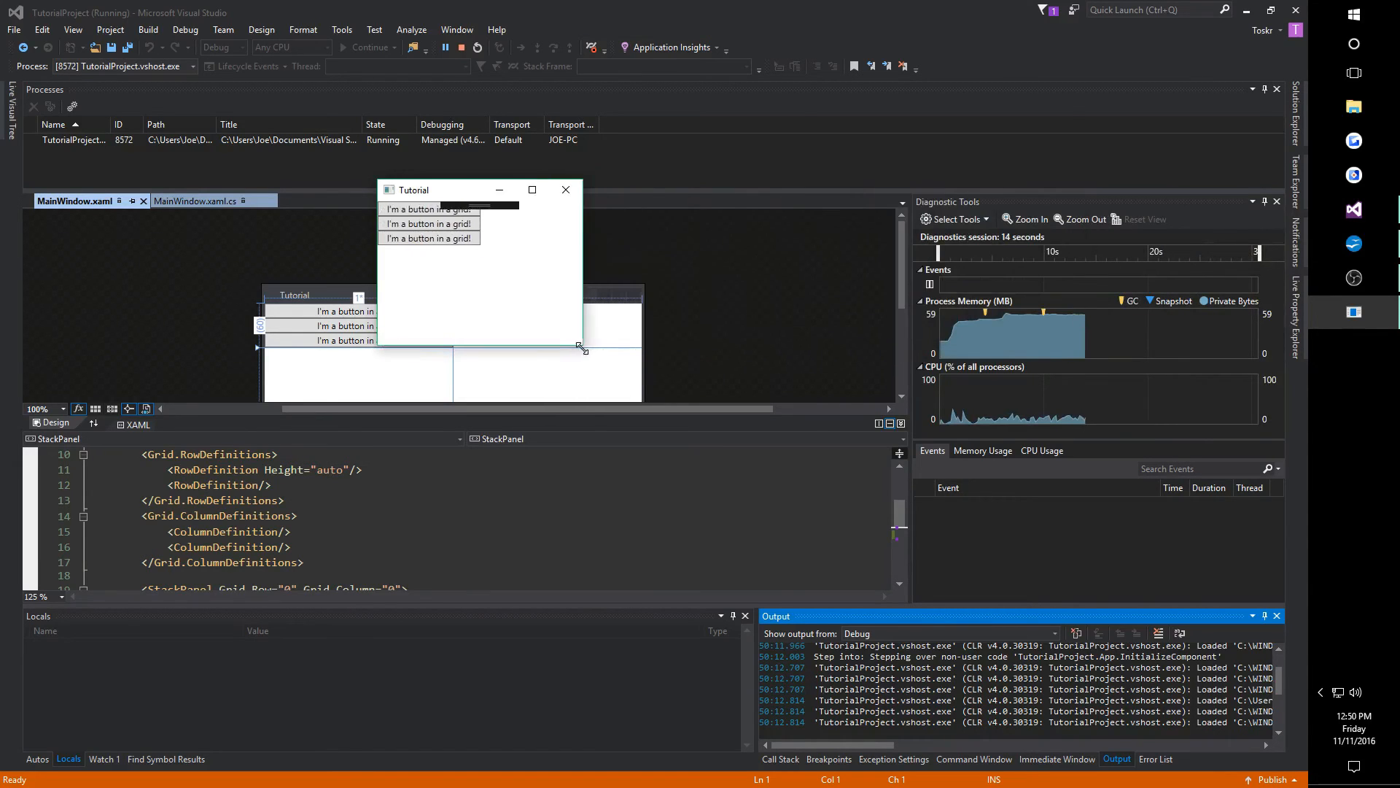
{"action": "left_click_drag", "start_coordinate": [580, 347], "coordinate": [626, 342]}
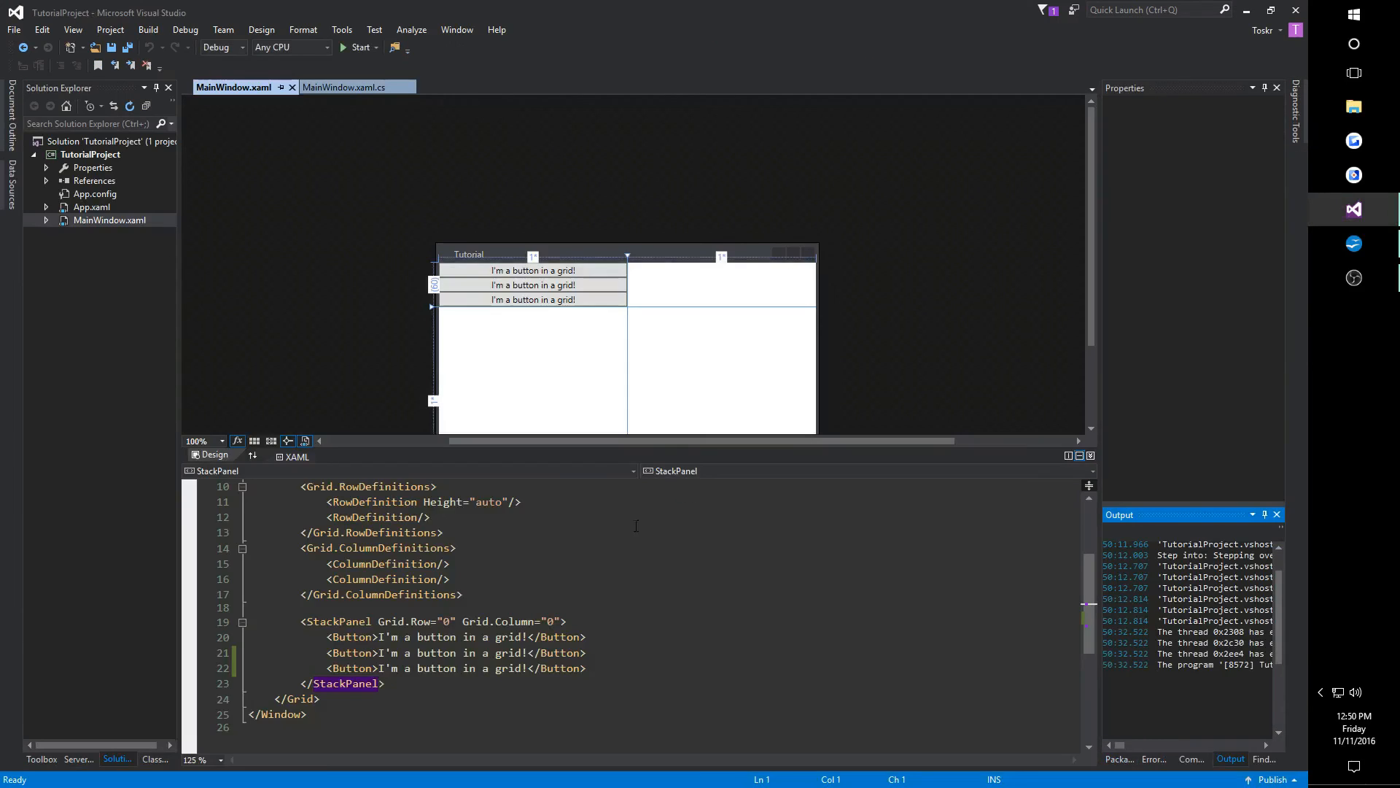
{"action": "left_click", "coordinate": [383, 563]}
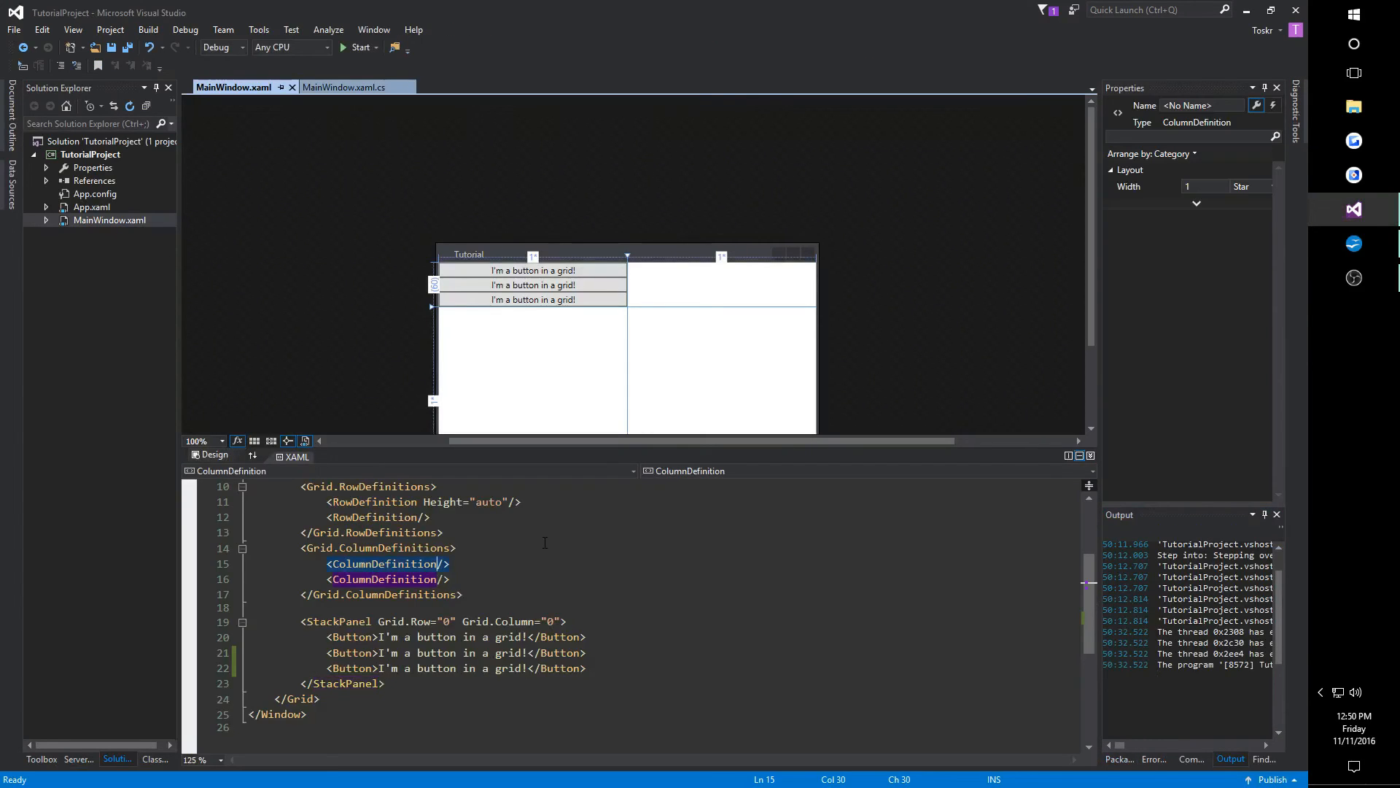
Set Width="auto" on the first ColumnDefinition and run the app to check the layout.
{"action": "type", "text": "Width=\"auto"}
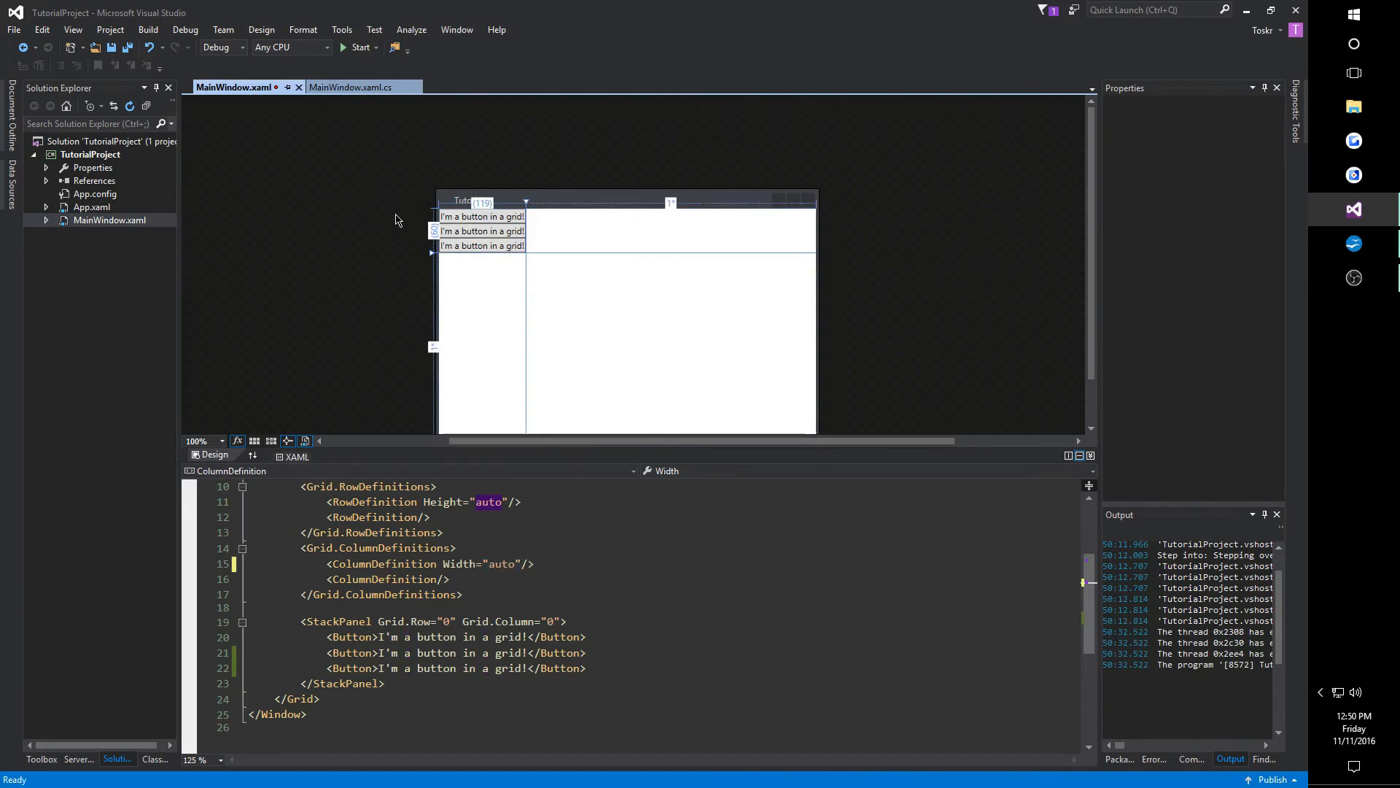
{"action": "left_click", "coordinate": [360, 46]}
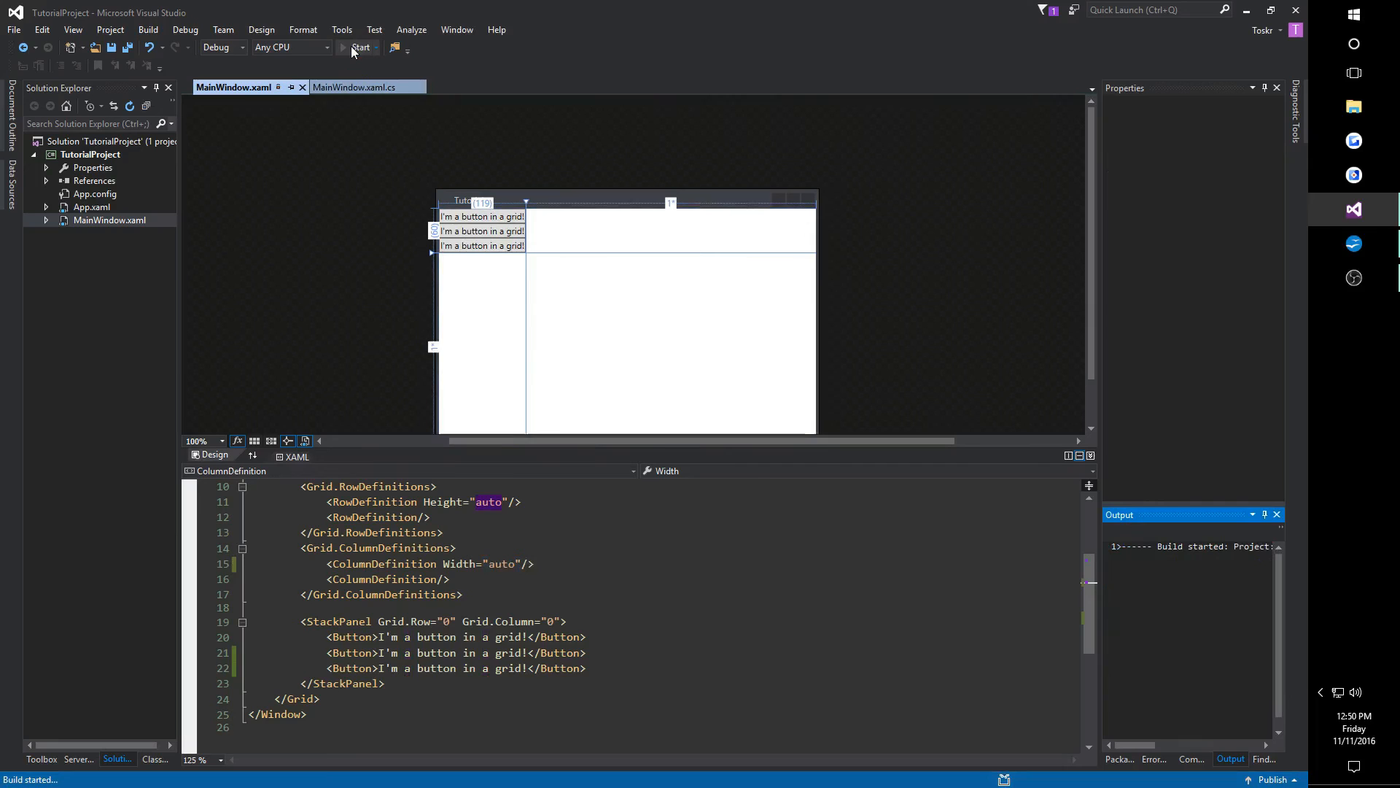
{"action": "left_click", "coordinate": [360, 46]}
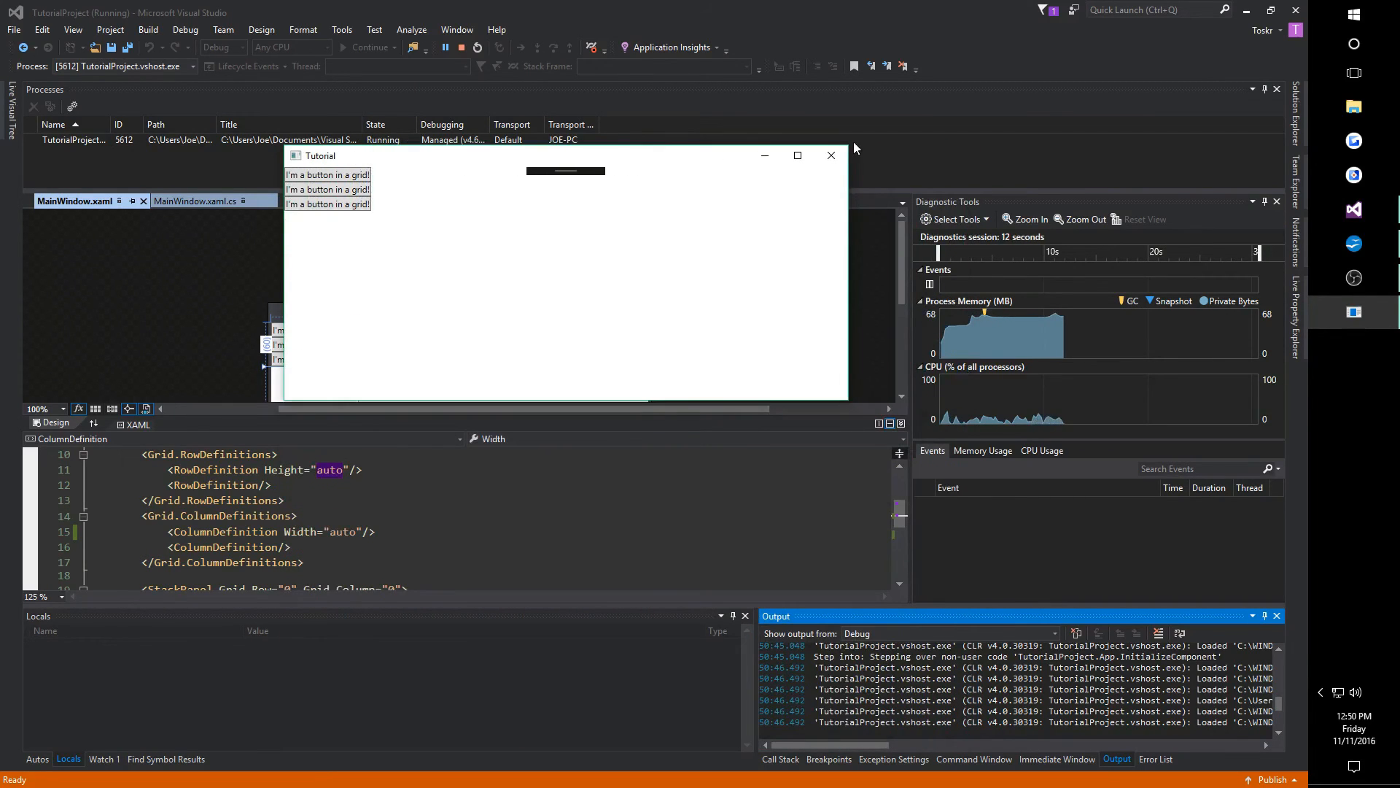
{"action": "left_click", "coordinate": [460, 47]}
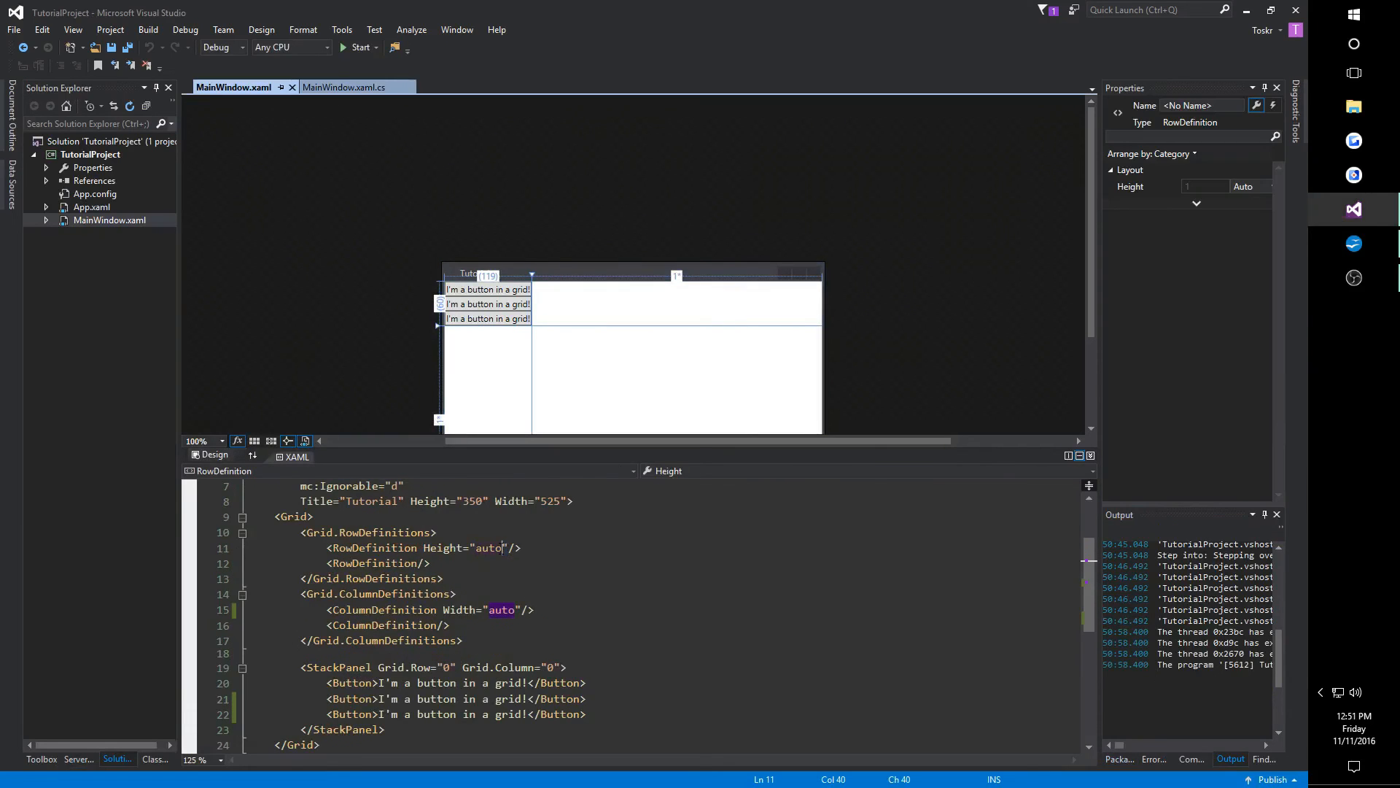
{"action": "scroll", "scroll_direction": "down", "scroll_amount": 3}
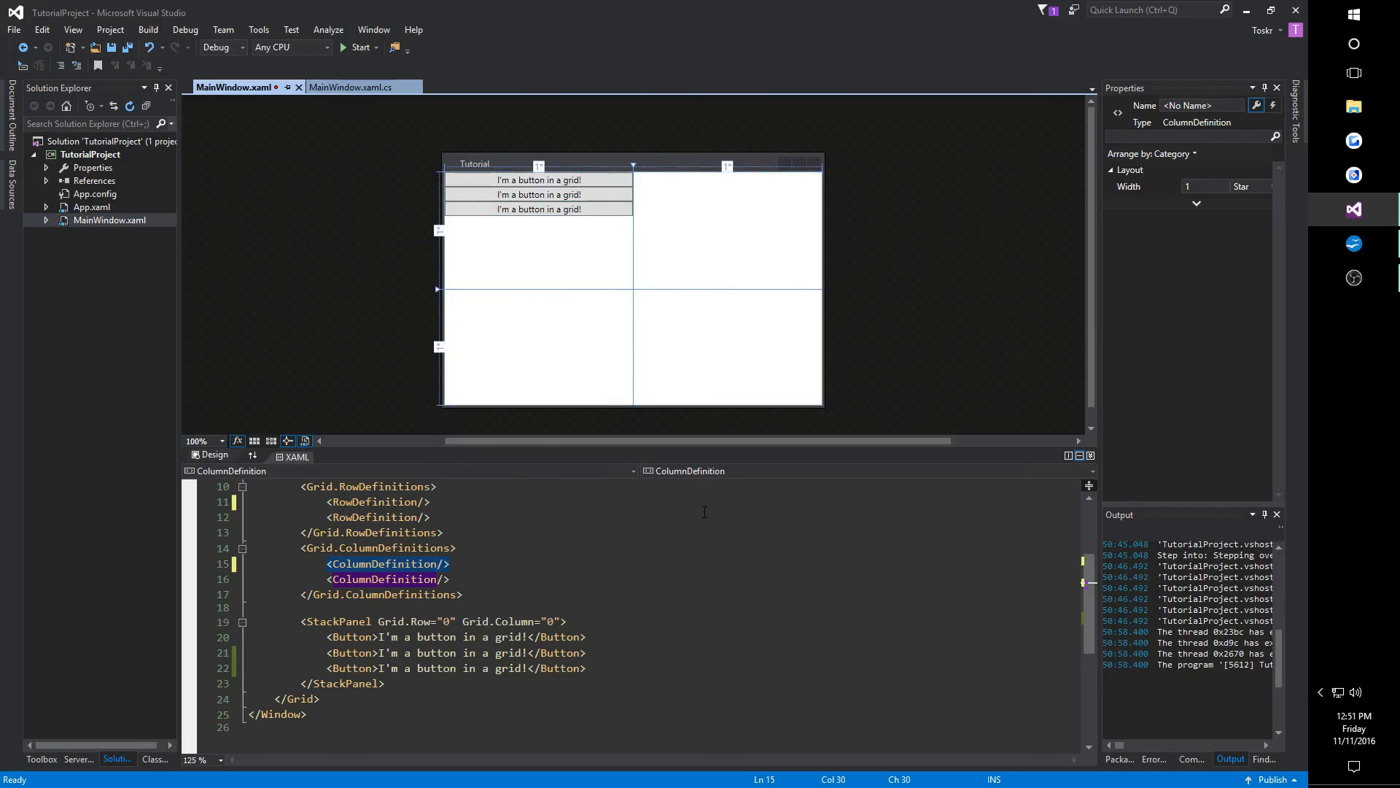
{"action": "mouse_move", "coordinate": [420, 516]}
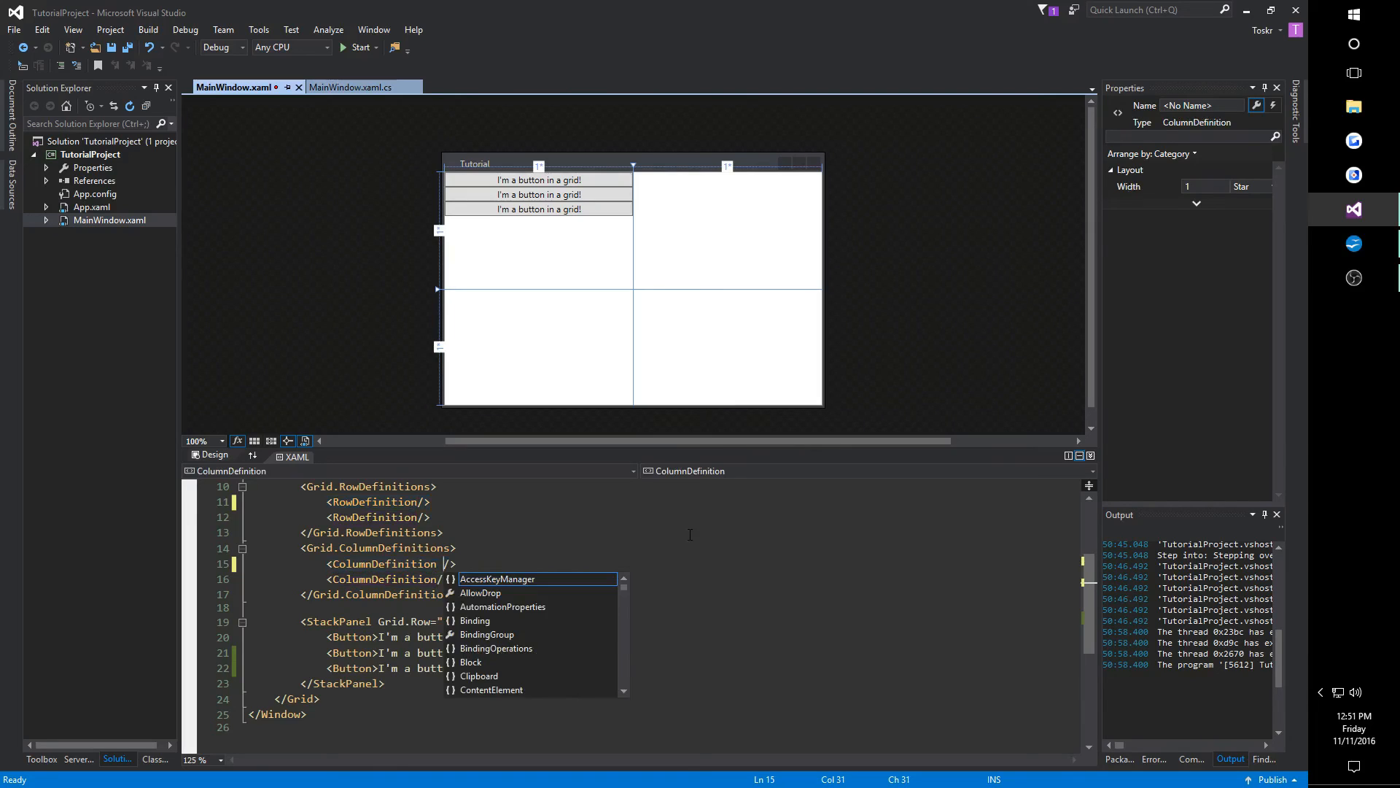
Set the first ColumnDefinition's Width to "2*".
{"action": "type", "text": "Width=\""}
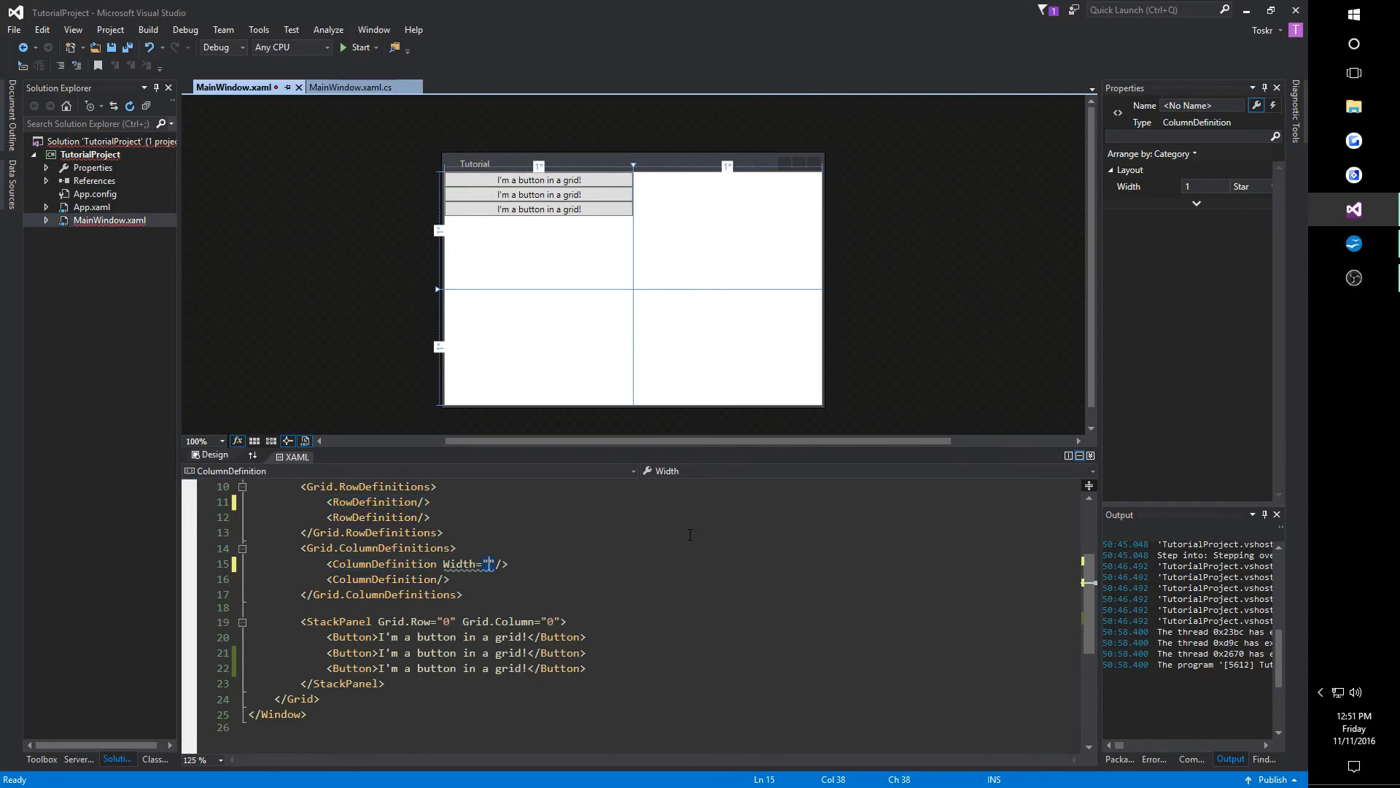
{"action": "type", "text": "2*"}
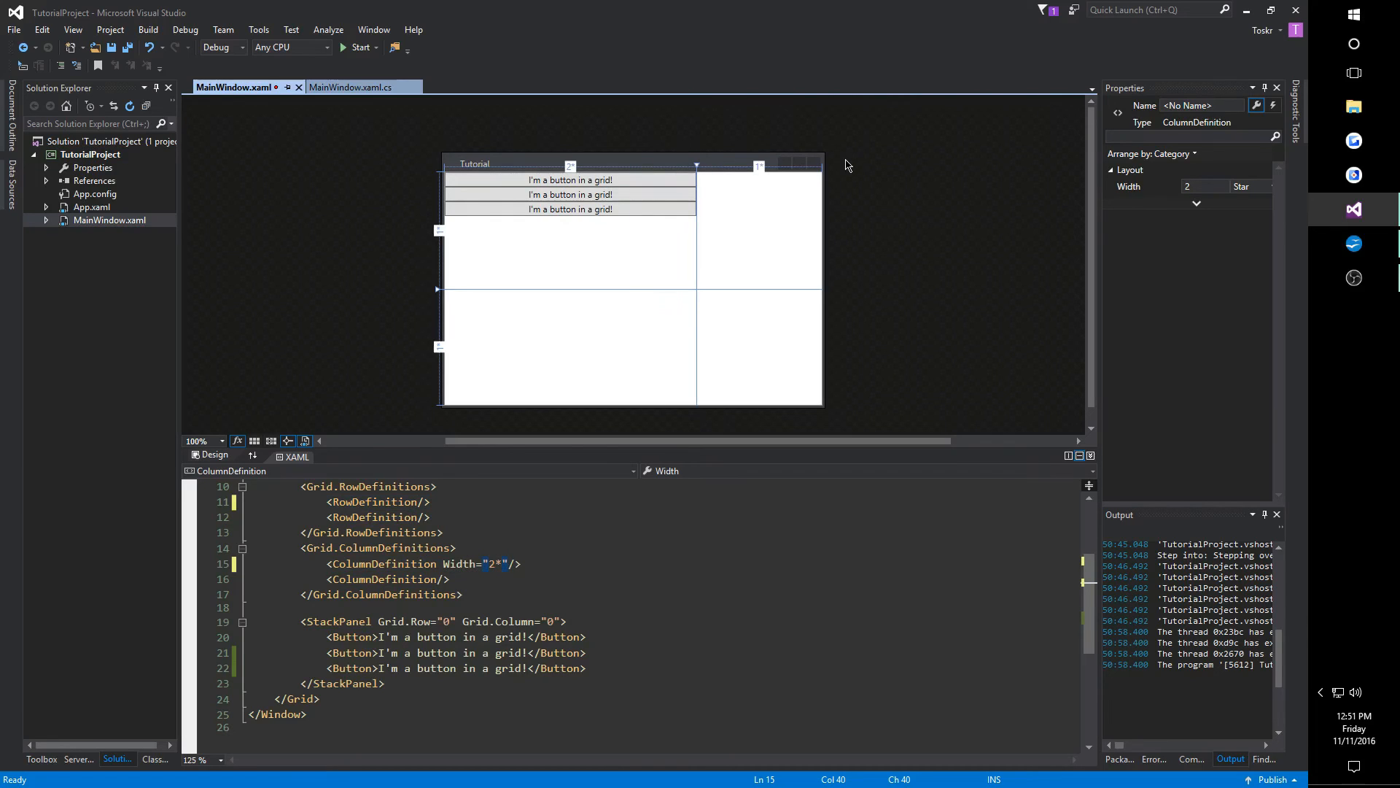
{"action": "mouse_move", "coordinate": [923, 312]}
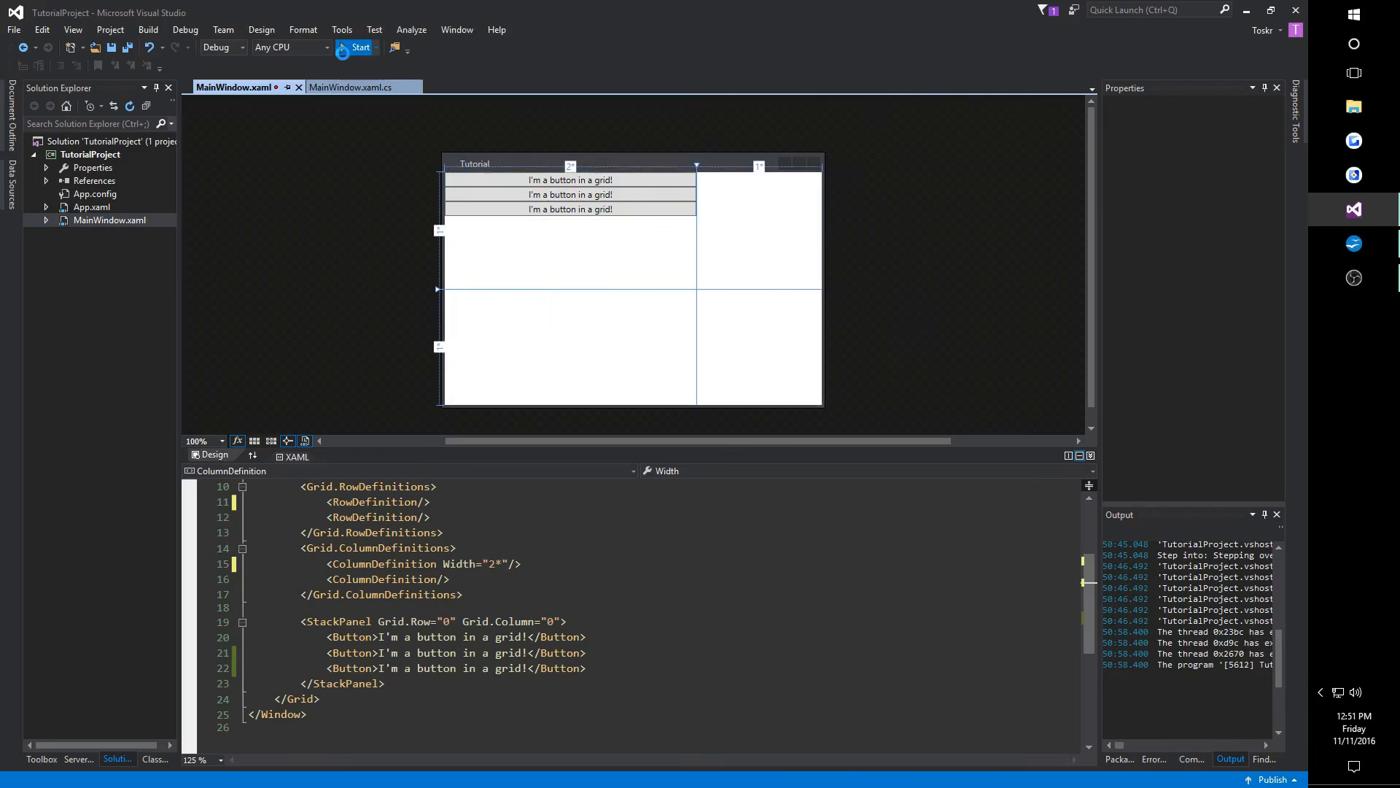
Run the Tutorial window, maximize it to test the wider first column, then close it.
{"action": "left_click", "coordinate": [360, 46]}
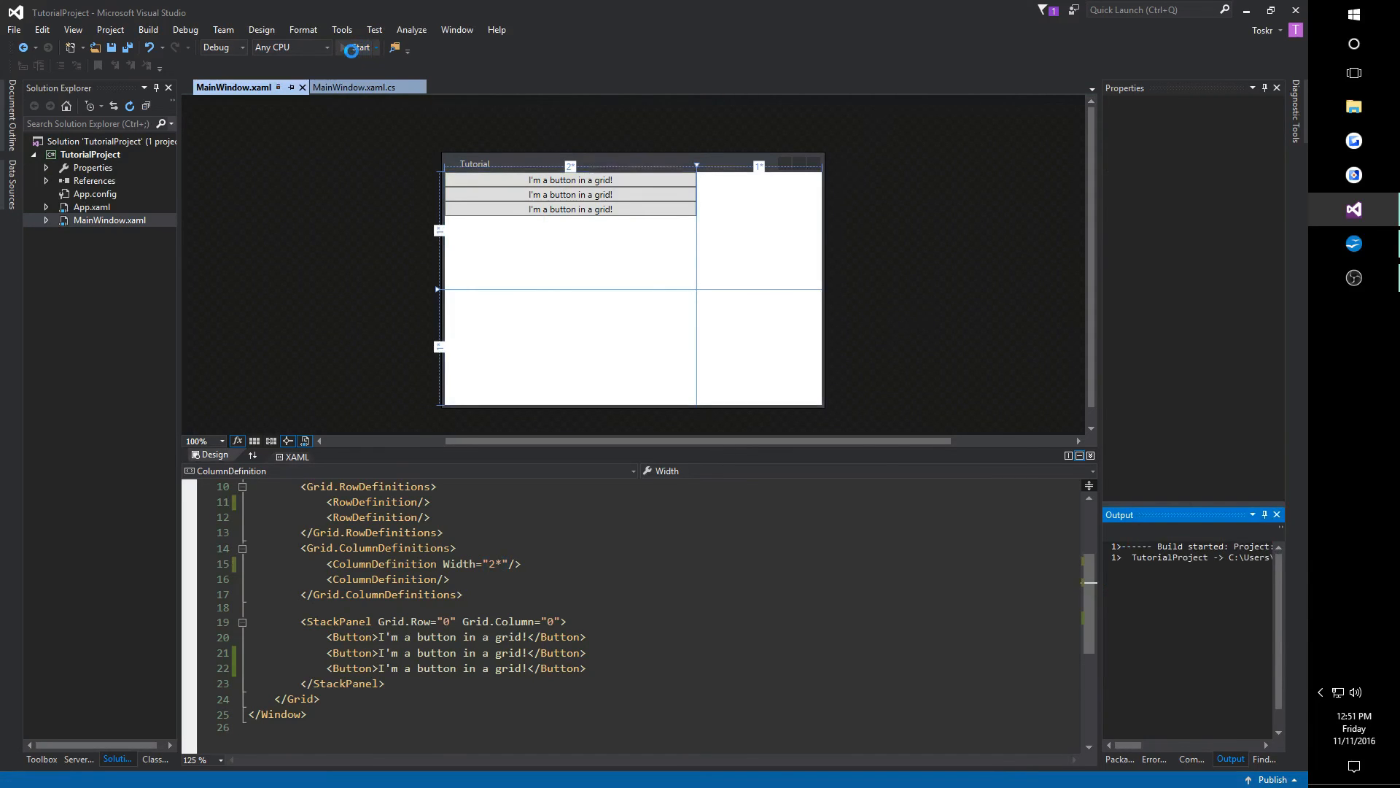
{"action": "left_click", "coordinate": [356, 46]}
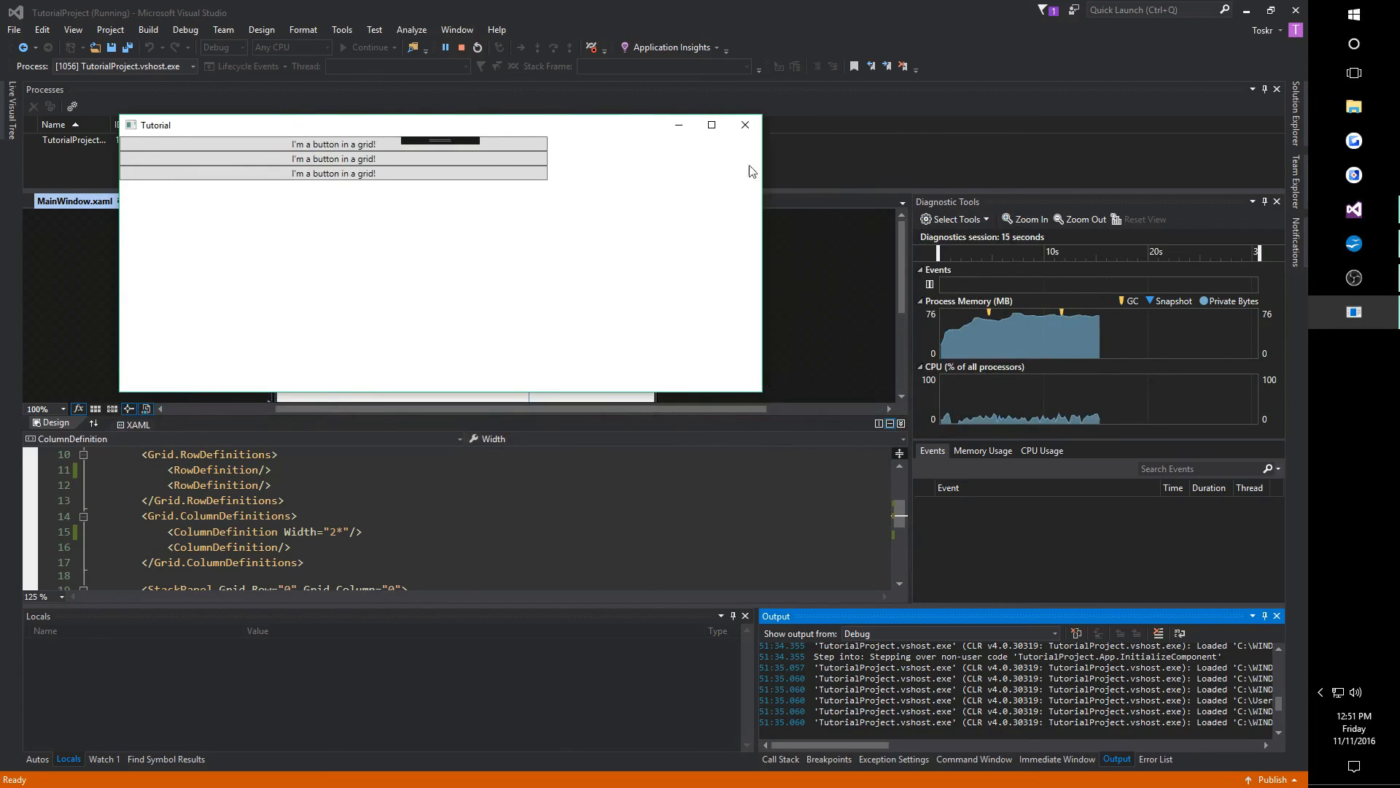
{"action": "mouse_move", "coordinate": [711, 124]}
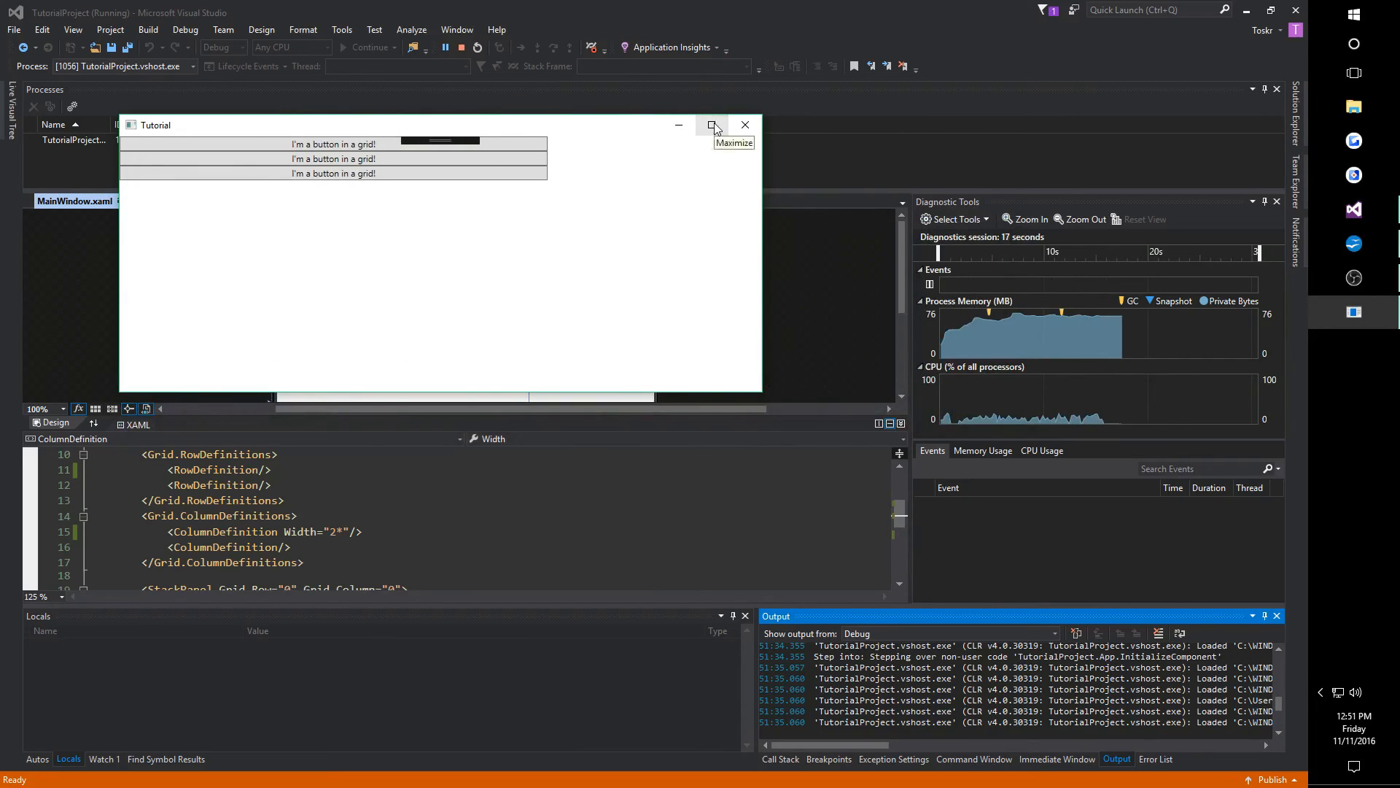
{"action": "left_click", "coordinate": [715, 124]}
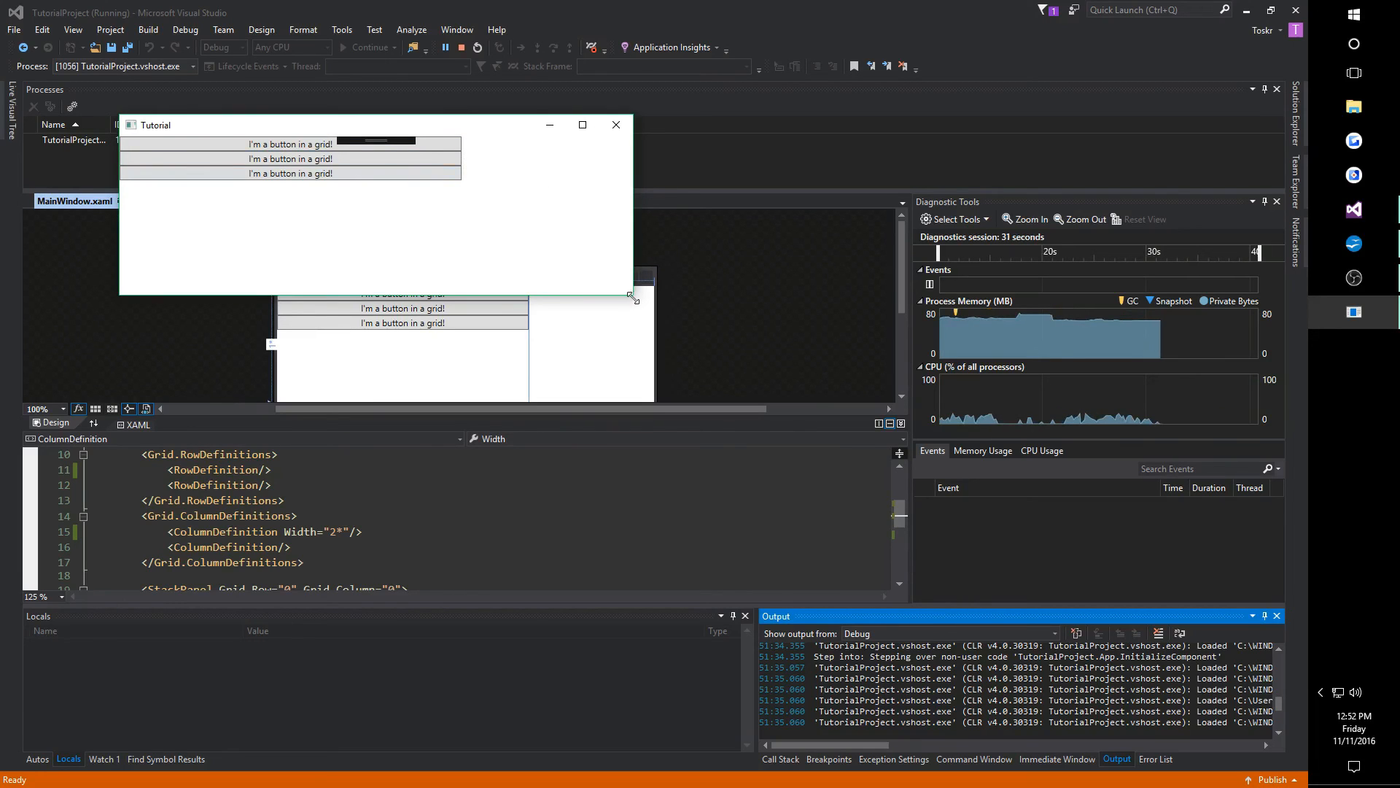
{"action": "mouse_move", "coordinate": [615, 126]}
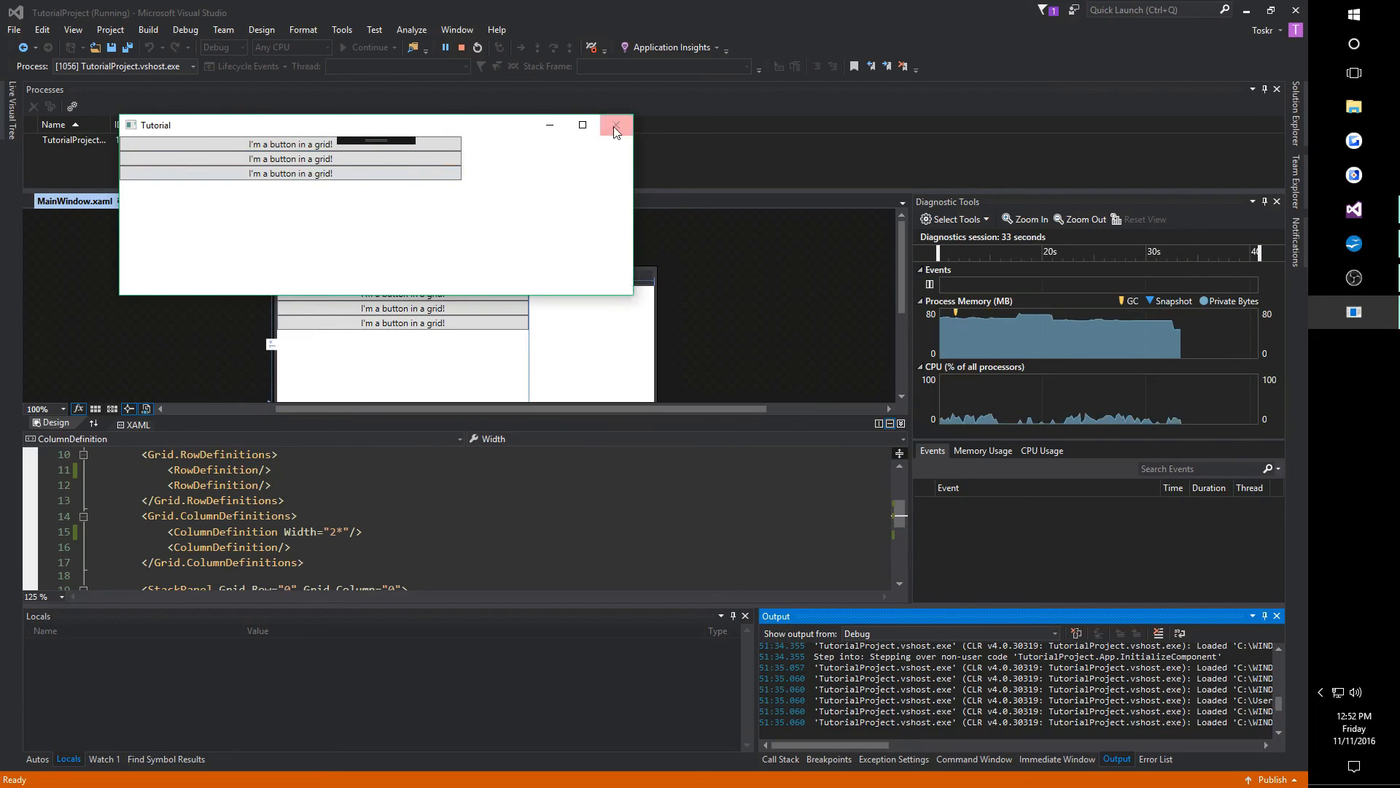
{"action": "left_click", "coordinate": [614, 125]}
{"action": "type", "text": "<Stac"}
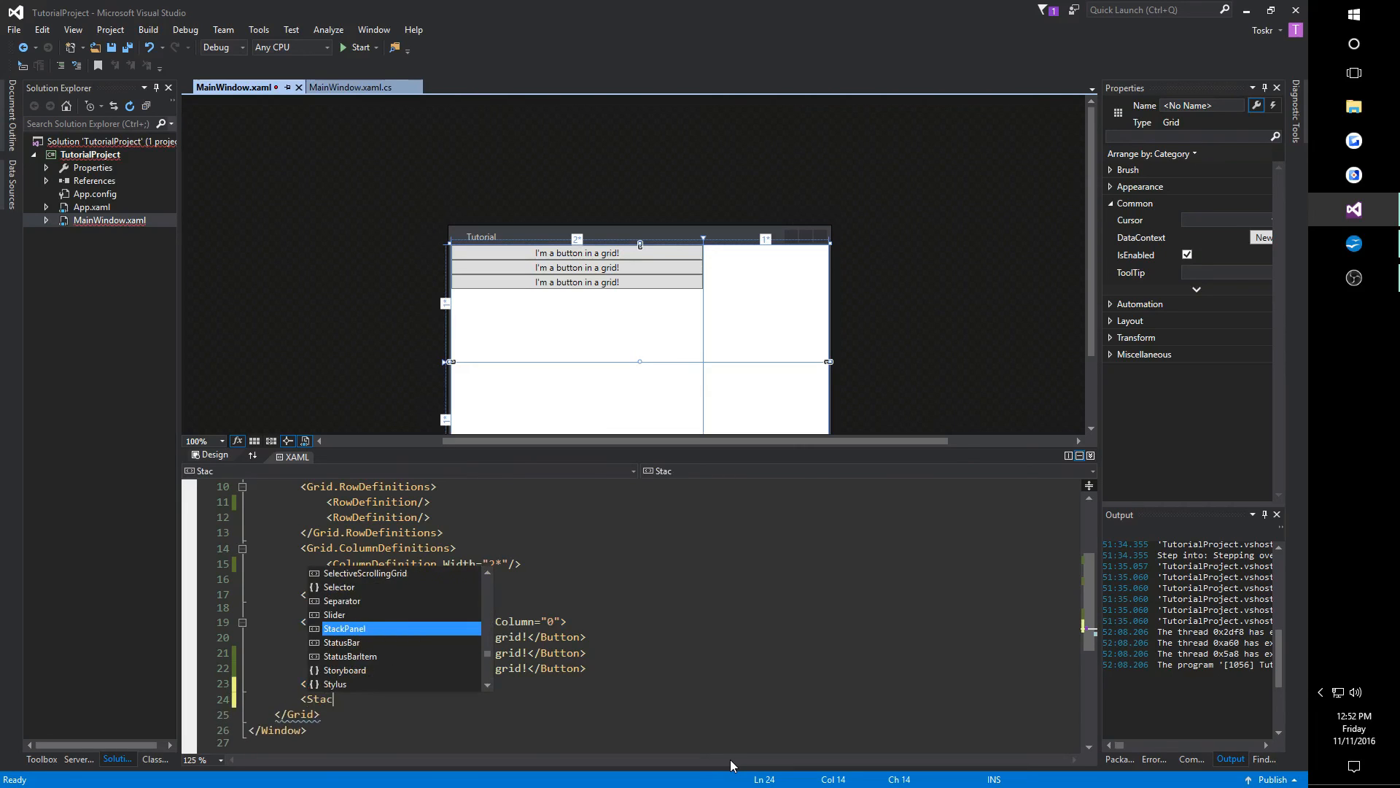
Add a StackPanel in Grid.Row="0" Grid.Column="1" holding a TextBlock "I'm a text block!".
{"action": "key", "text": "Tab"}
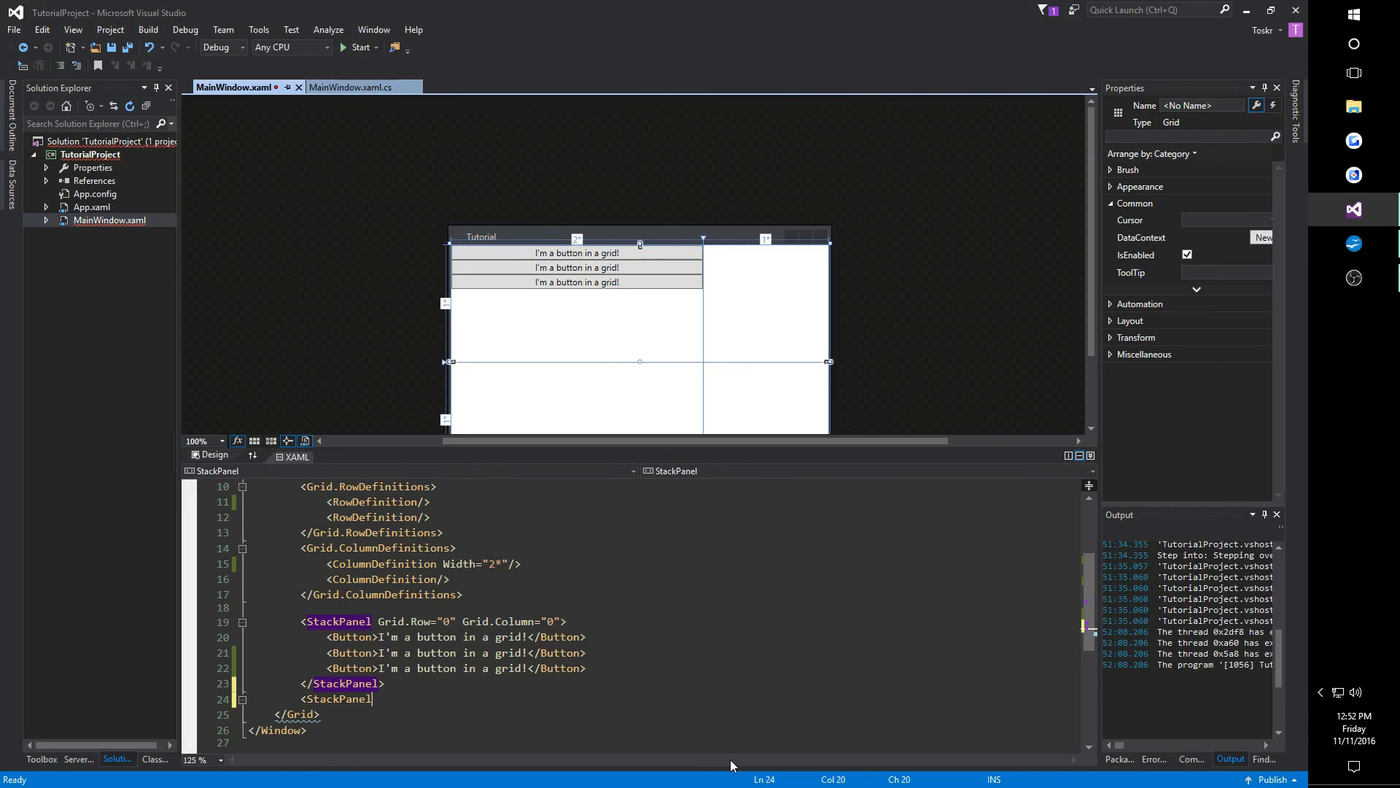
{"action": "type", "text": "Grid"}
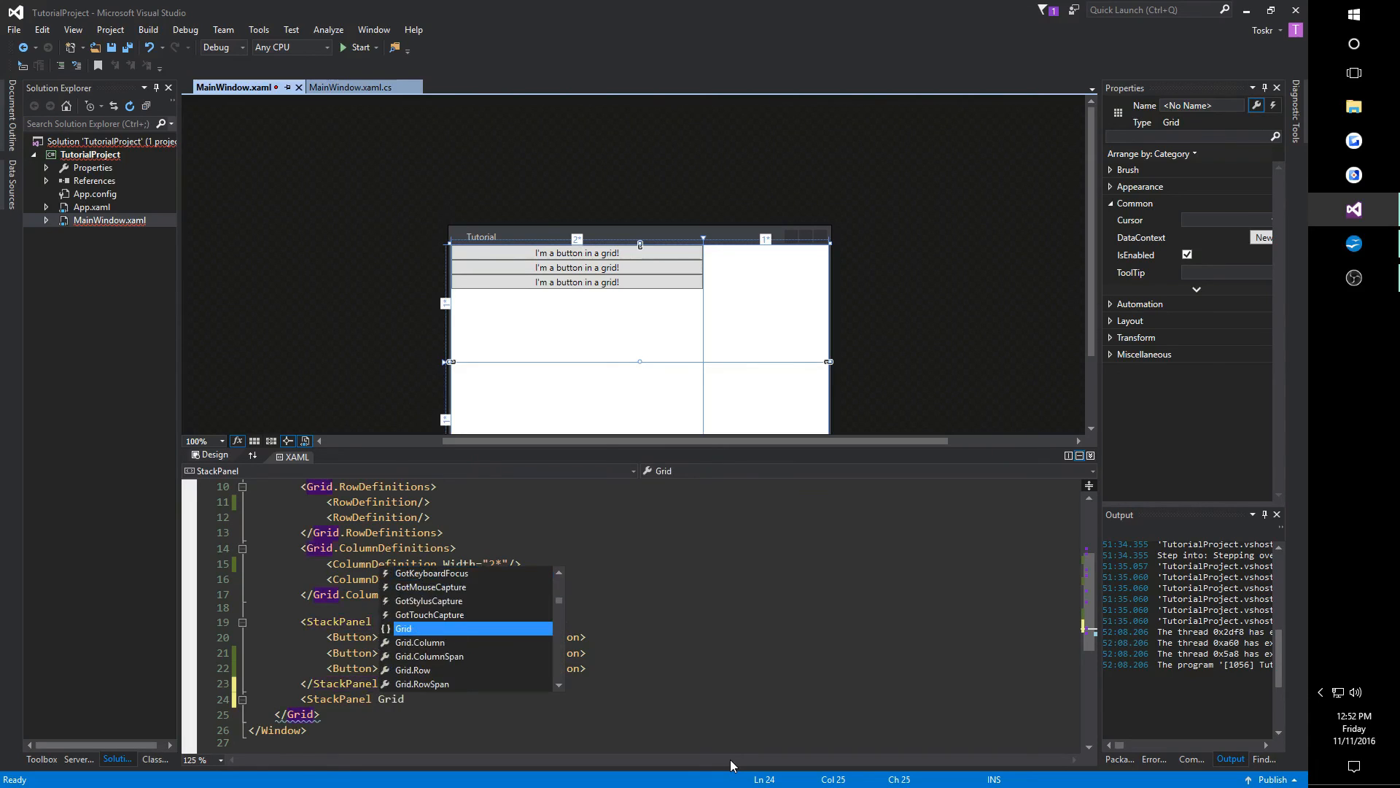
{"action": "type", "text": ".r"}
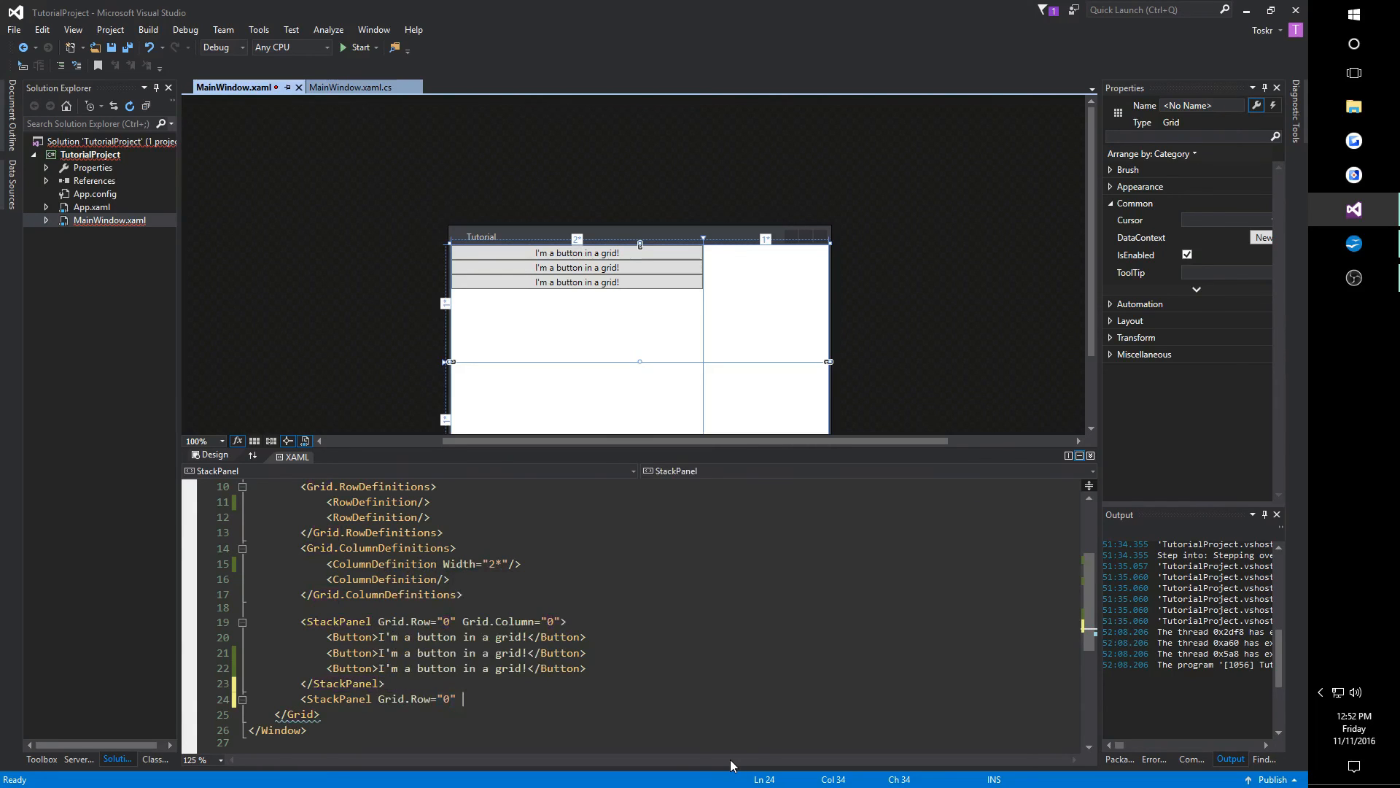
{"action": "type", "text": "Grid.Column=\"1\">"}
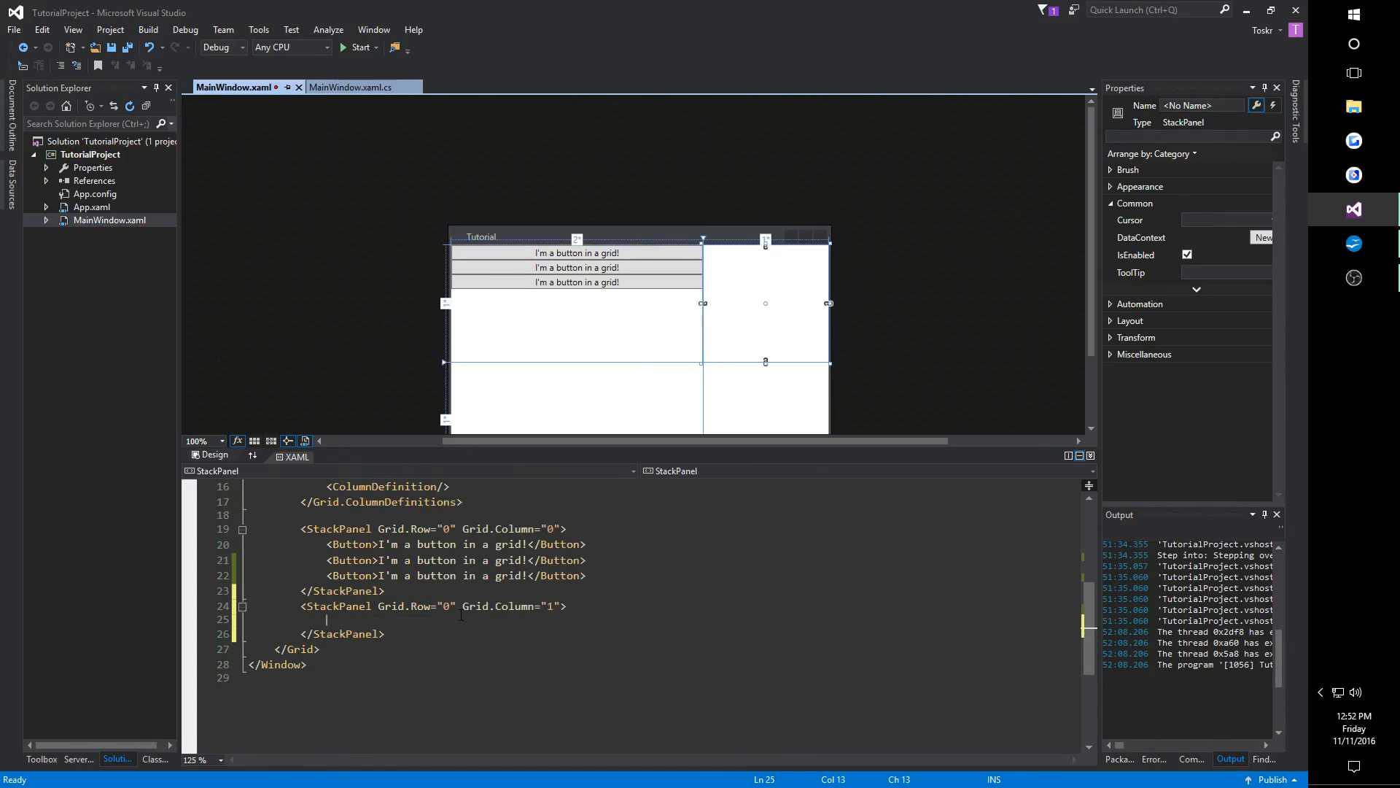
{"action": "type", "text": "<TextBlock"}
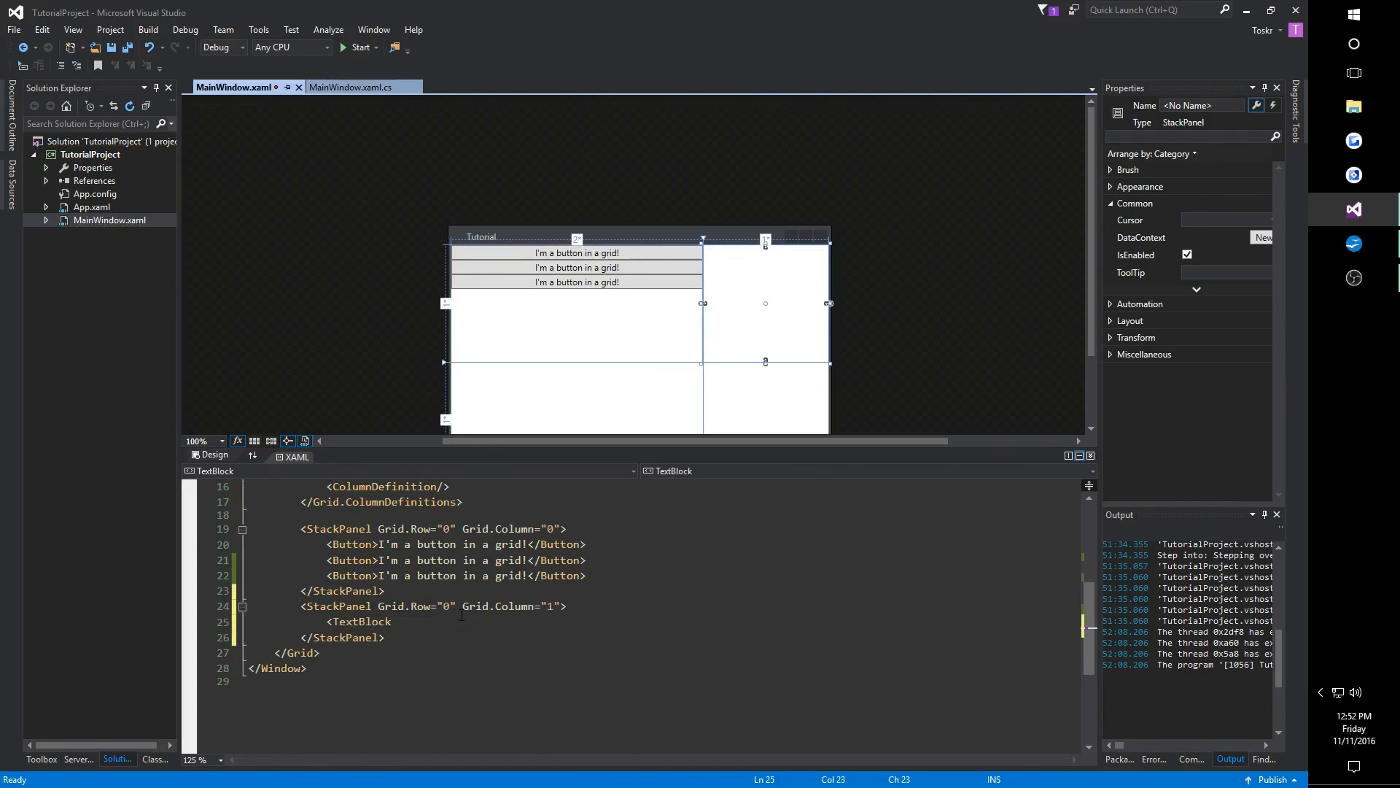
{"action": "type", "text": "I'm a text block!</TextBlock>"}
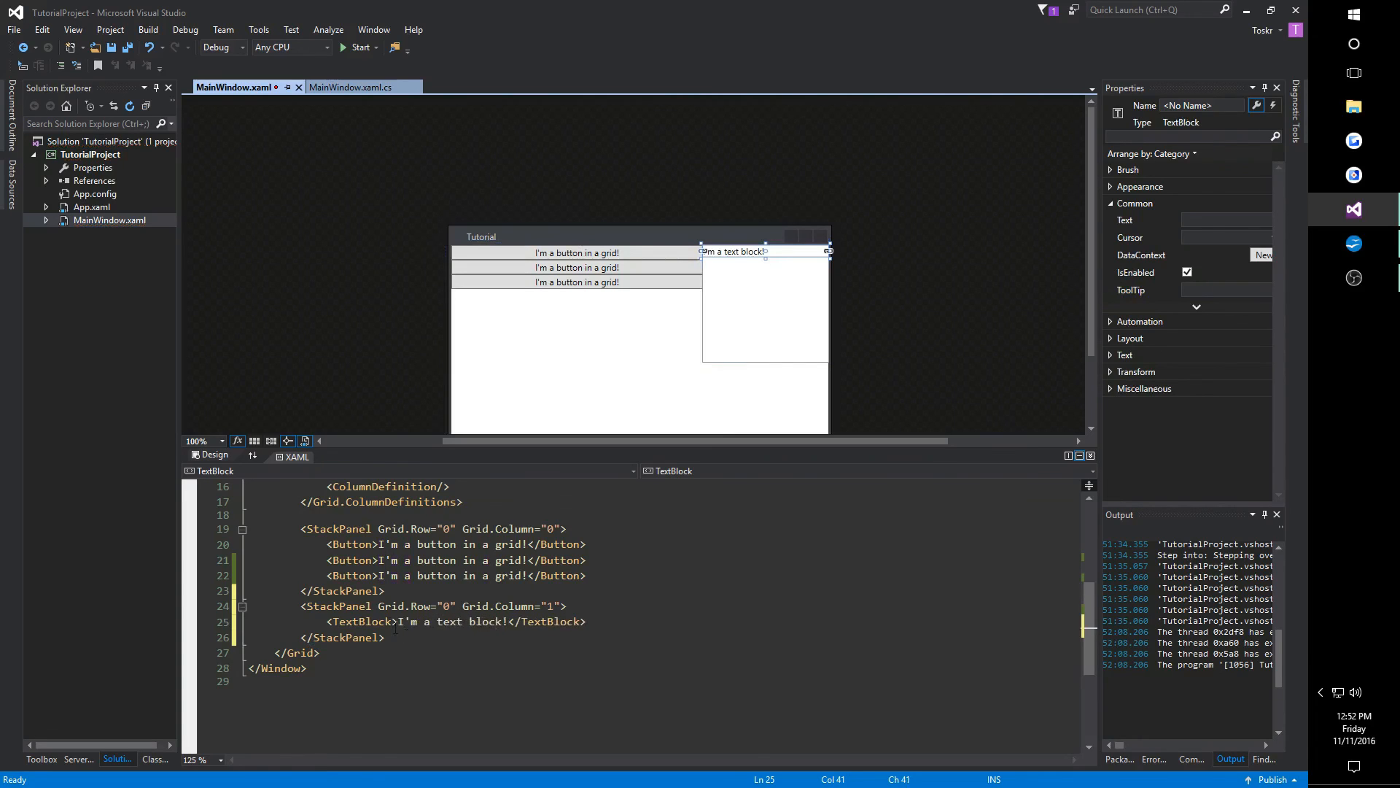
Give the new StackPanel Background="Yellow".
{"action": "type", "text": "bac"}
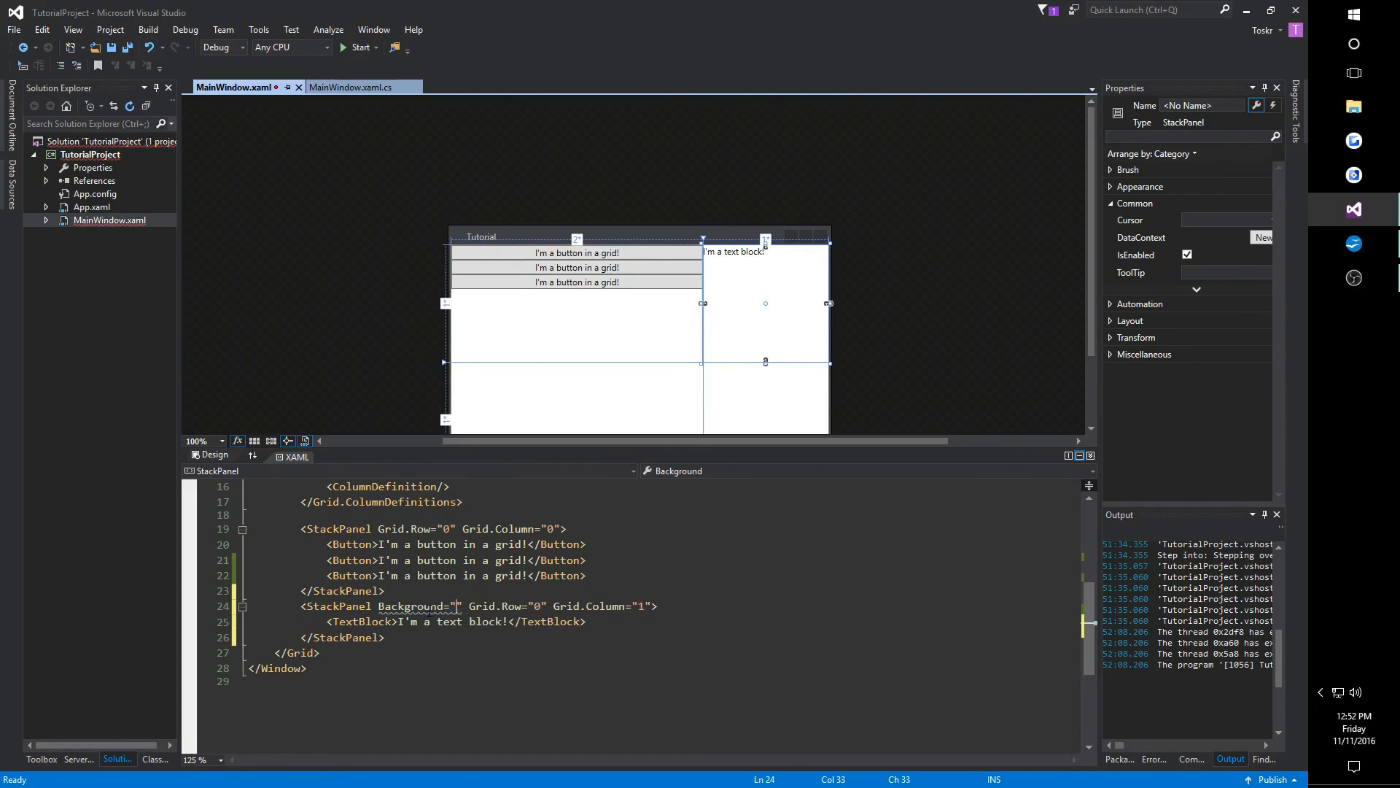
{"action": "type", "text": "Yellow"}
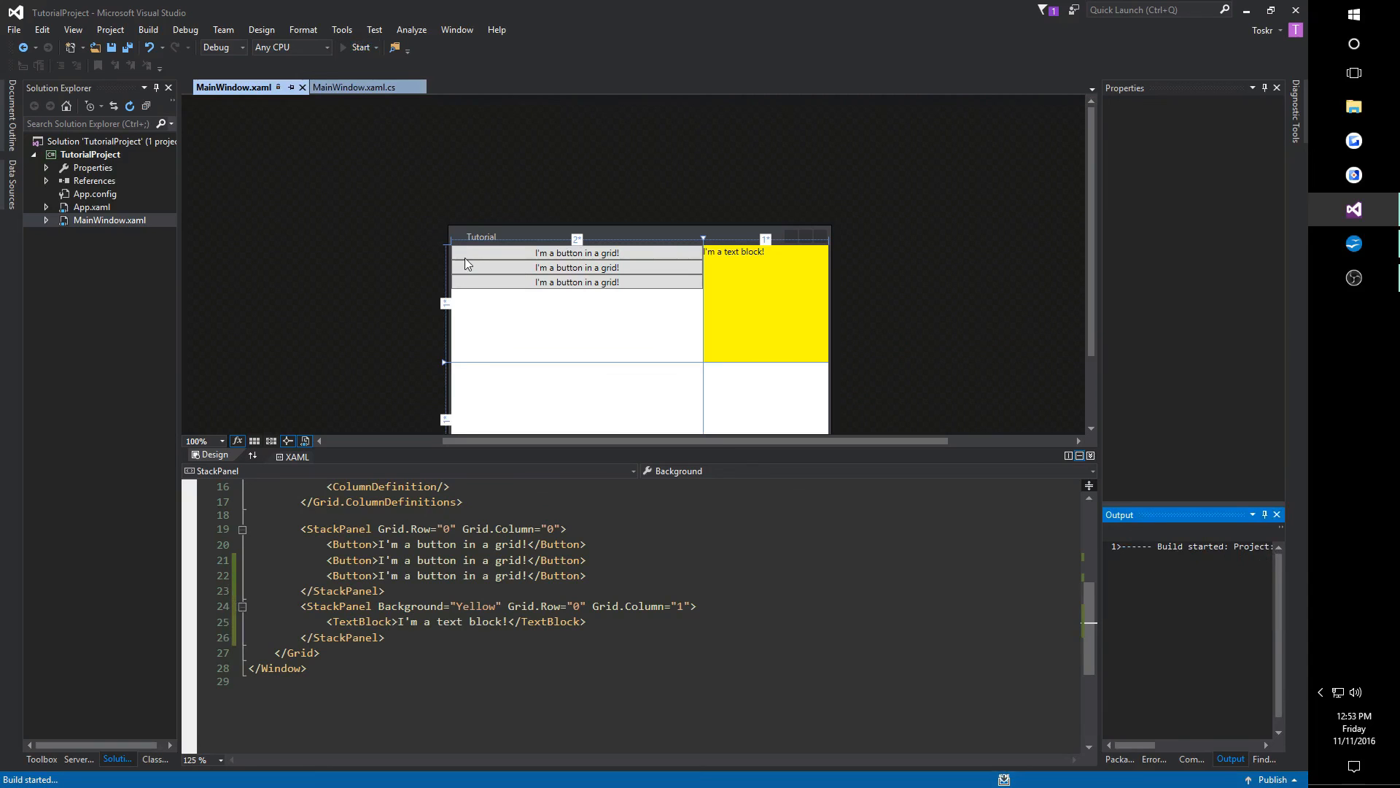
{"action": "left_click", "coordinate": [359, 46]}
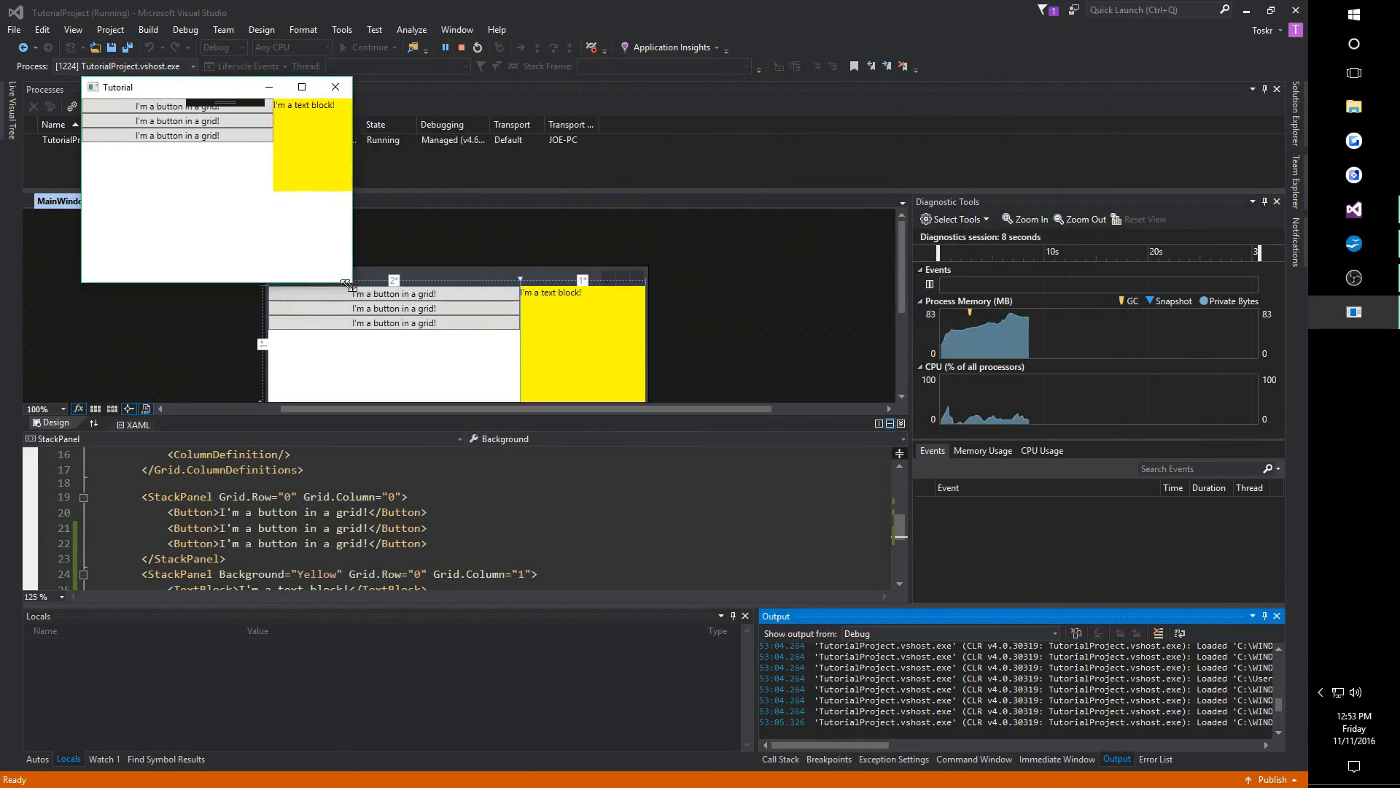
{"action": "left_click_drag", "start_coordinate": [352, 285], "coordinate": [324, 210]}
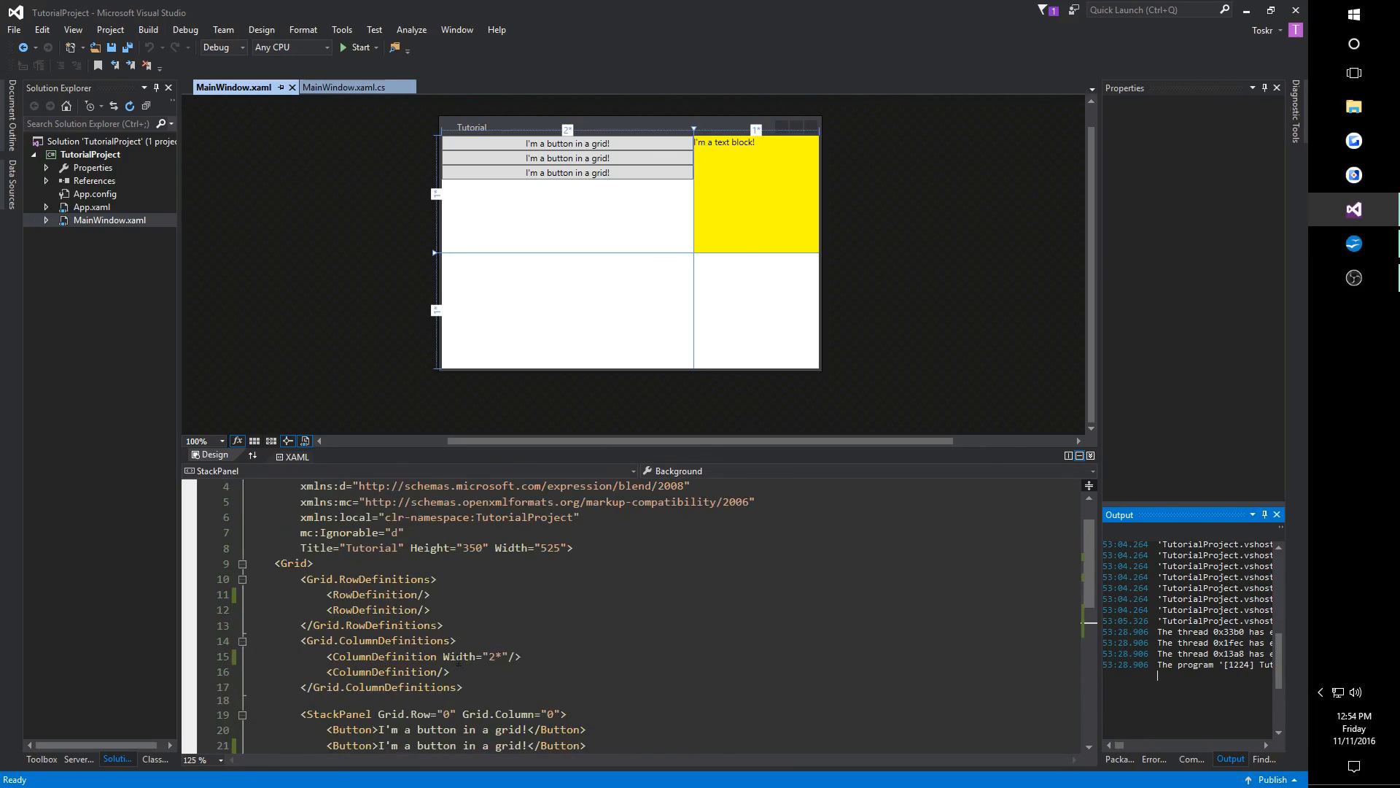
Add two more ColumnDefinition lines so the grid has four columns, first still 2* wide.
{"action": "left_click", "coordinate": [384, 671]}
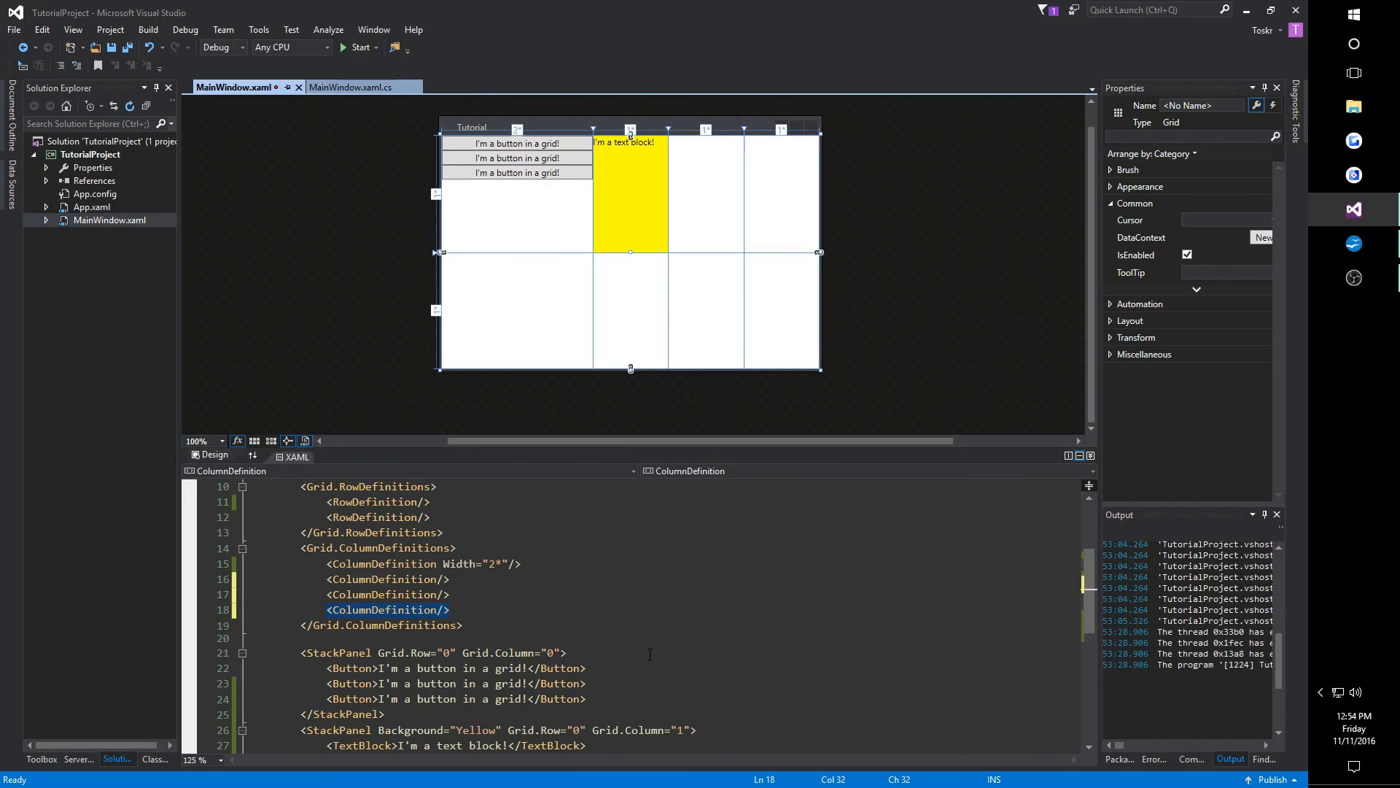
{"action": "left_click", "coordinate": [450, 610]}
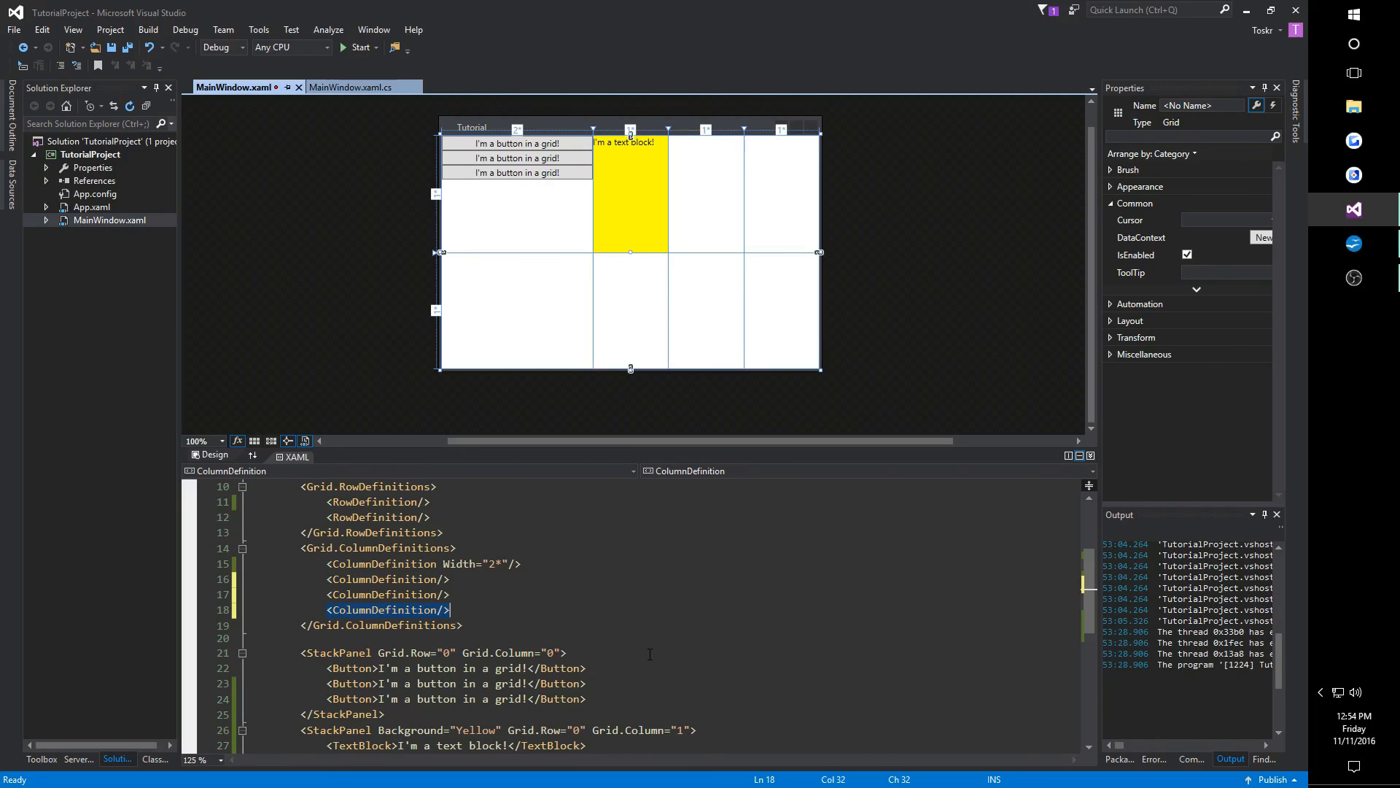